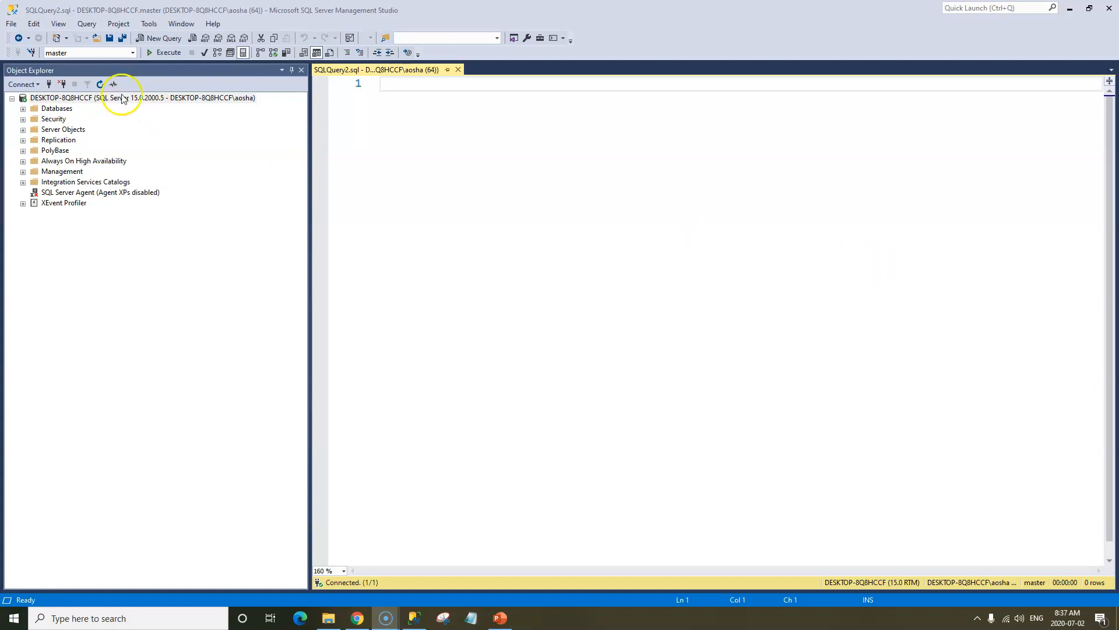
Step: Switch to penguinDB and run SELECT * FROM penguin, returning six penguin rows
{"action": "left_click", "coordinate": [88, 52]}
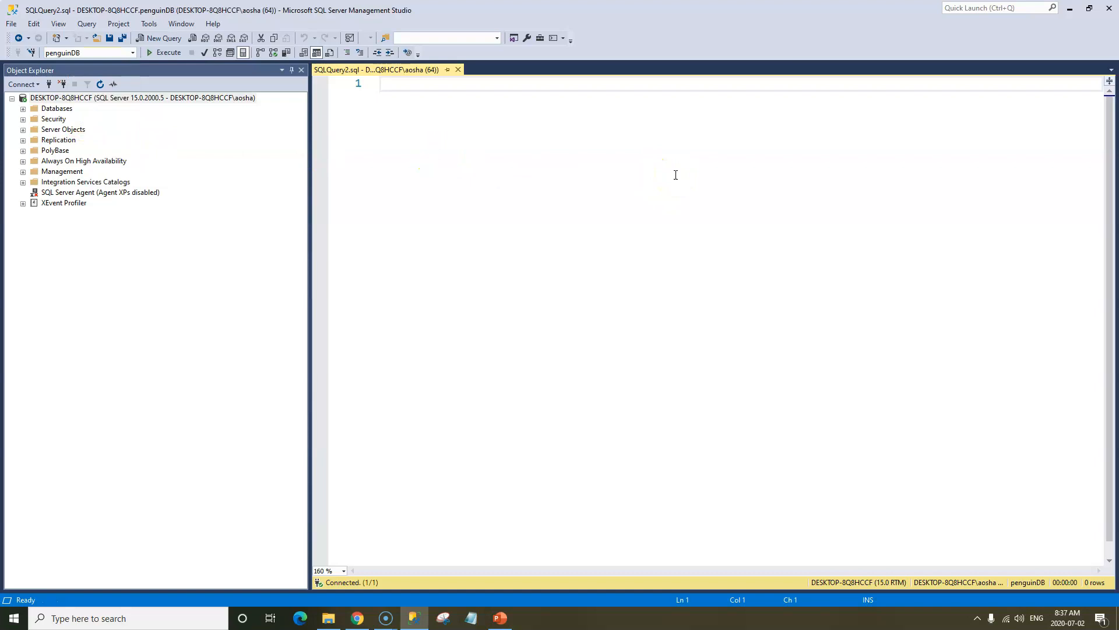
{"action": "type", "text": "SELECT"}
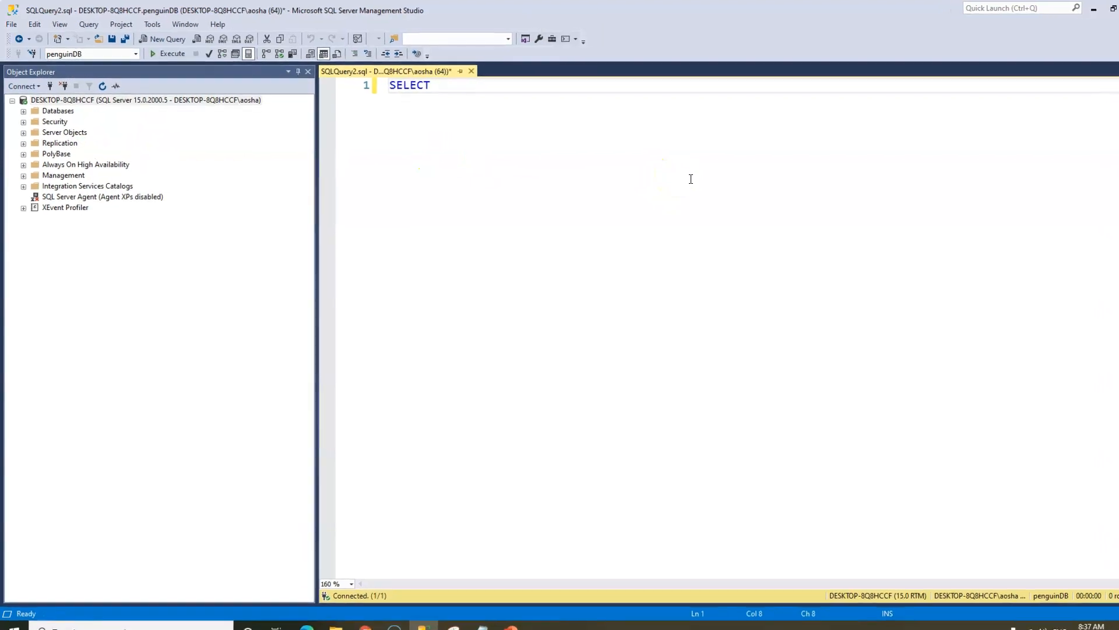
{"action": "type", "text": "*"}
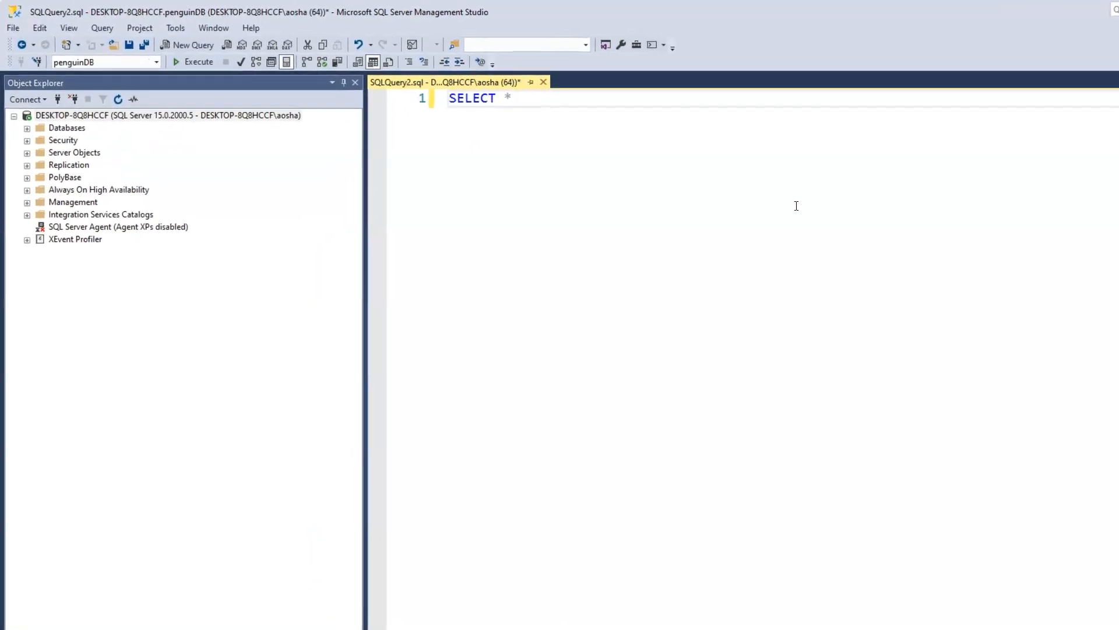
{"action": "type", "text": "FROM penguin;"}
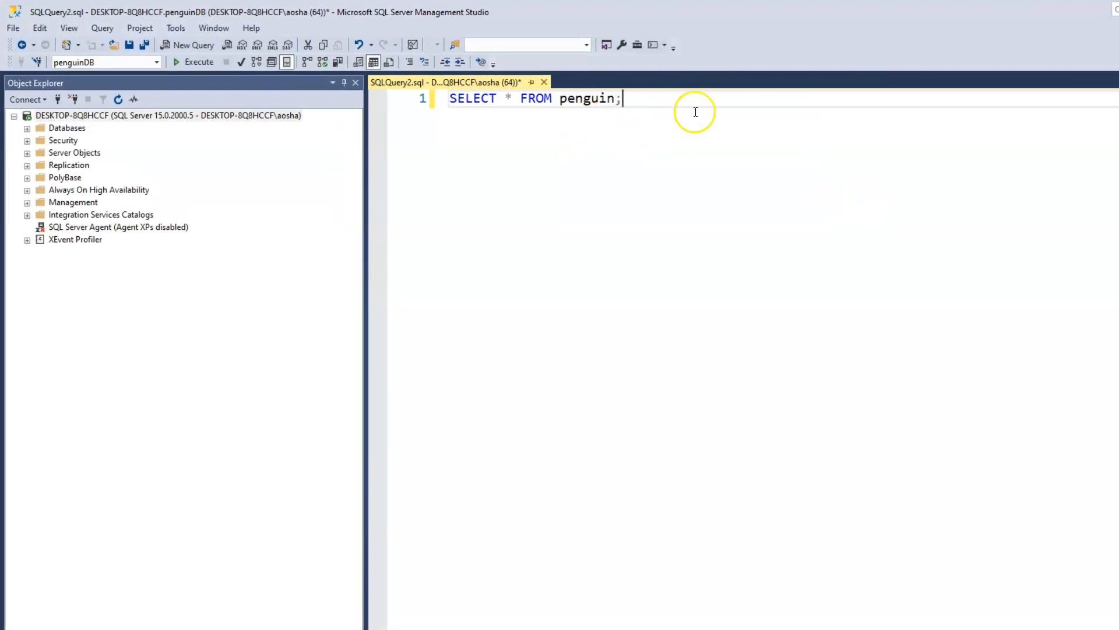
{"action": "left_click", "coordinate": [200, 61]}
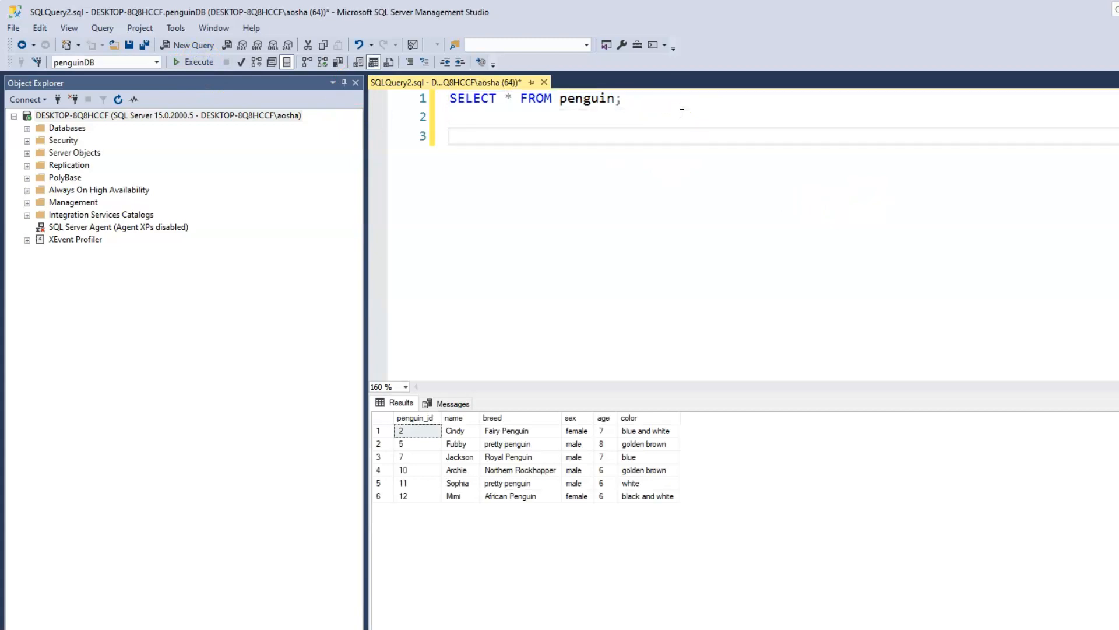
Step: Add the comment '--How to use Alias' beneath the first query
{"action": "type", "text": "--"}
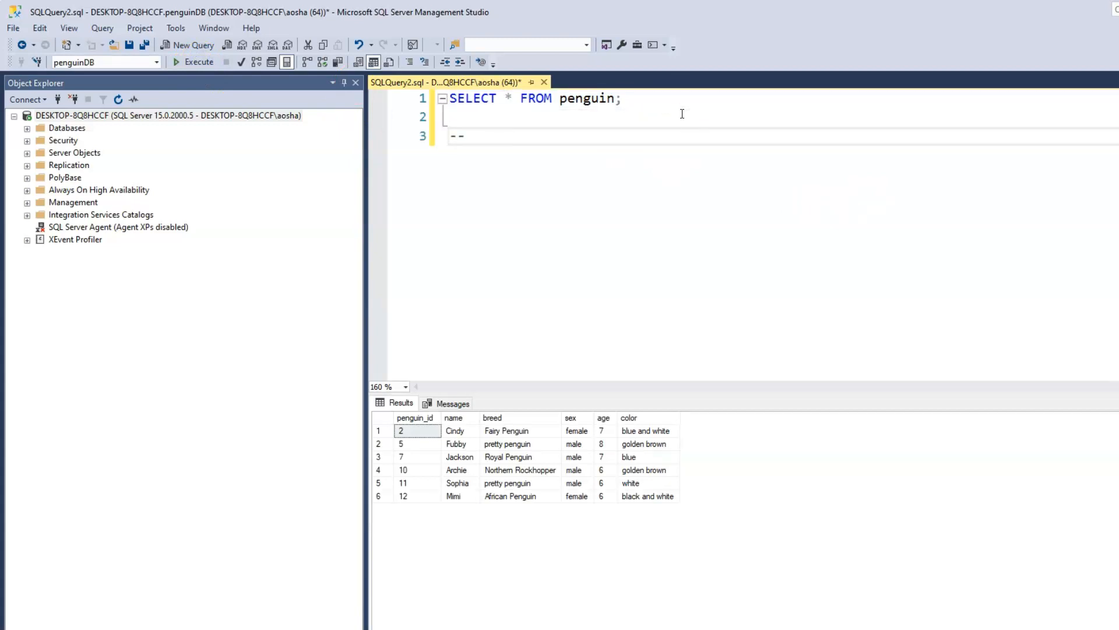
{"action": "type", "text": "hOW"}
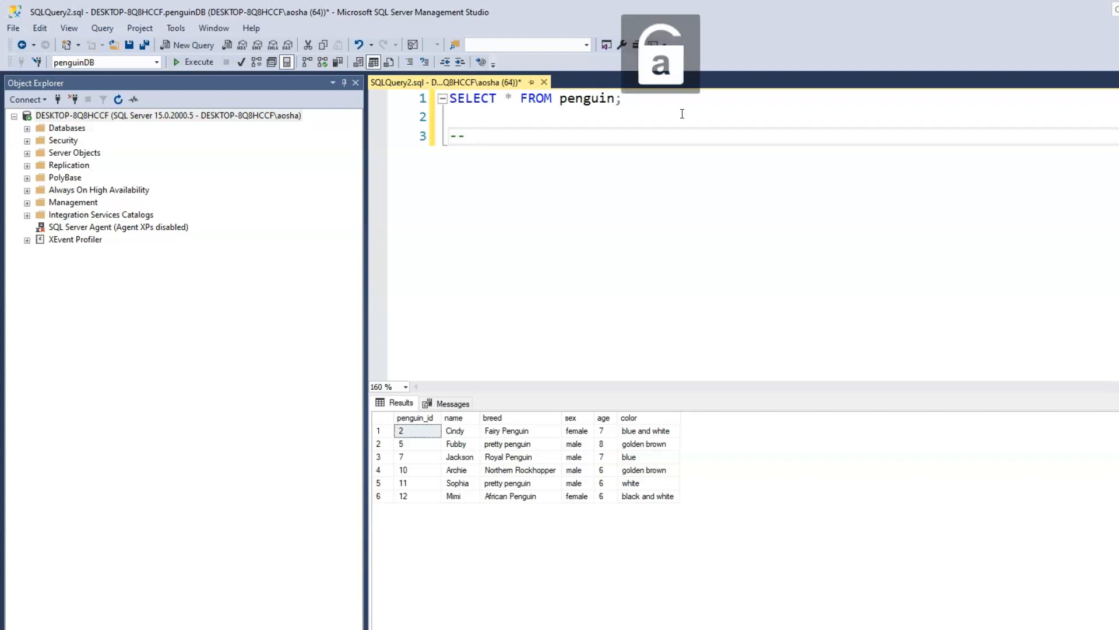
{"action": "type", "text": "How to"}
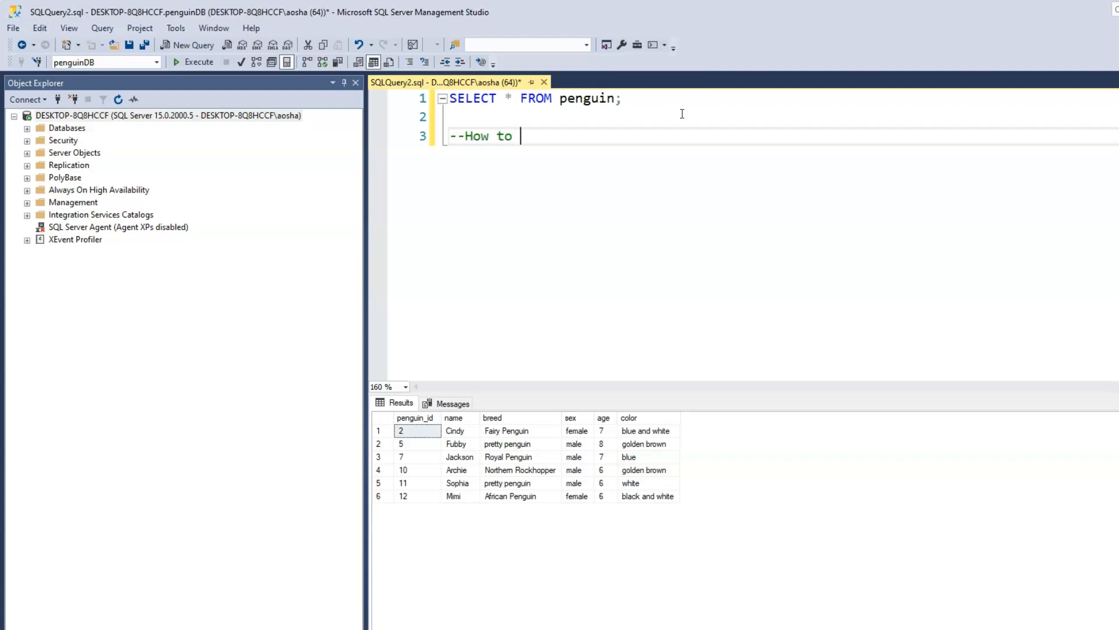
{"action": "type", "text": "use A"}
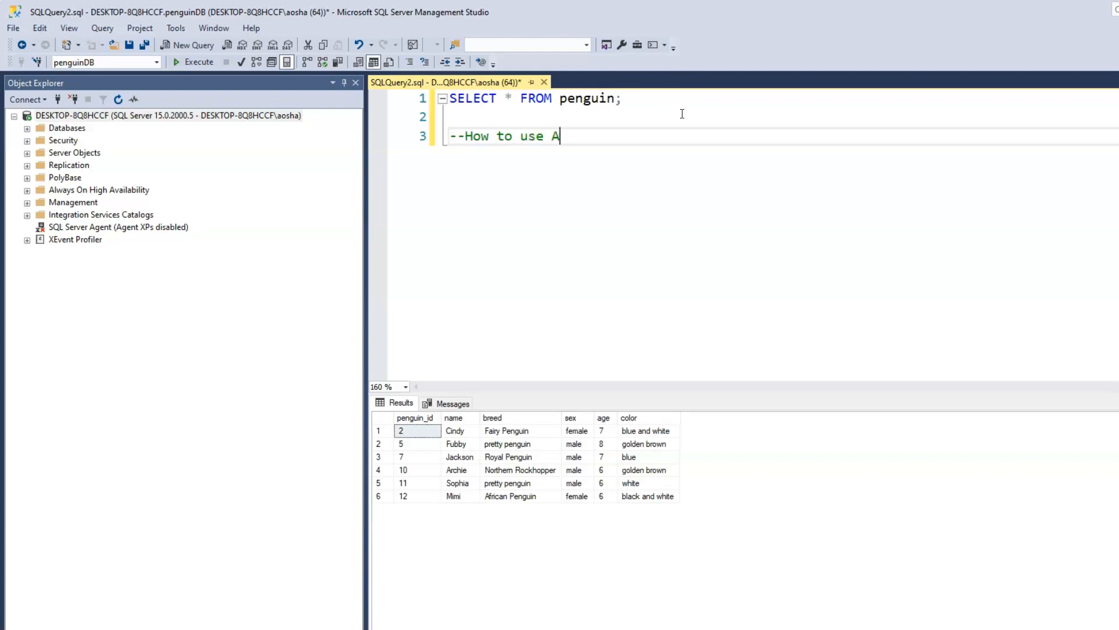
{"action": "type", "text": "lias"}
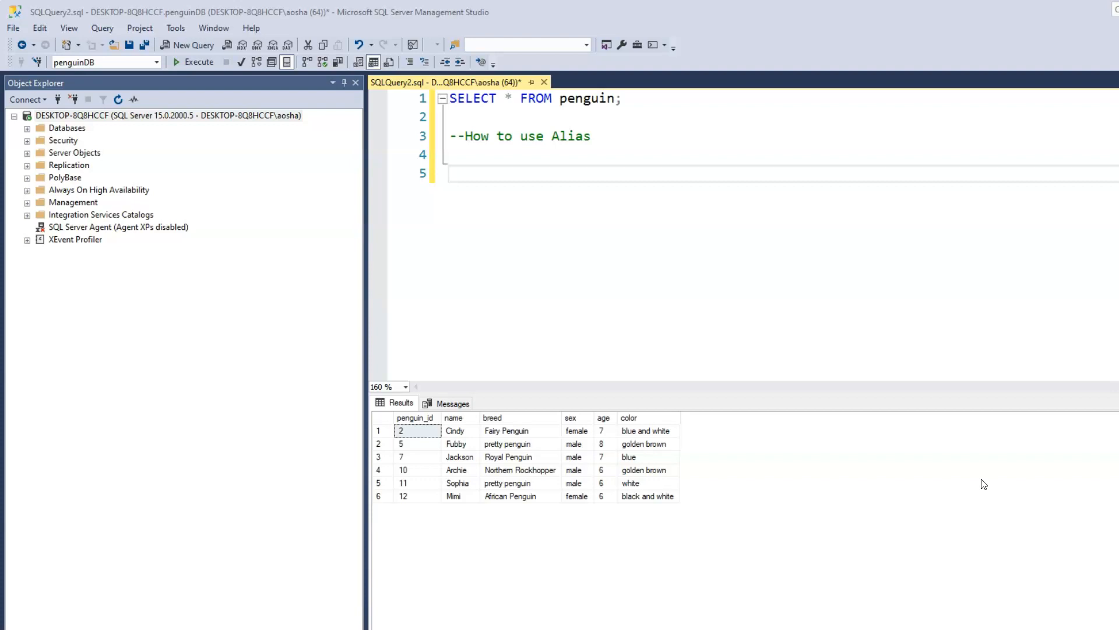
Step: Write and run SELECT penguin_id, name FROM penguin, returning those two columns for six penguins
{"action": "type", "text": "S"}
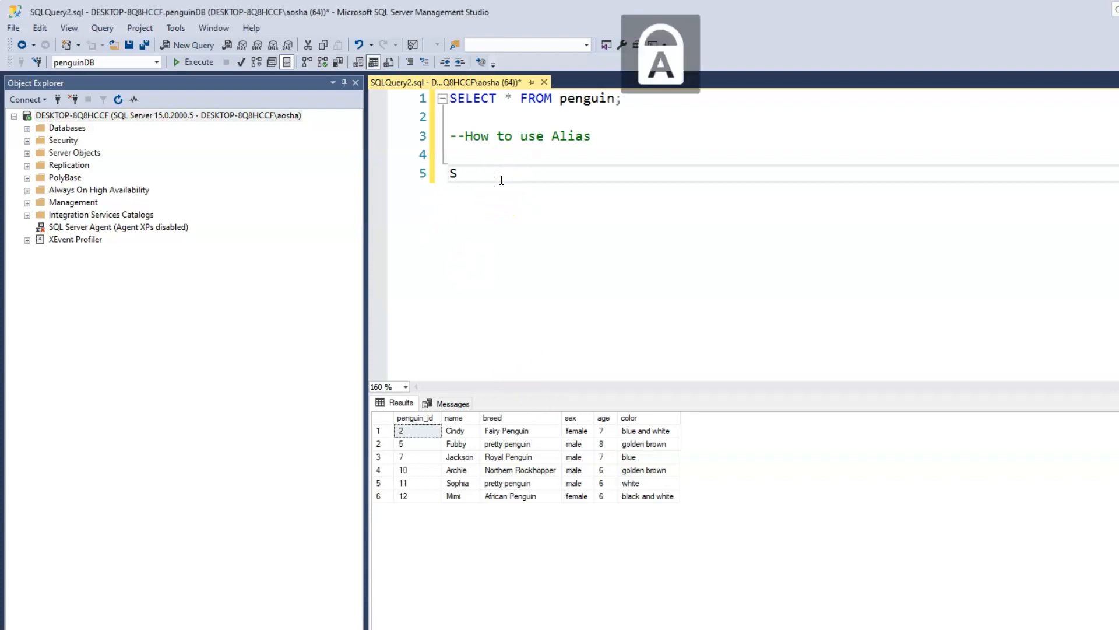
{"action": "type", "text": "ELECT p"}
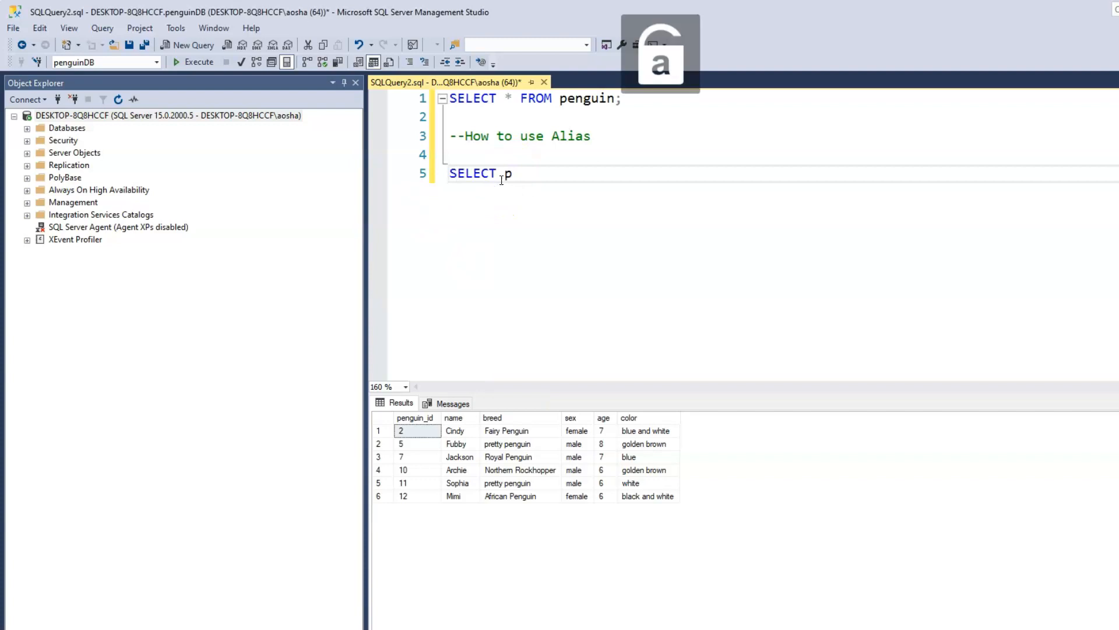
{"action": "type", "text": "enguin_"}
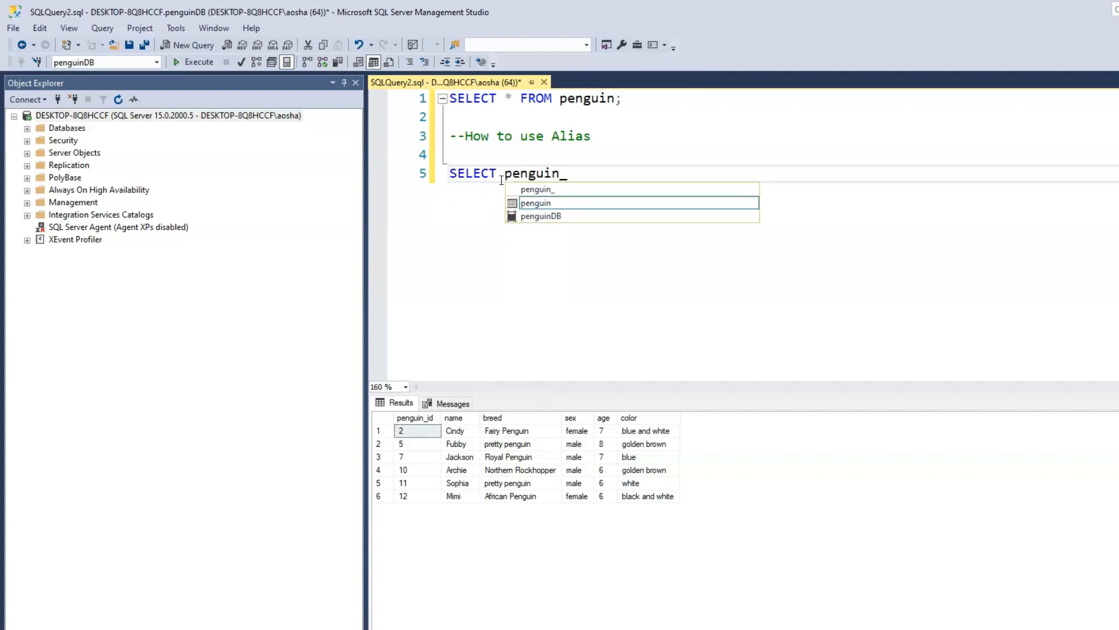
{"action": "type", "text": "id, name"}
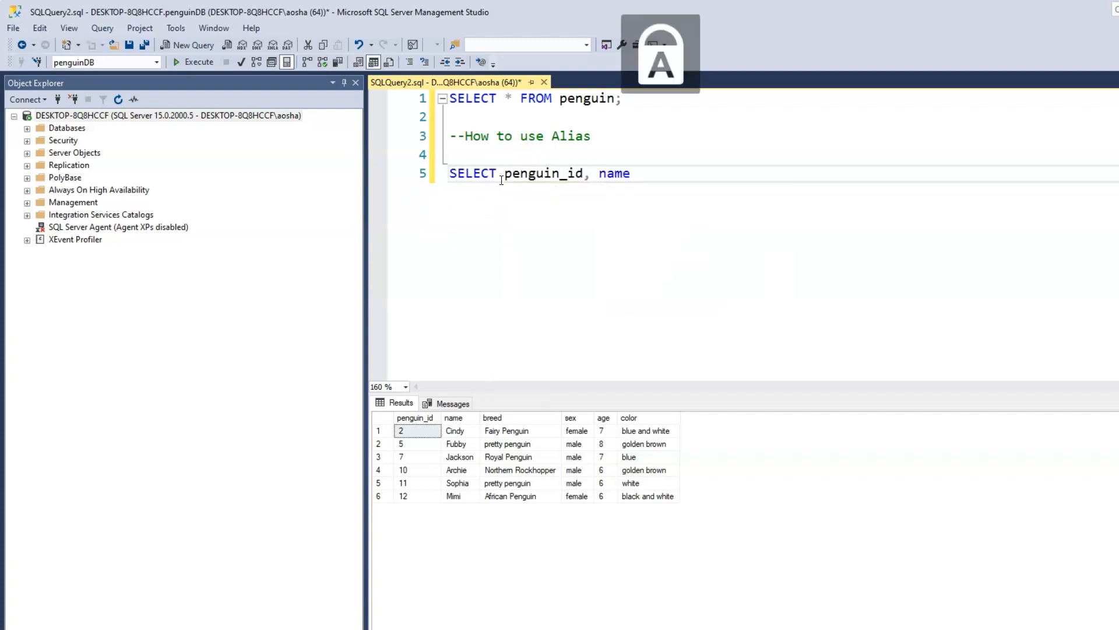
{"action": "type", "text": "FROM"}
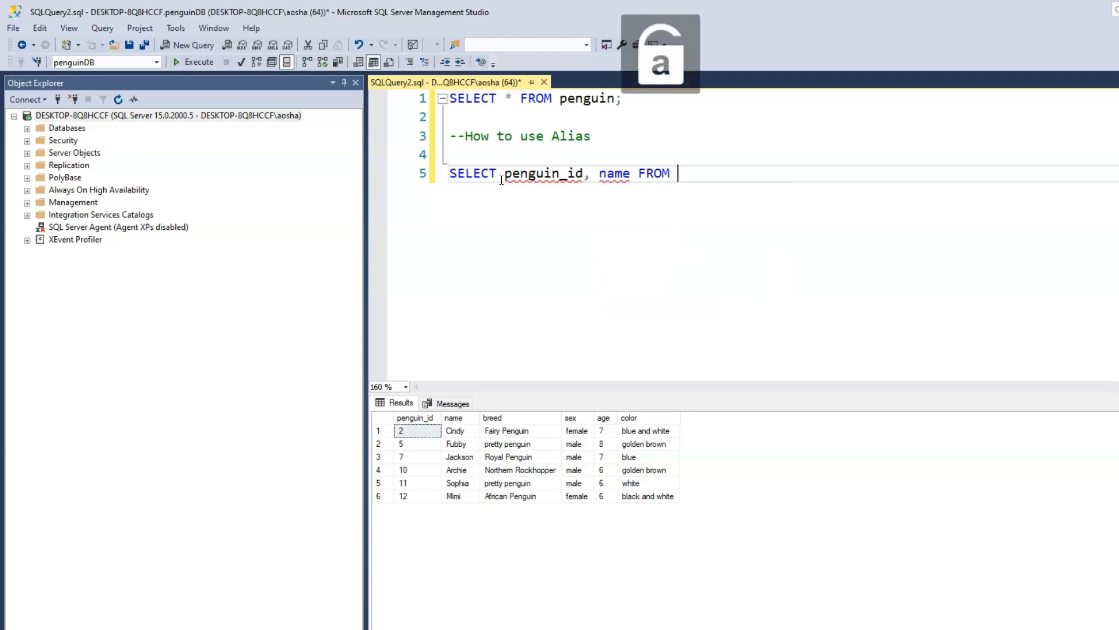
{"action": "type", "text": "penguin;"}
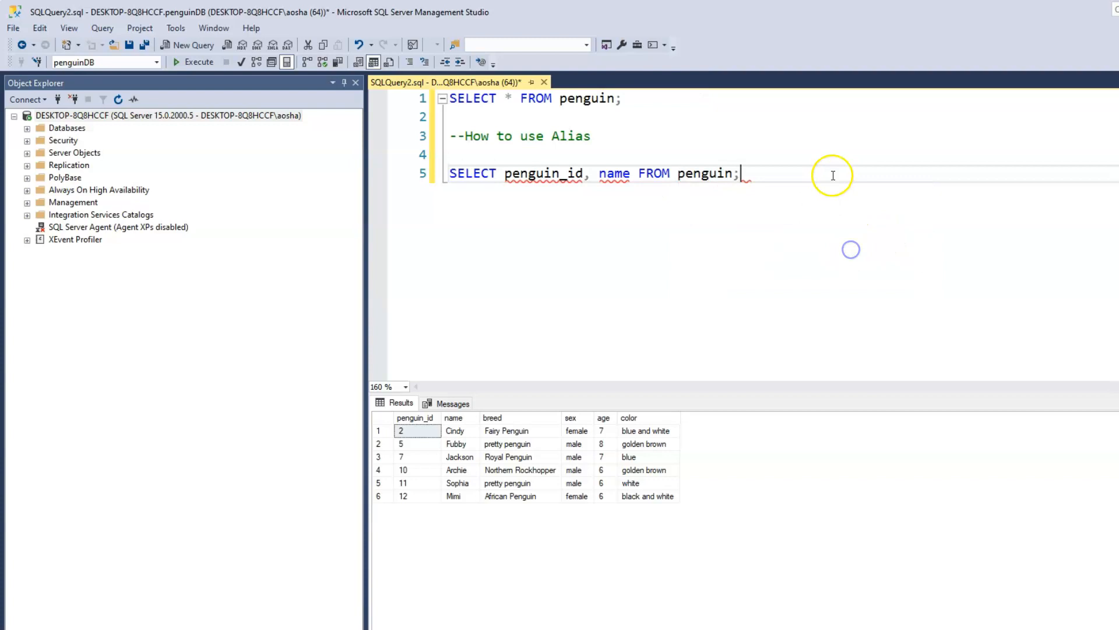
{"action": "left_click", "coordinate": [193, 61]}
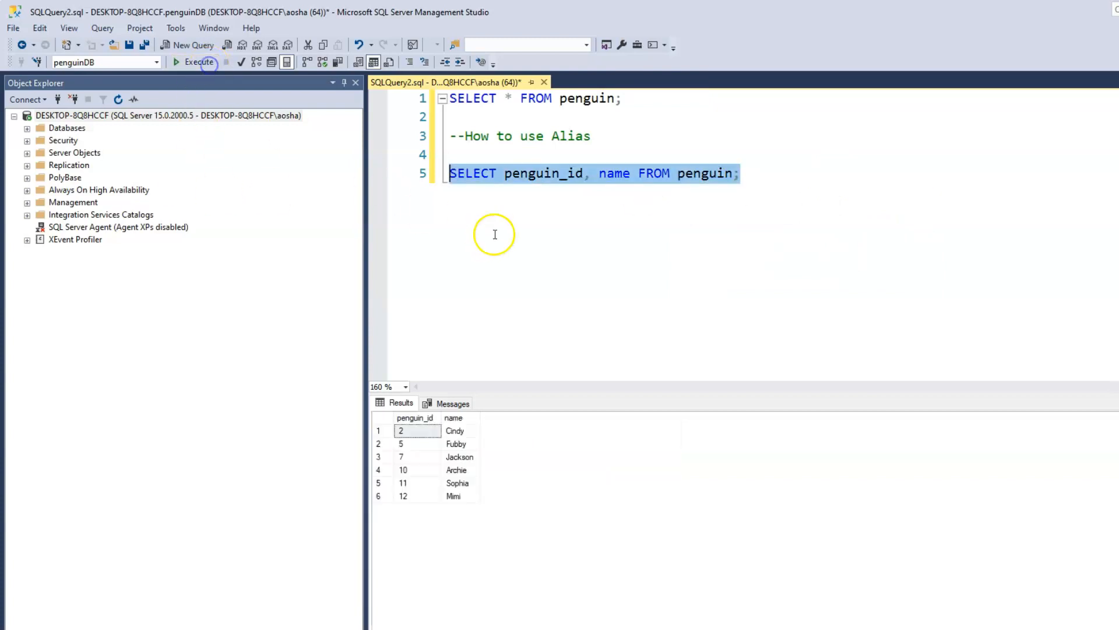
{"action": "mouse_move", "coordinate": [758, 289]}
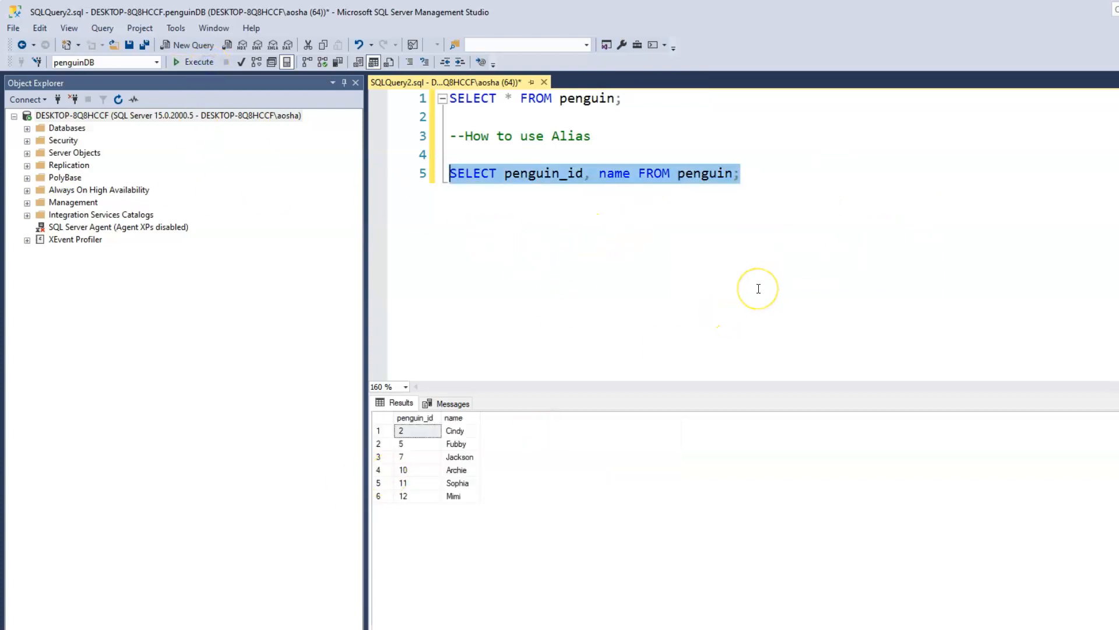
{"action": "mouse_move", "coordinate": [758, 289]}
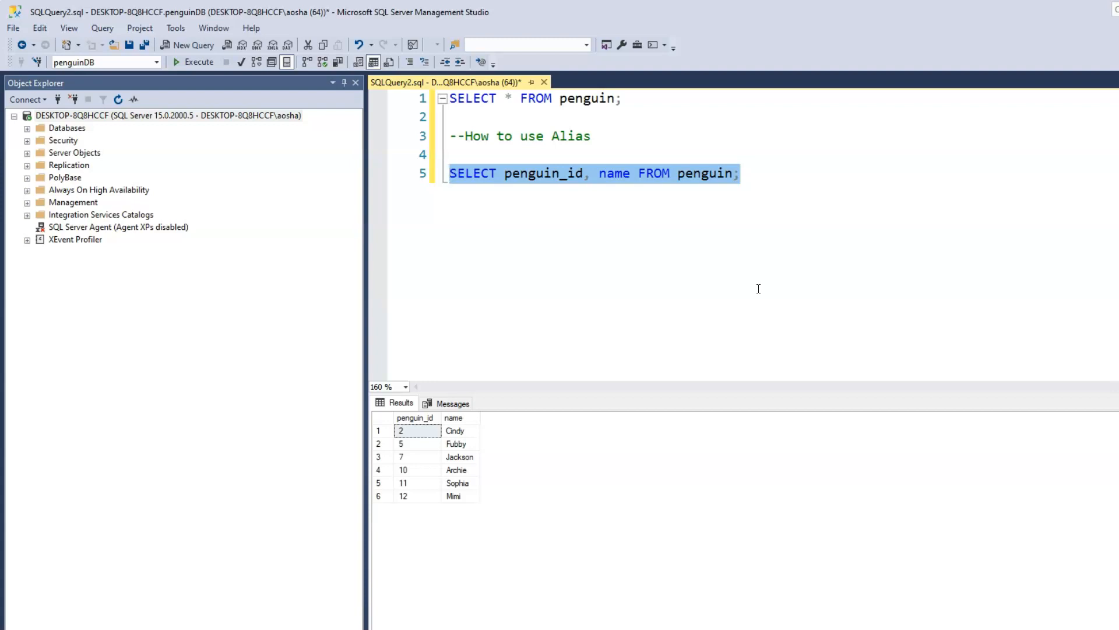
{"action": "left_click", "coordinate": [741, 173]}
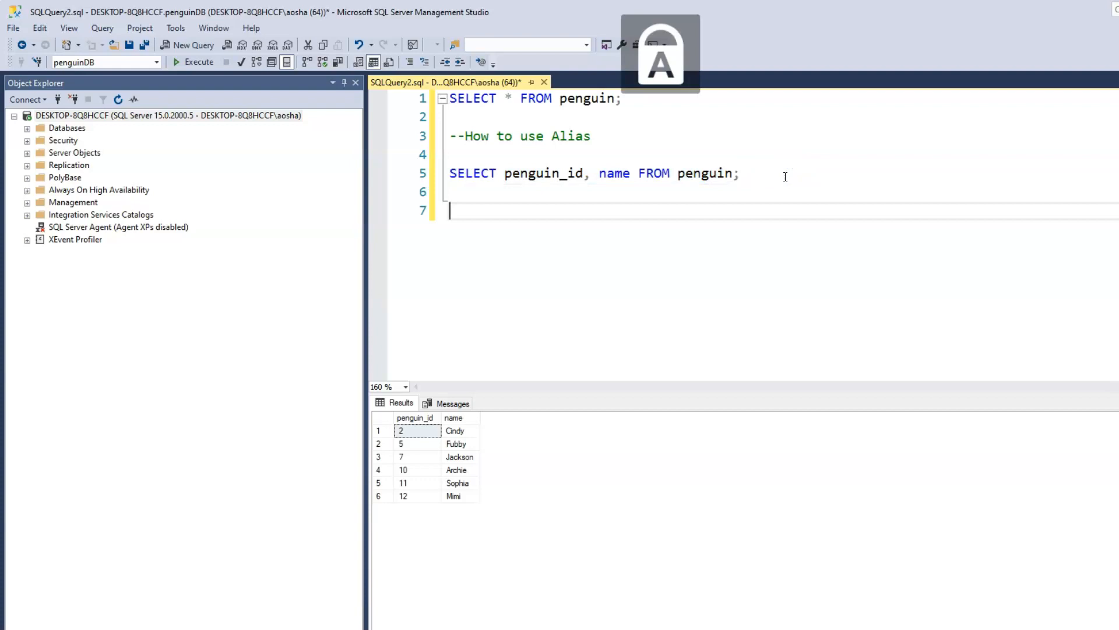
Step: Write SELECT penguin_id AS ID FROM penguin on line 7, correcting the alias from id to uppercase ID
{"action": "type", "text": "SELEC"}
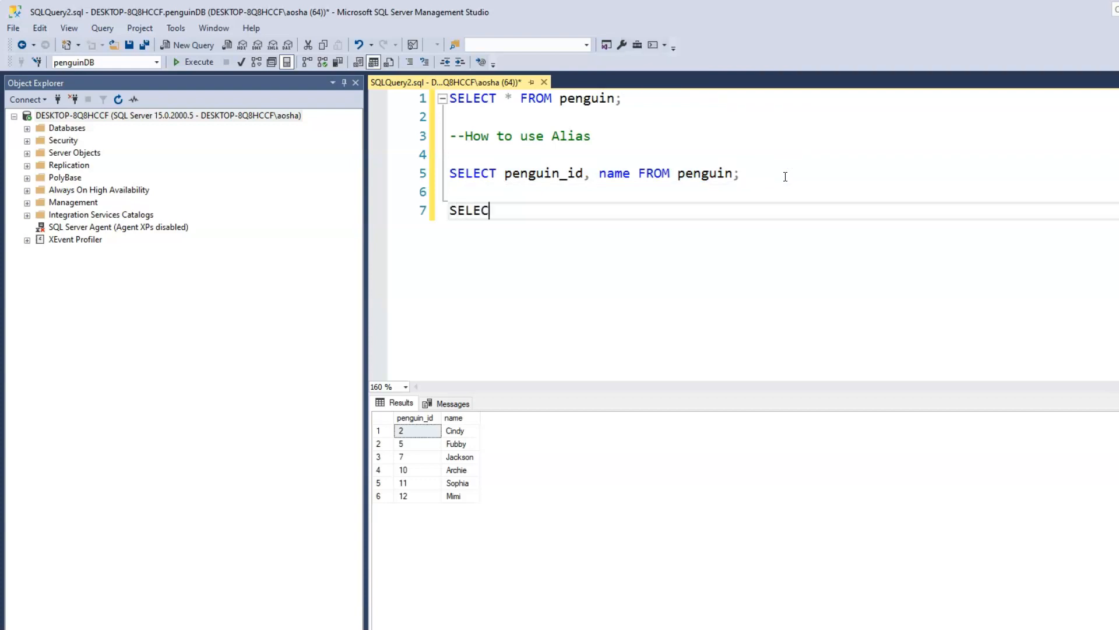
{"action": "type", "text": "pen"}
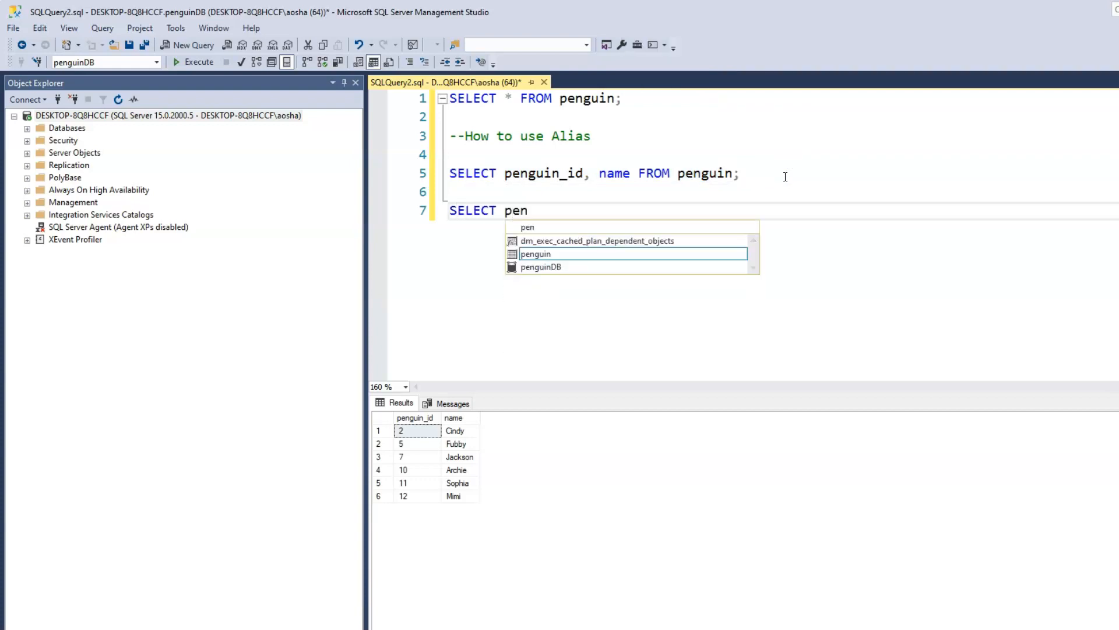
{"action": "type", "text": "guin_id"}
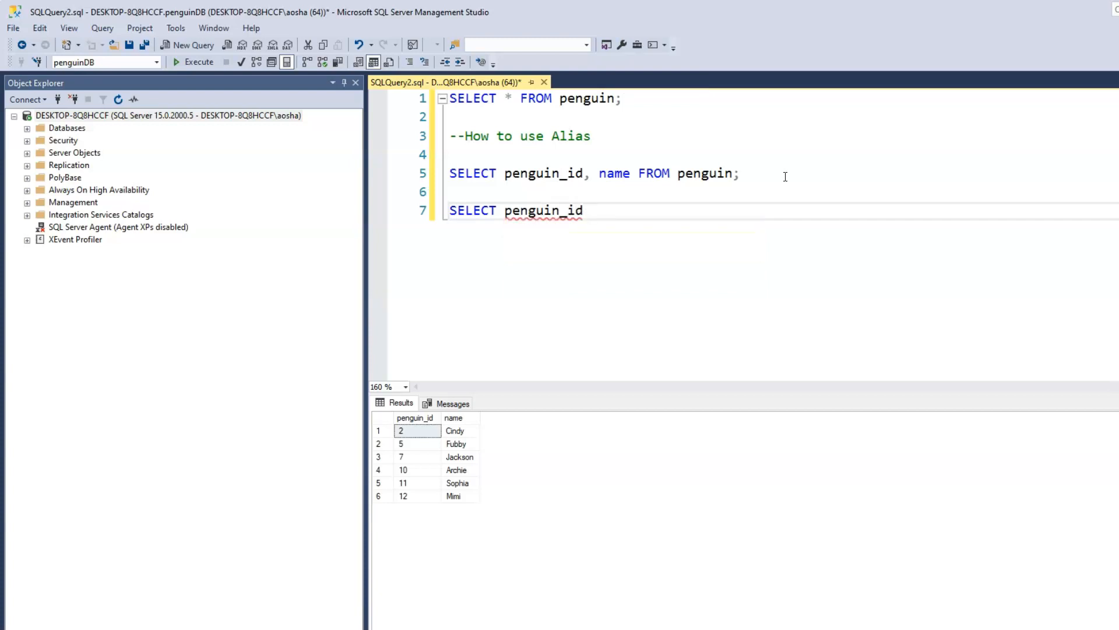
{"action": "type", "text": "AS"}
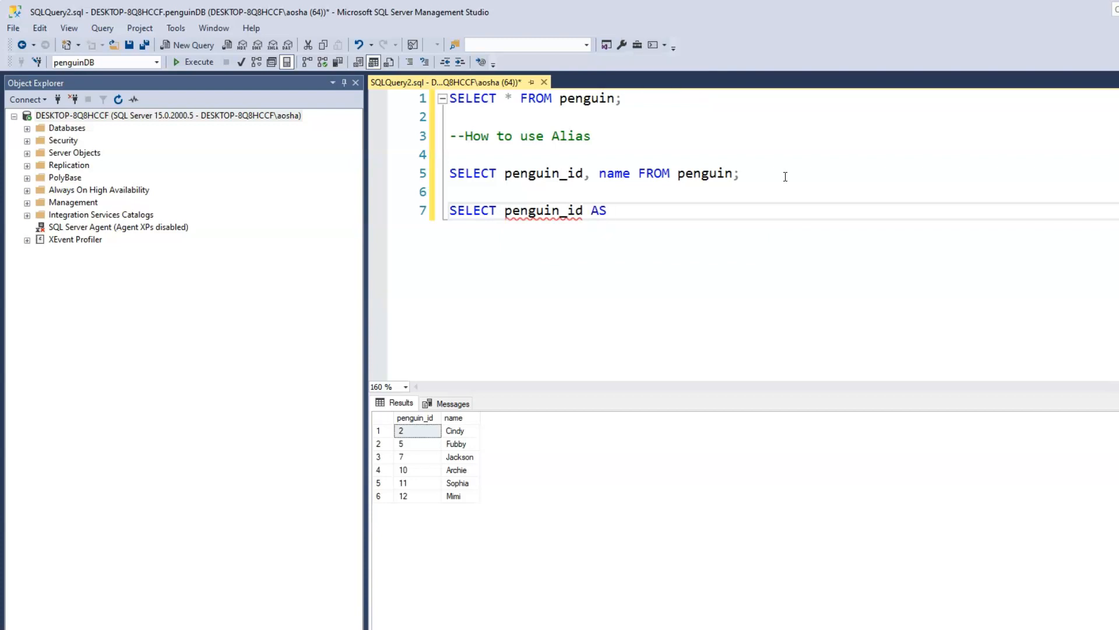
{"action": "type", "text": "id"}
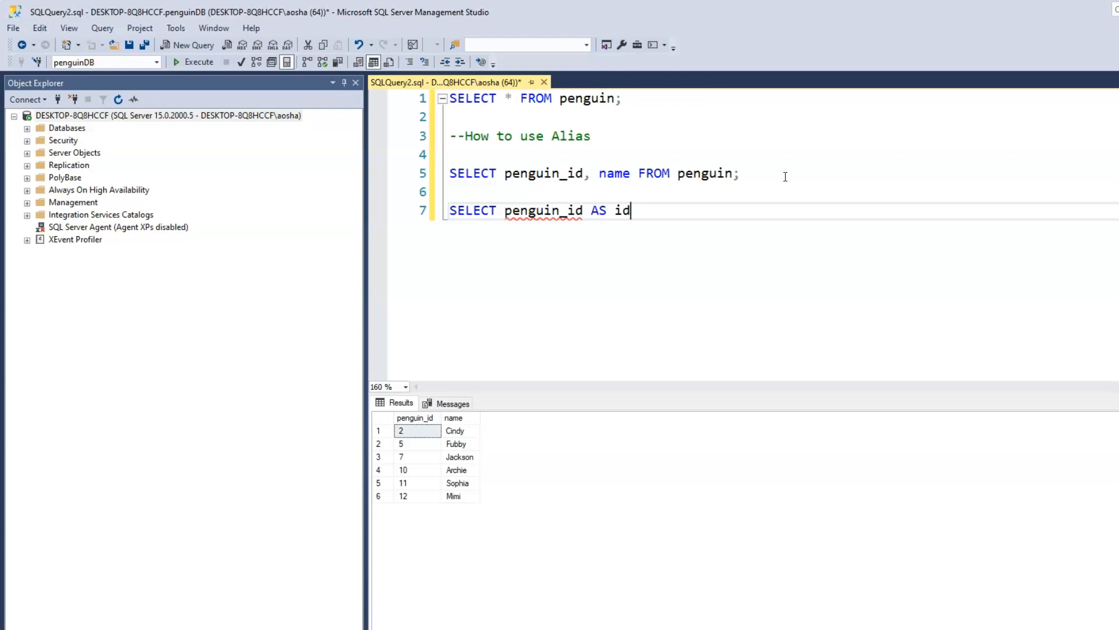
{"action": "type", "text": "F"}
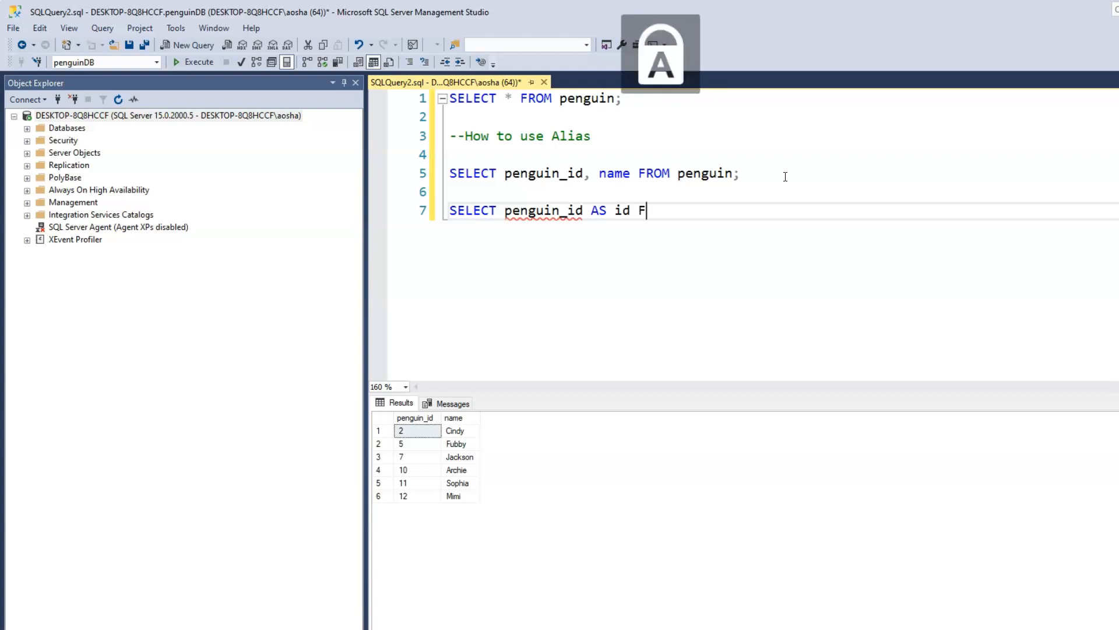
{"action": "type", "text": "ROM penguin;"}
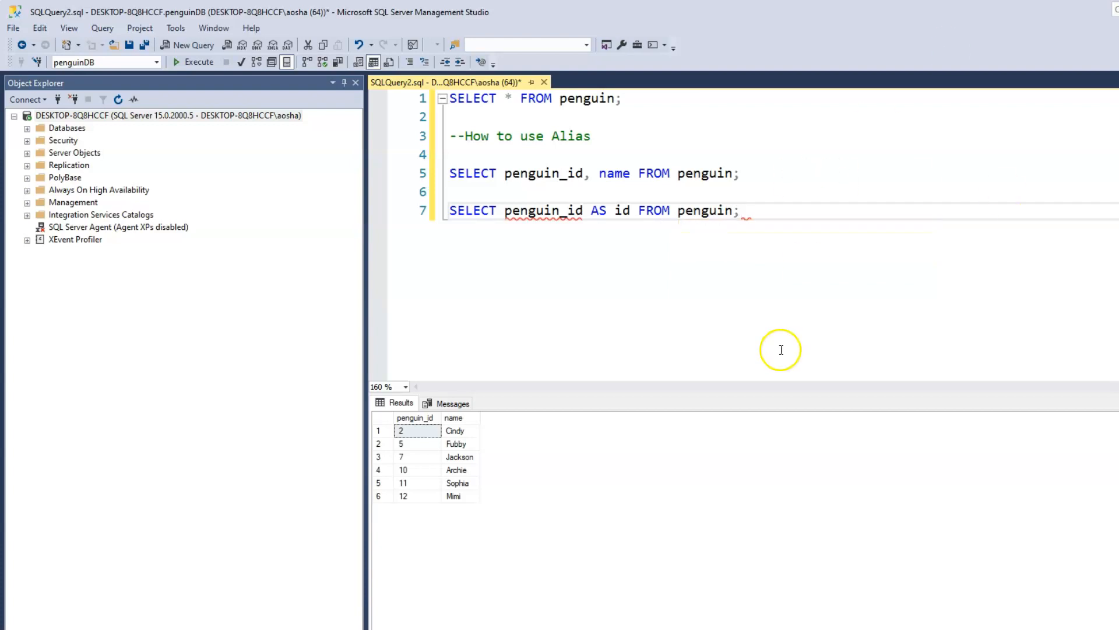
{"action": "mouse_move", "coordinate": [605, 303]}
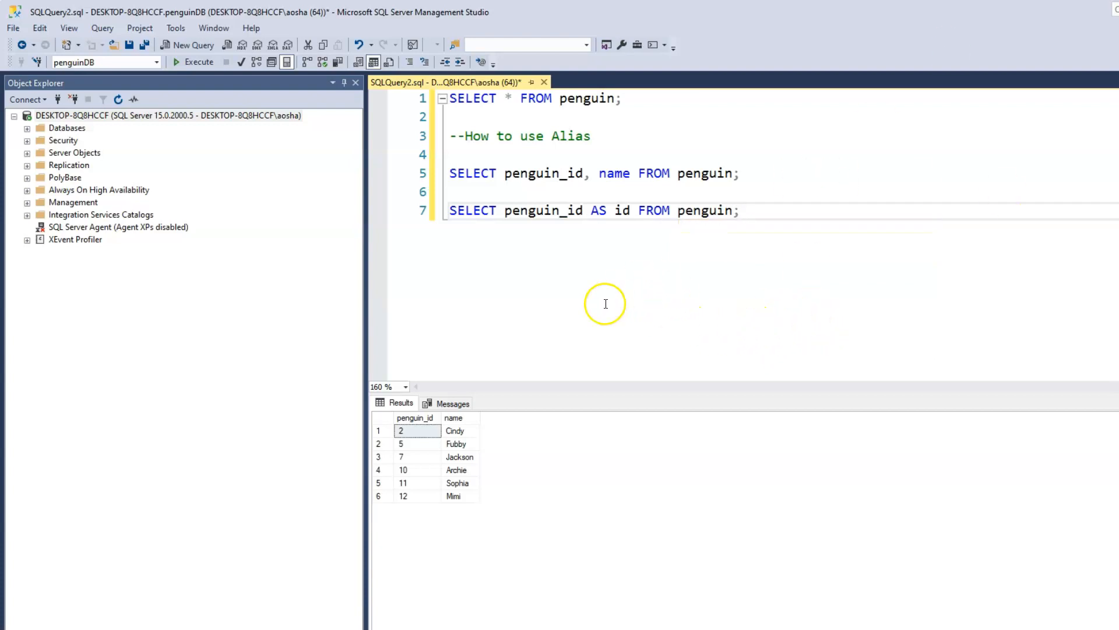
{"action": "mouse_move", "coordinate": [556, 250]}
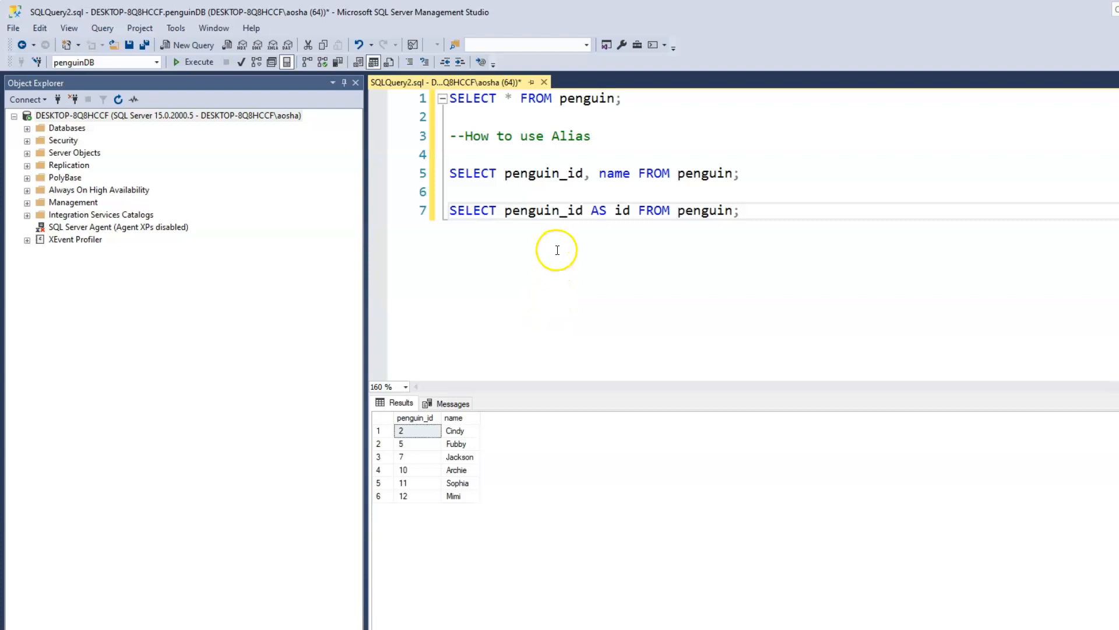
{"action": "mouse_move", "coordinate": [577, 251]}
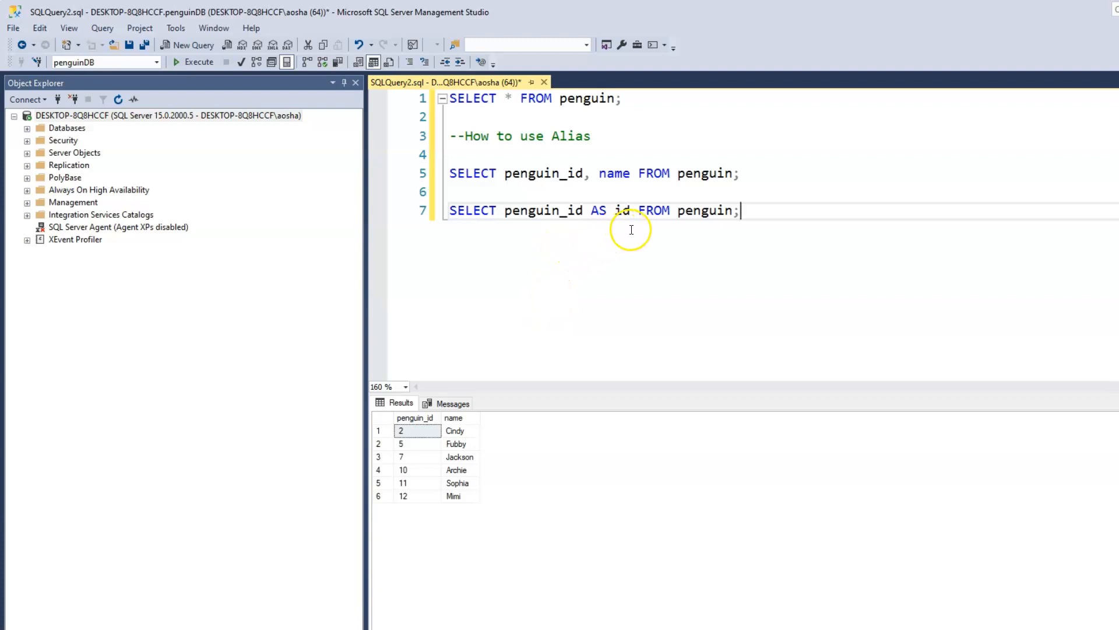
{"action": "key", "text": "Backspace"}
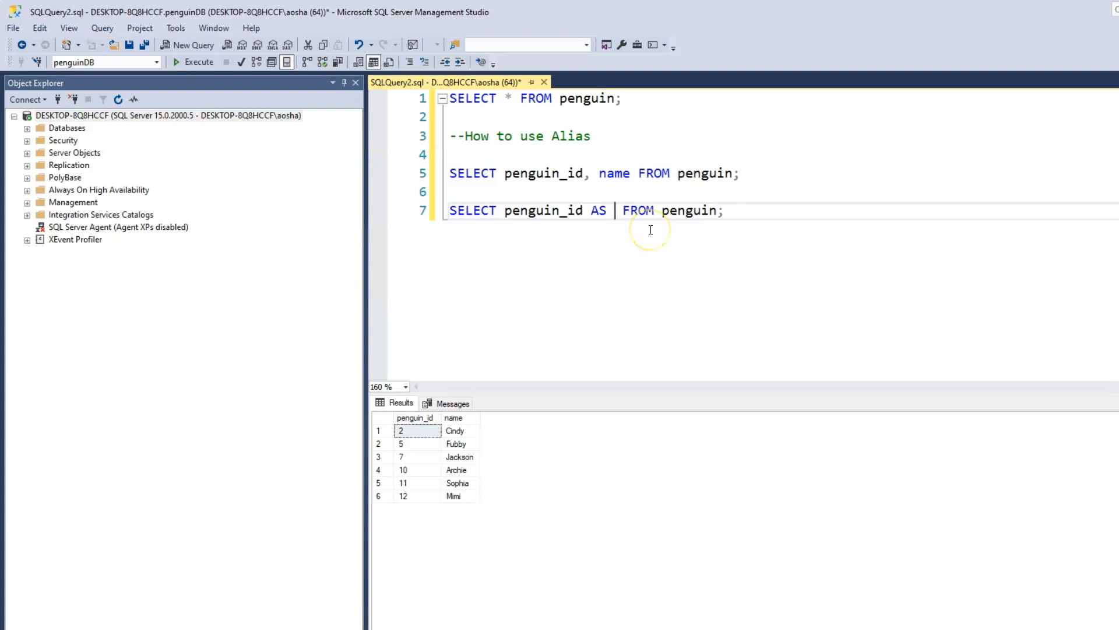
{"action": "type", "text": "ID"}
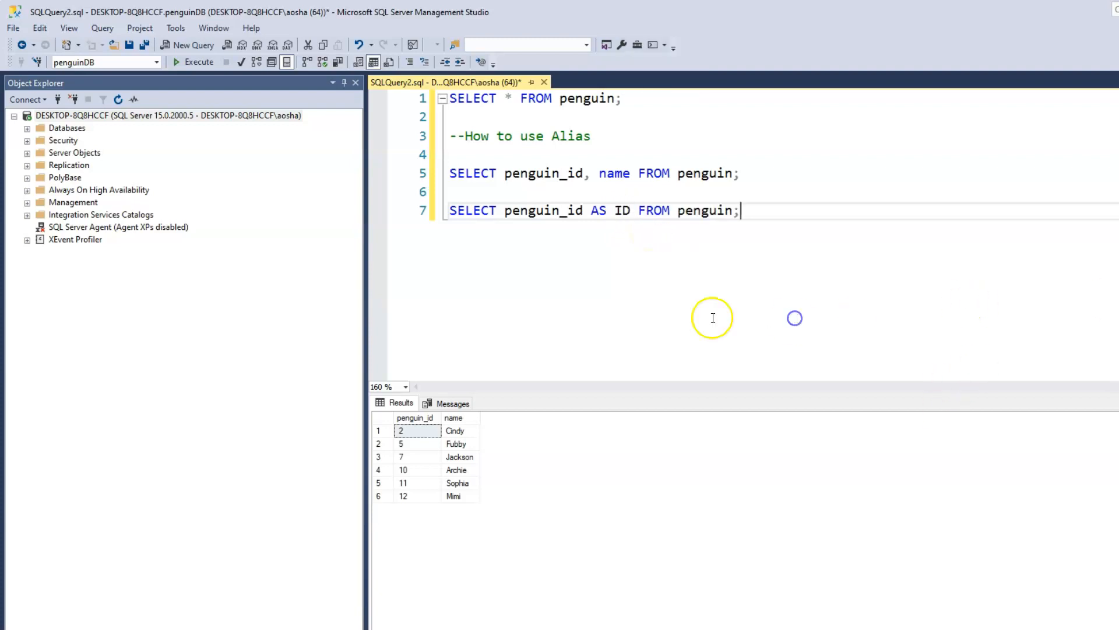
{"action": "mouse_move", "coordinate": [569, 234]}
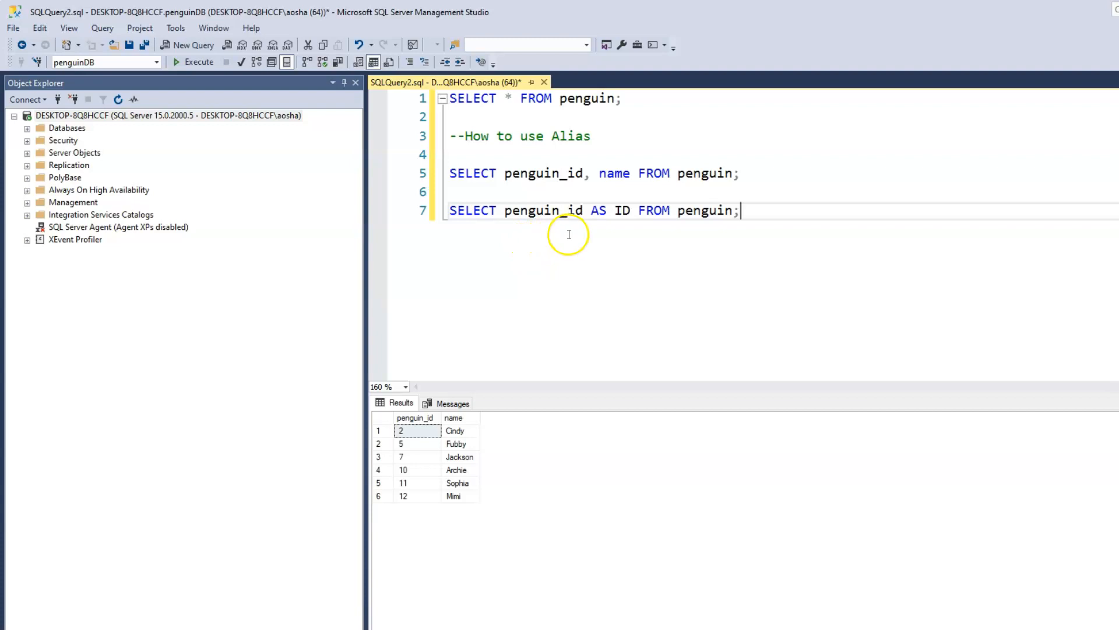
{"action": "mouse_move", "coordinate": [643, 232]}
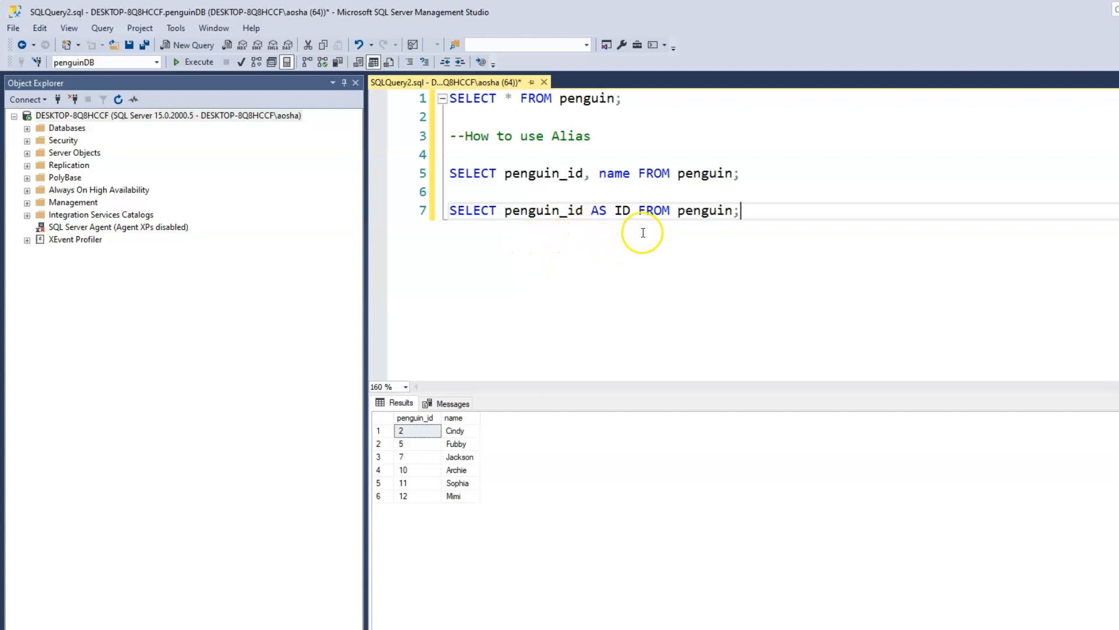
{"action": "mouse_move", "coordinate": [716, 227]}
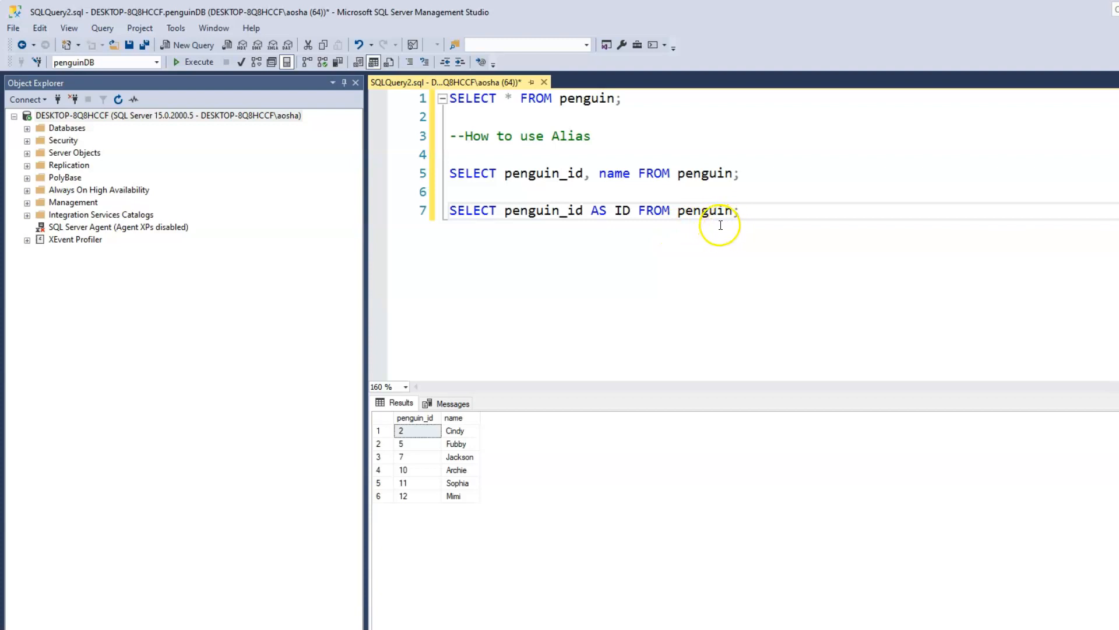
{"action": "mouse_move", "coordinate": [749, 174]}
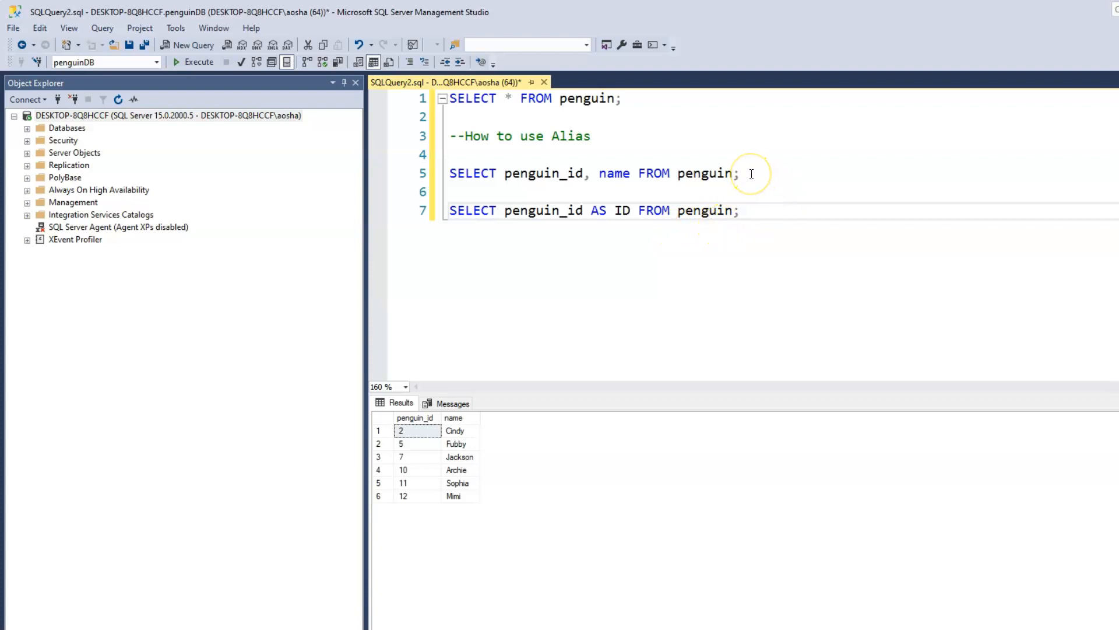
{"action": "mouse_move", "coordinate": [735, 178]}
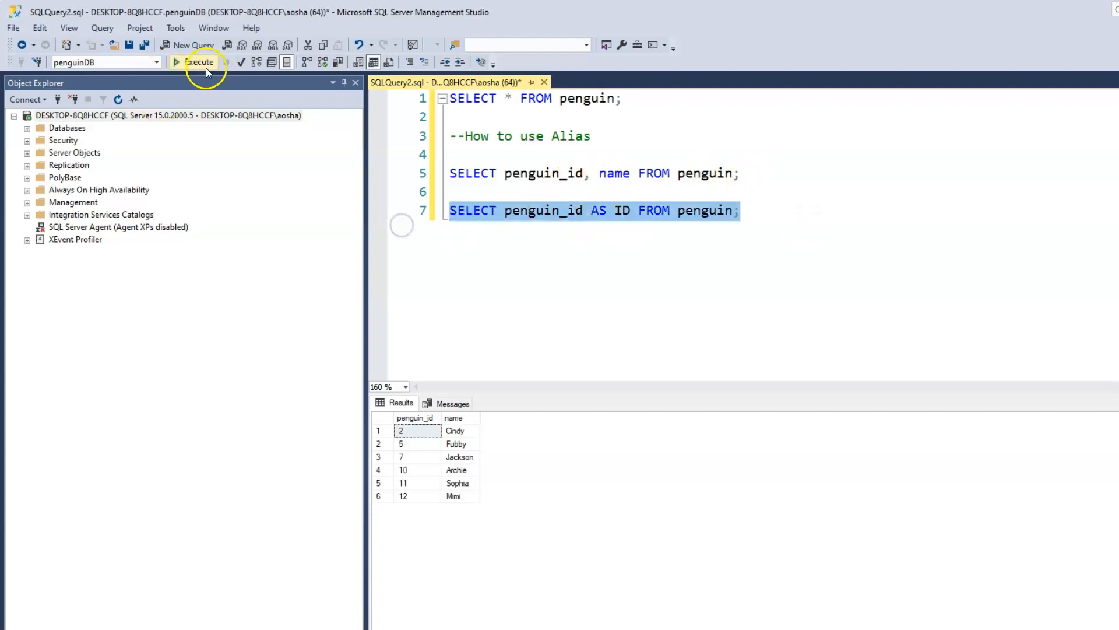
Step: Execute the line 7 alias query, returning a single ID column of six penguin ids
{"action": "left_click", "coordinate": [200, 61]}
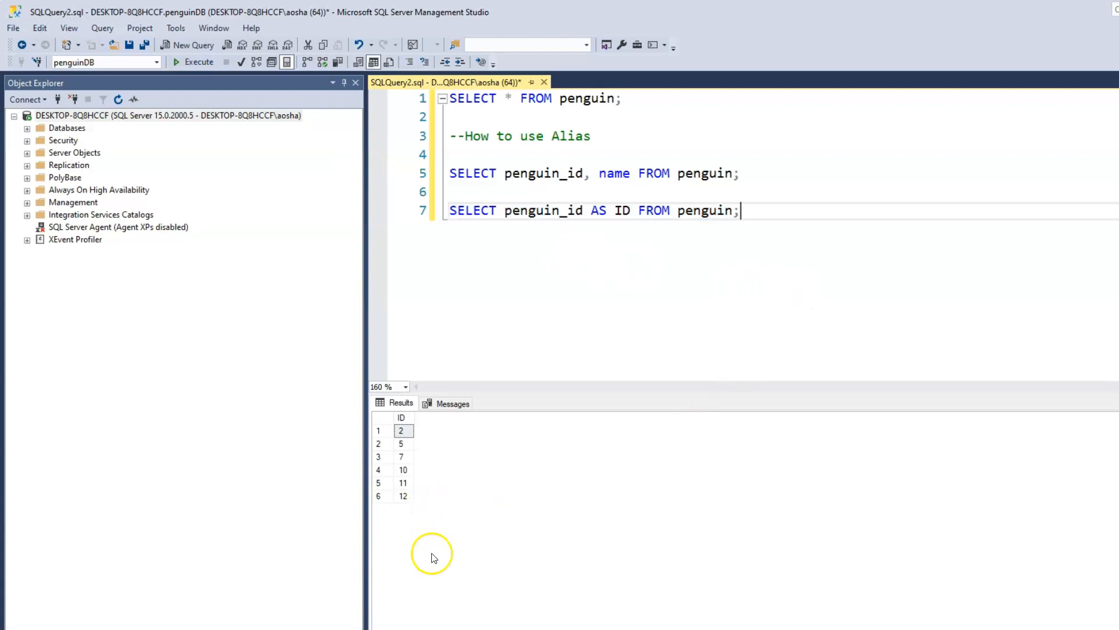
{"action": "mouse_move", "coordinate": [401, 431]}
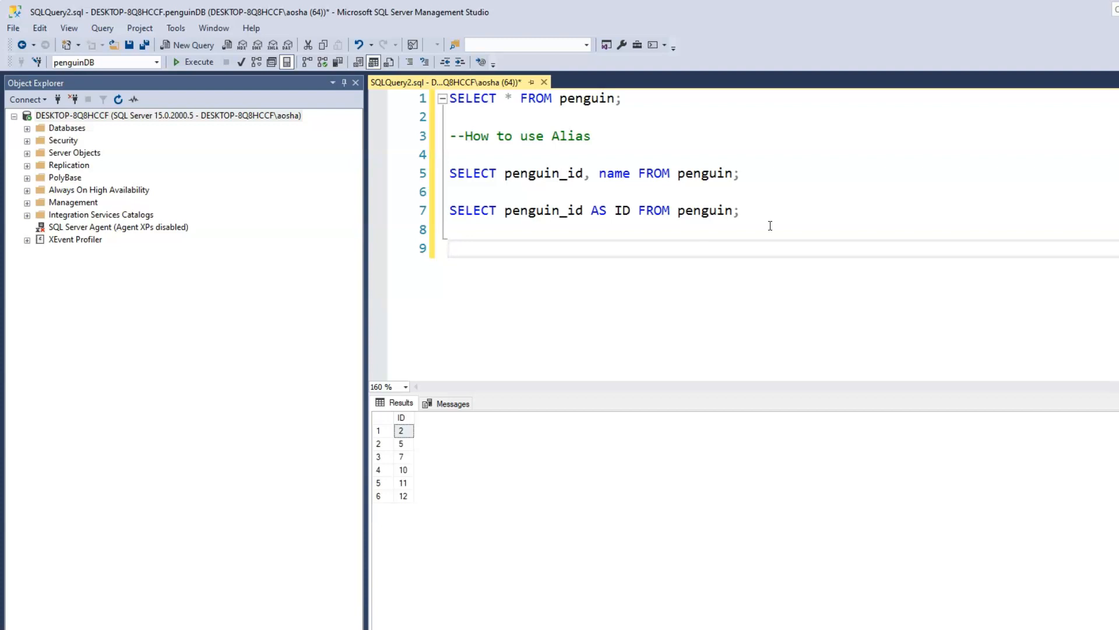
Step: Begin line 9 with SELECT penguin_id AS ID, name AS
{"action": "type", "text": "SELECT p"}
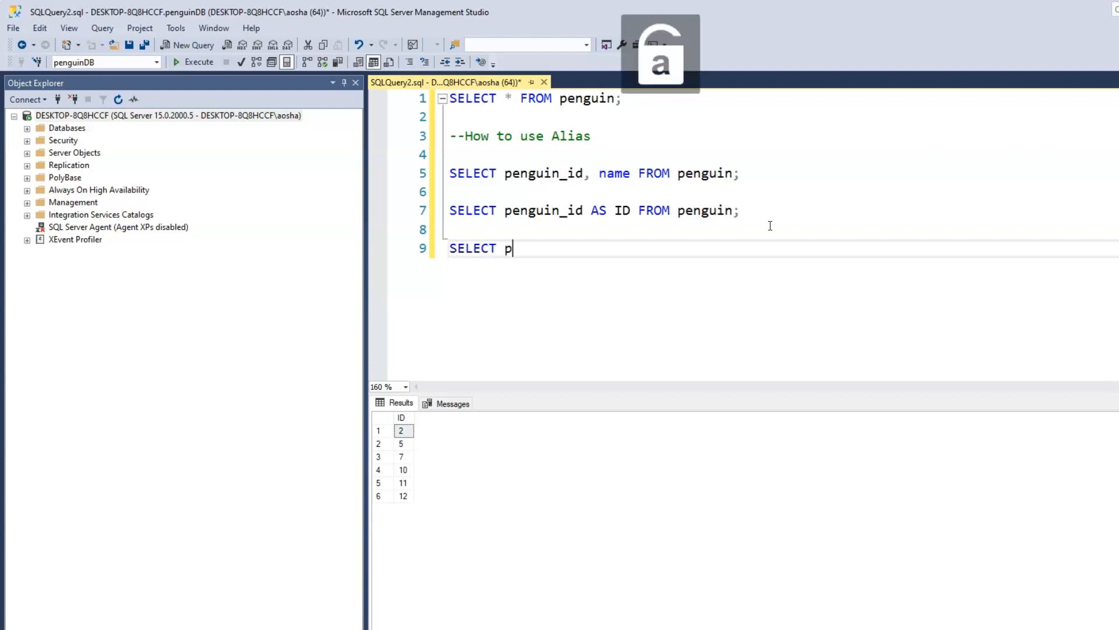
{"action": "type", "text": "enguin"}
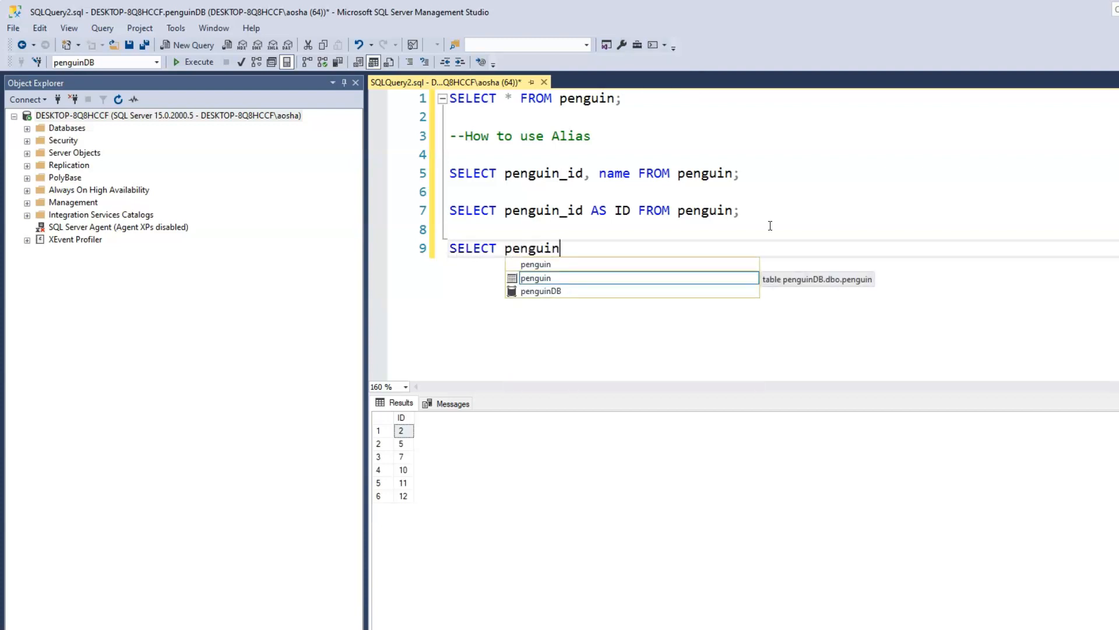
{"action": "type", "text": "_id AS"}
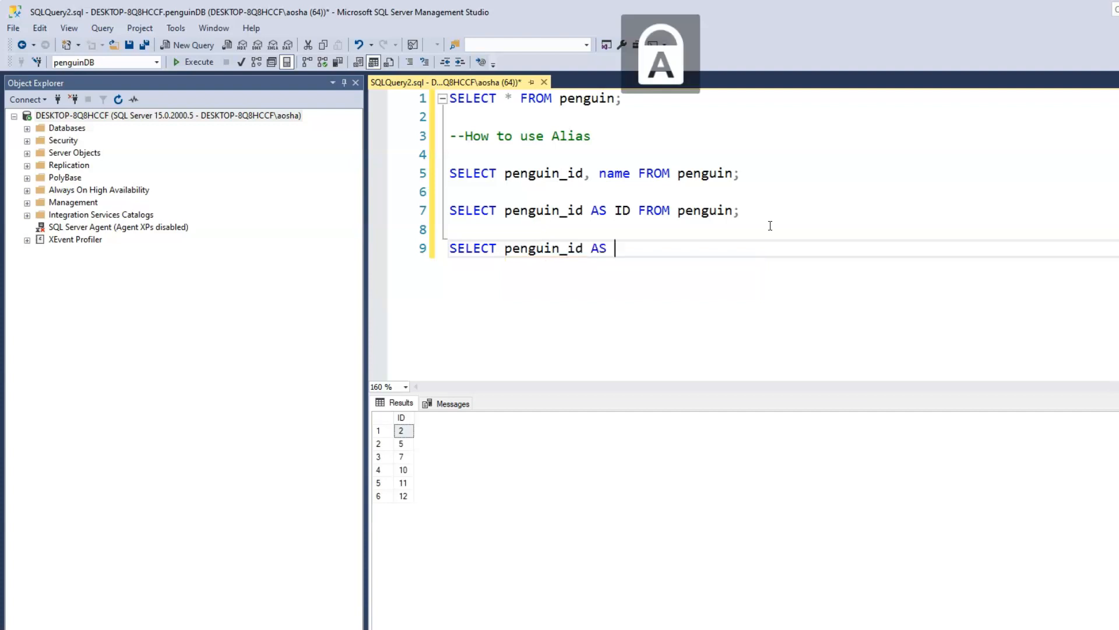
{"action": "type", "text": "ID"}
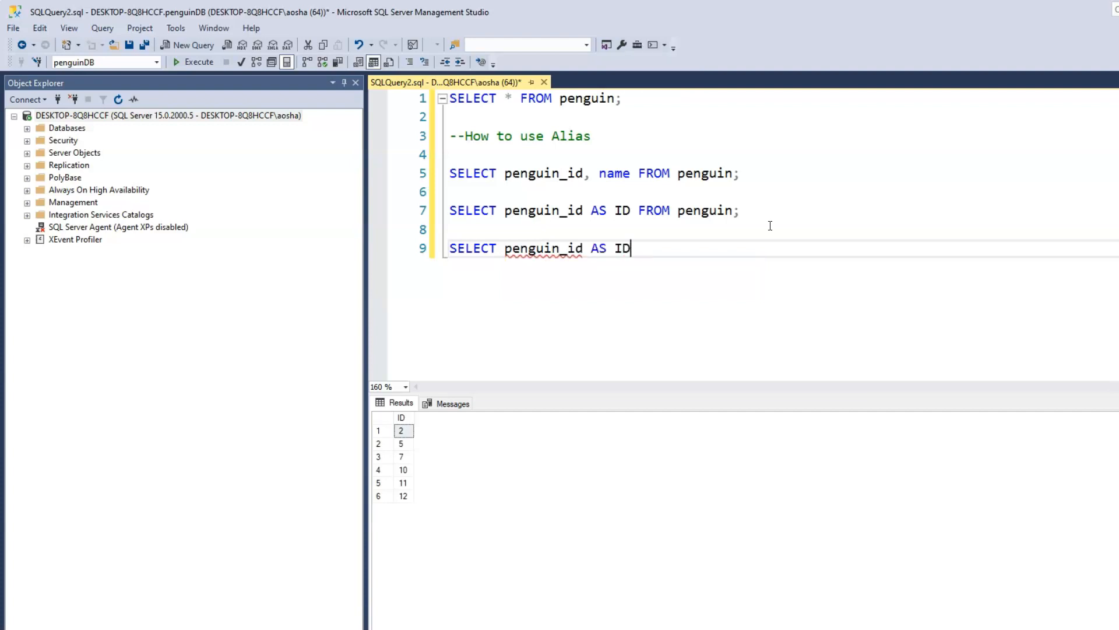
{"action": "type", "text": ", name"}
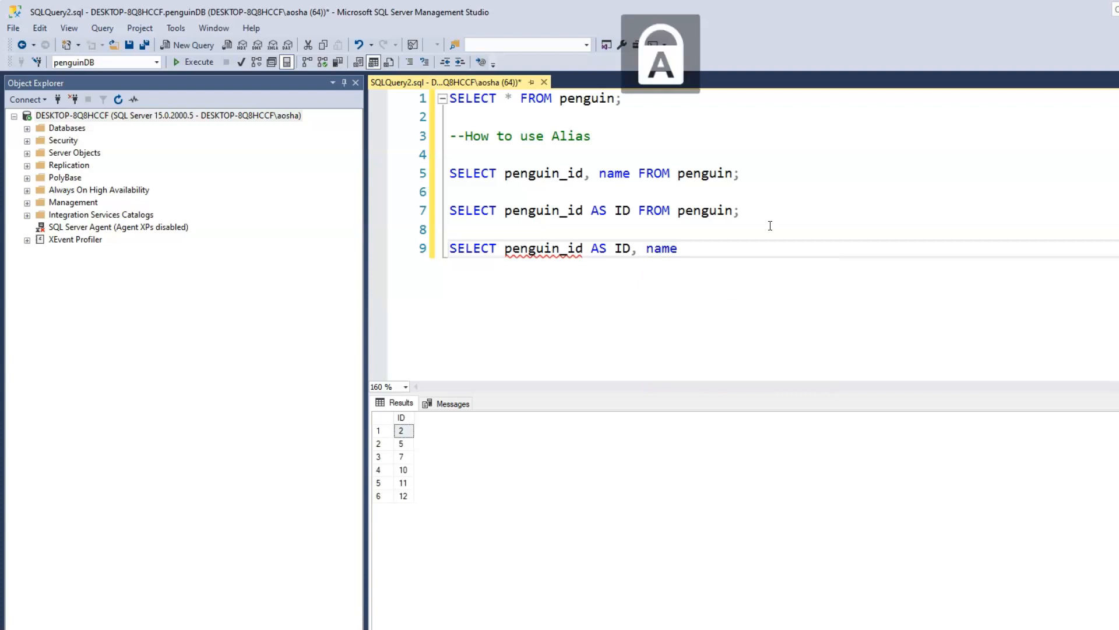
{"action": "type", "text": "AS"}
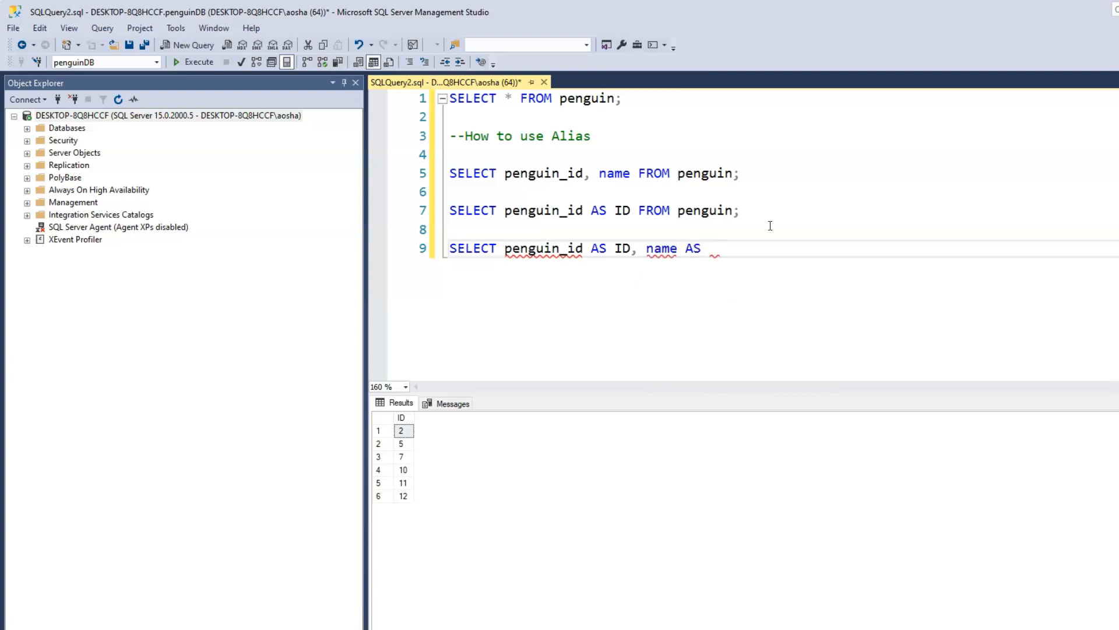
Step: Finish the query with the PenguinName alias and FROM penguin;, fixing a mistyped alias
{"action": "type", "text": "P"}
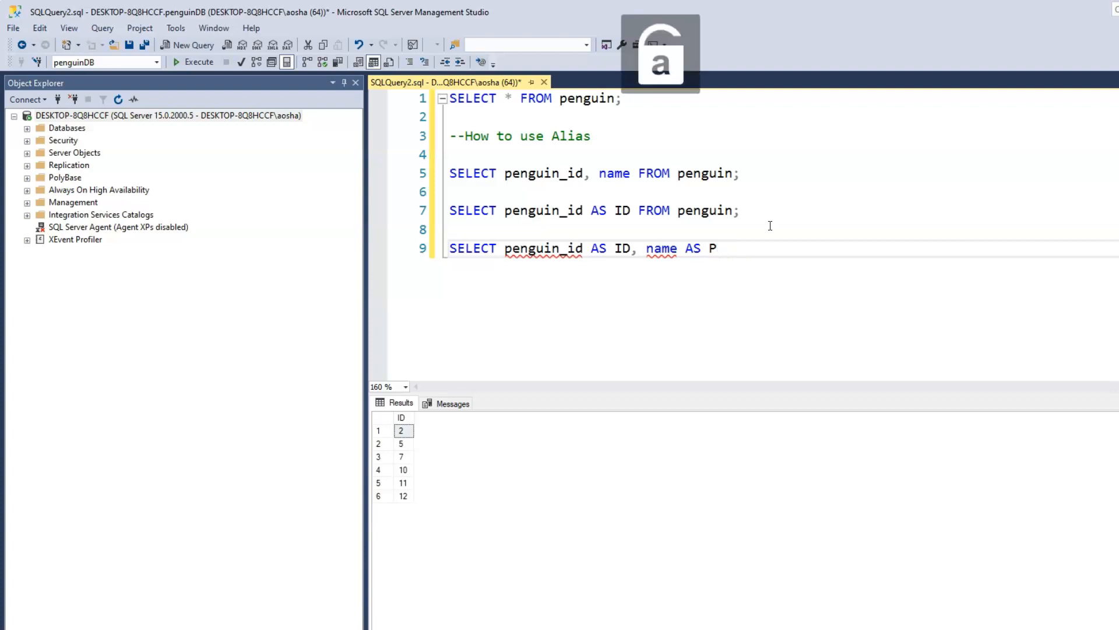
{"action": "type", "text": "engui"}
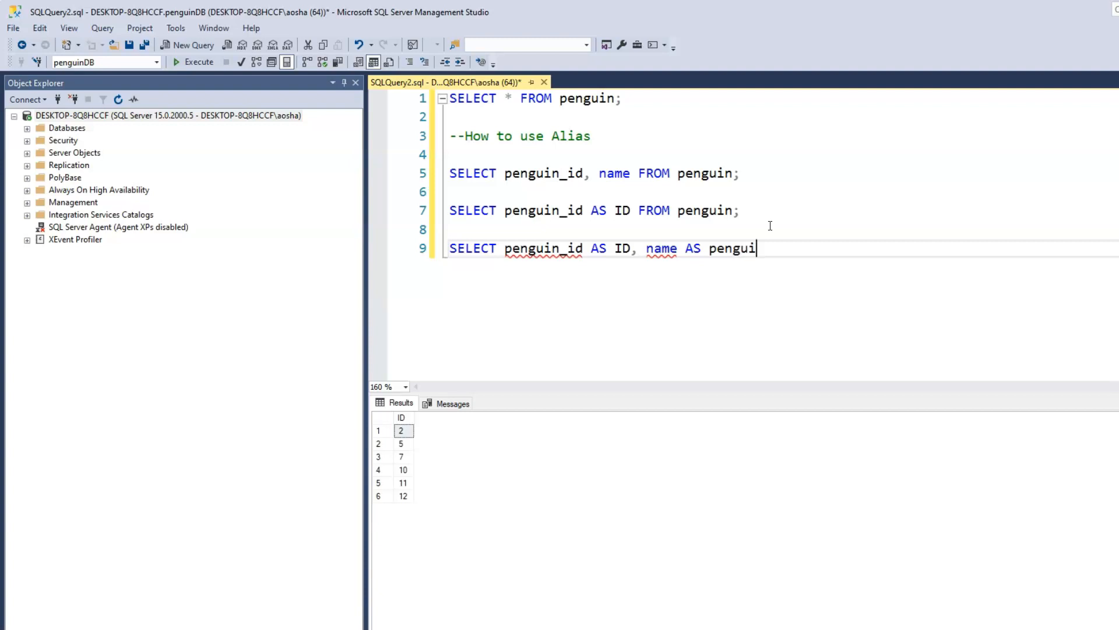
{"action": "type", "text": "'"}
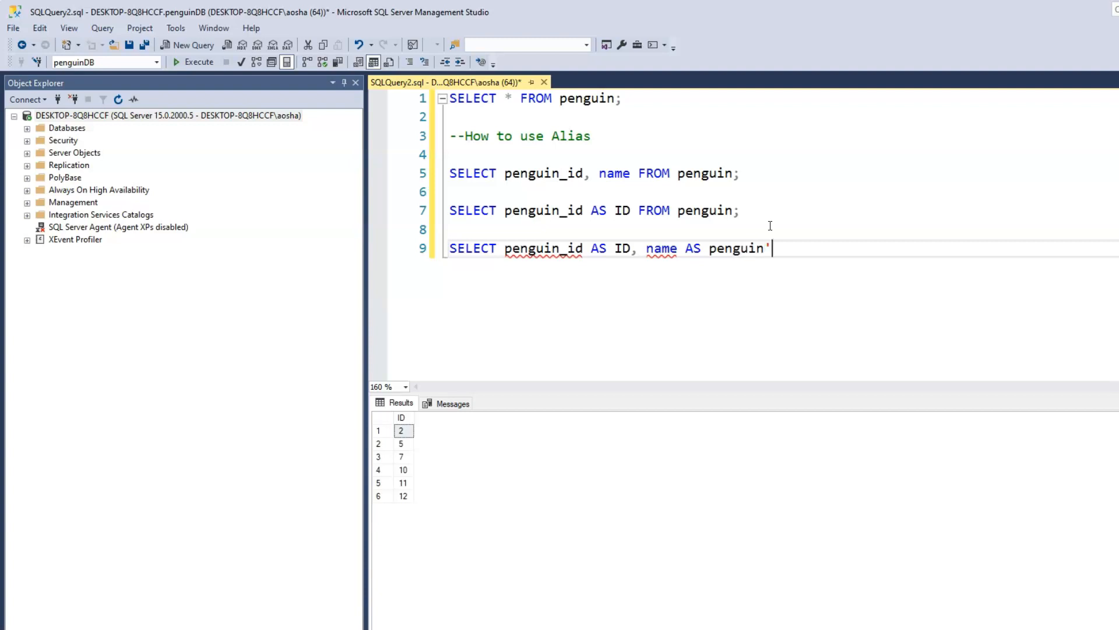
{"action": "type", "text": "name"}
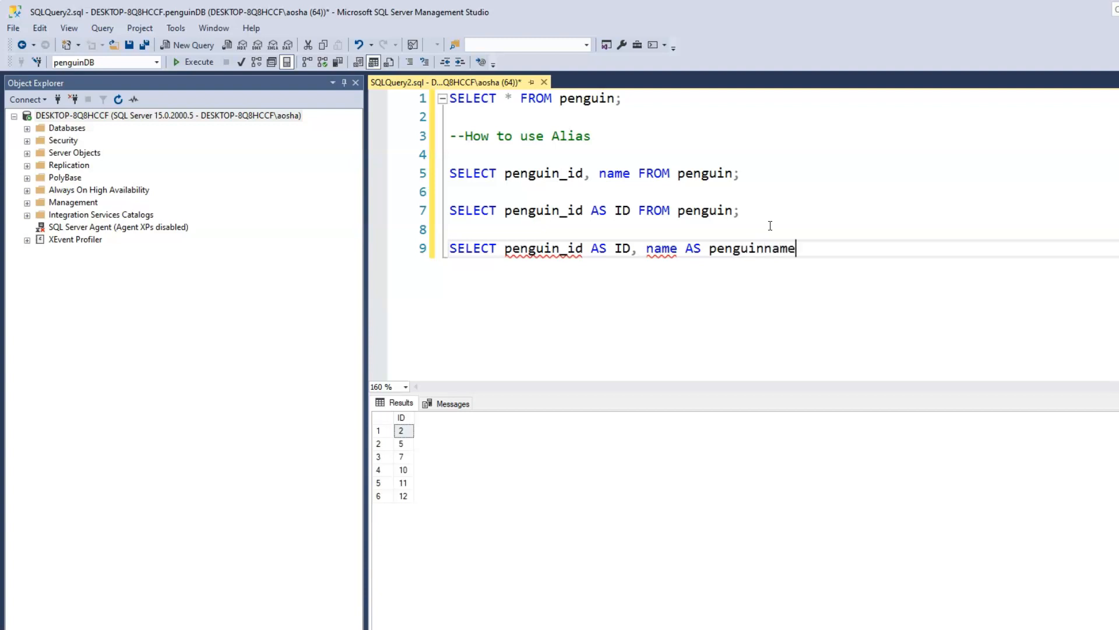
{"action": "key", "text": "BackSpace"}
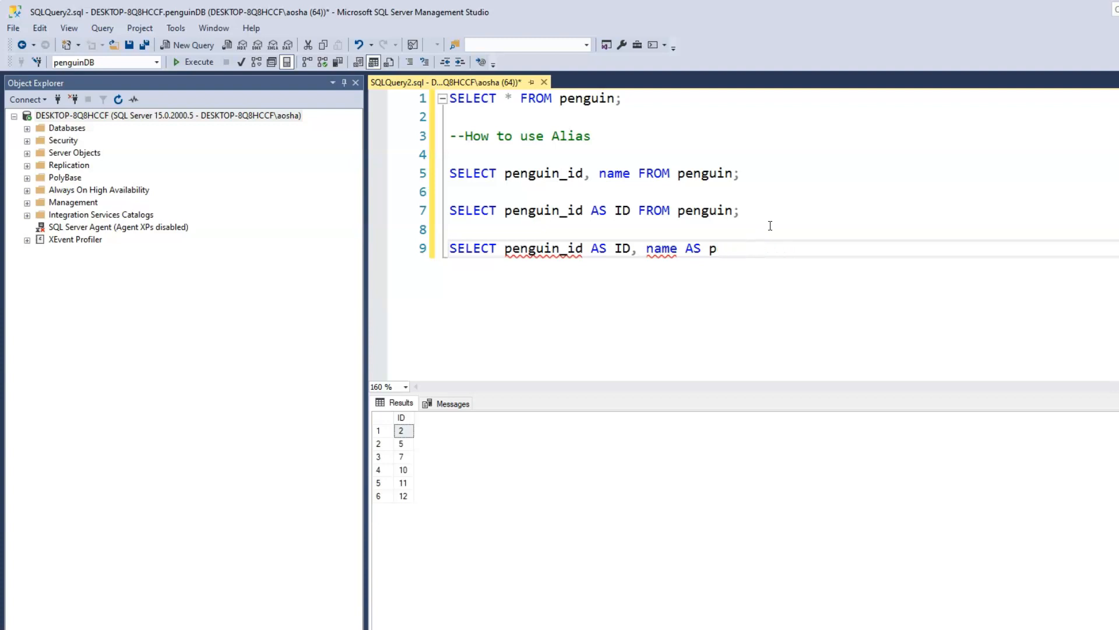
{"action": "type", "text": "enguin"}
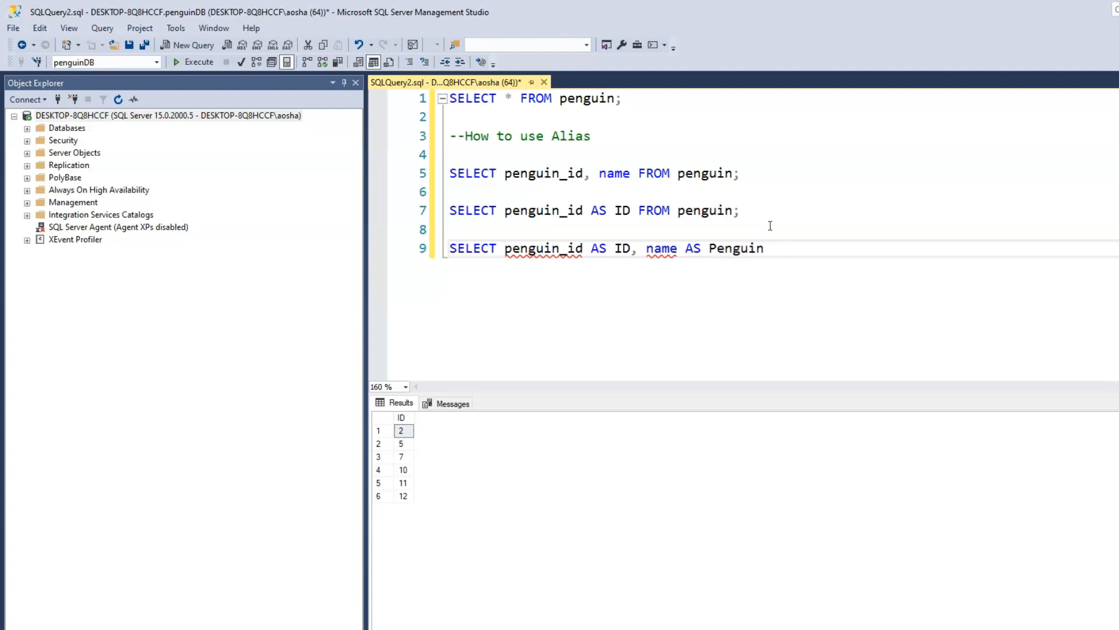
{"action": "type", "text": "Name"}
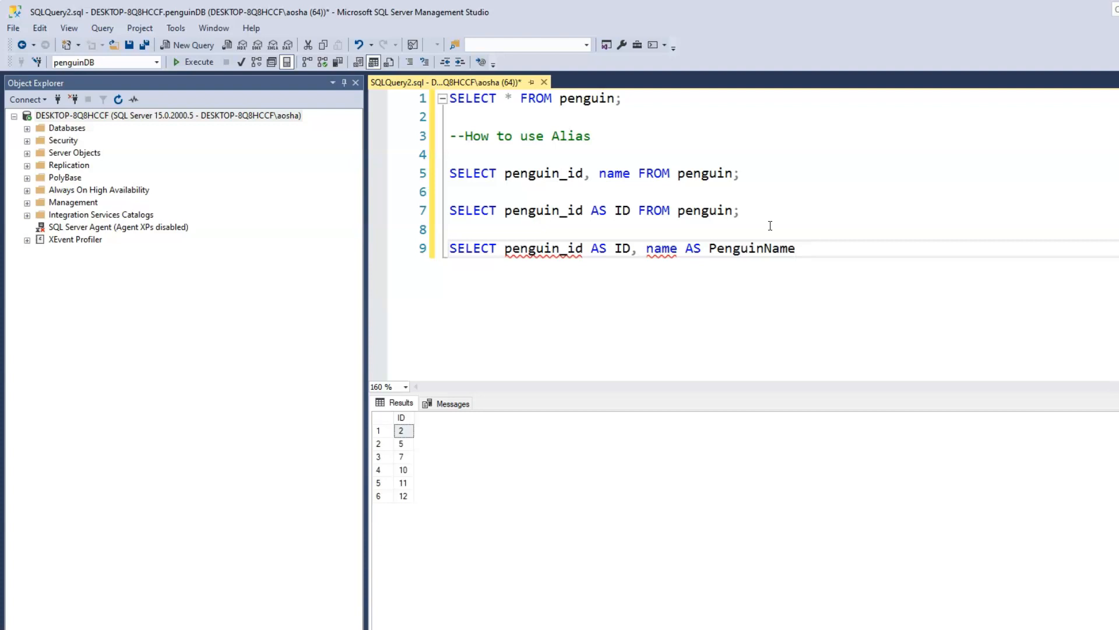
{"action": "type", "text": "FROM"}
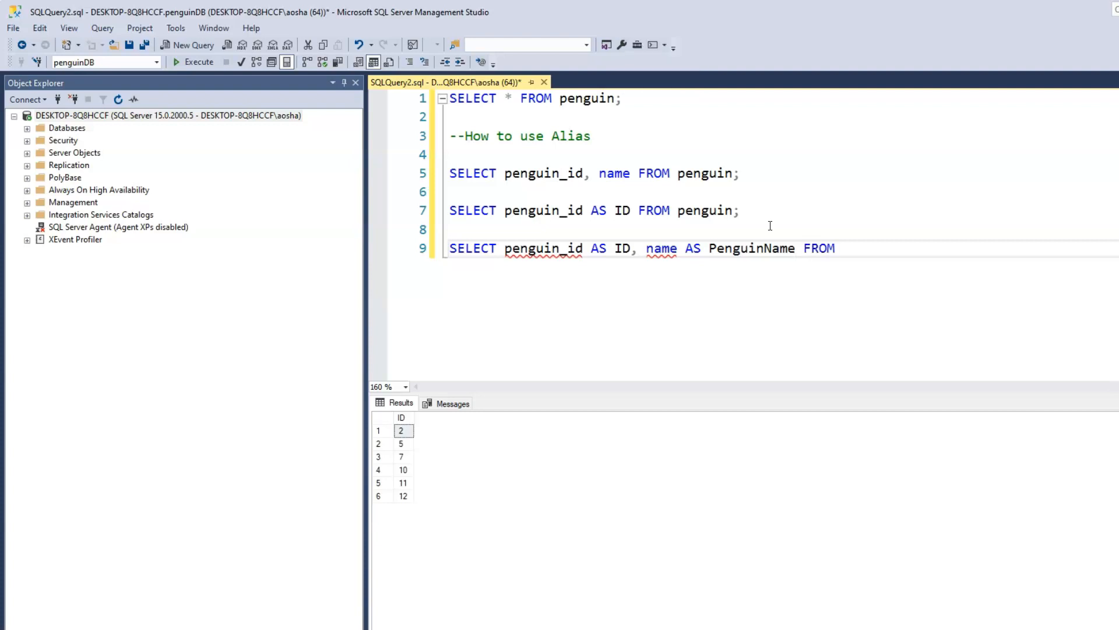
{"action": "type", "text": "penguin"}
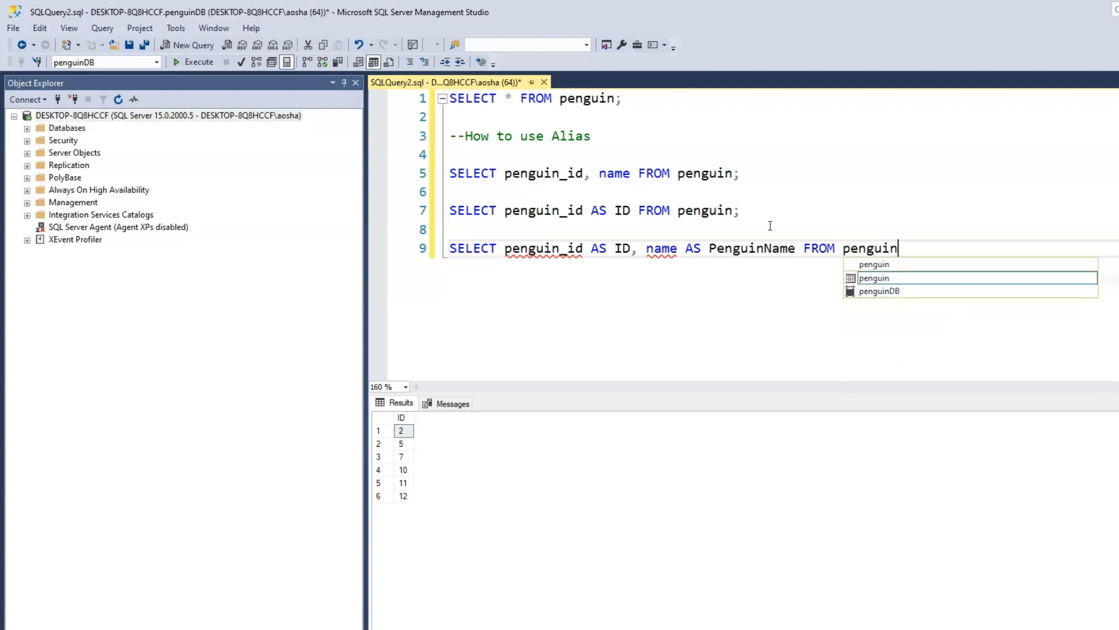
{"action": "type", "text": ";"}
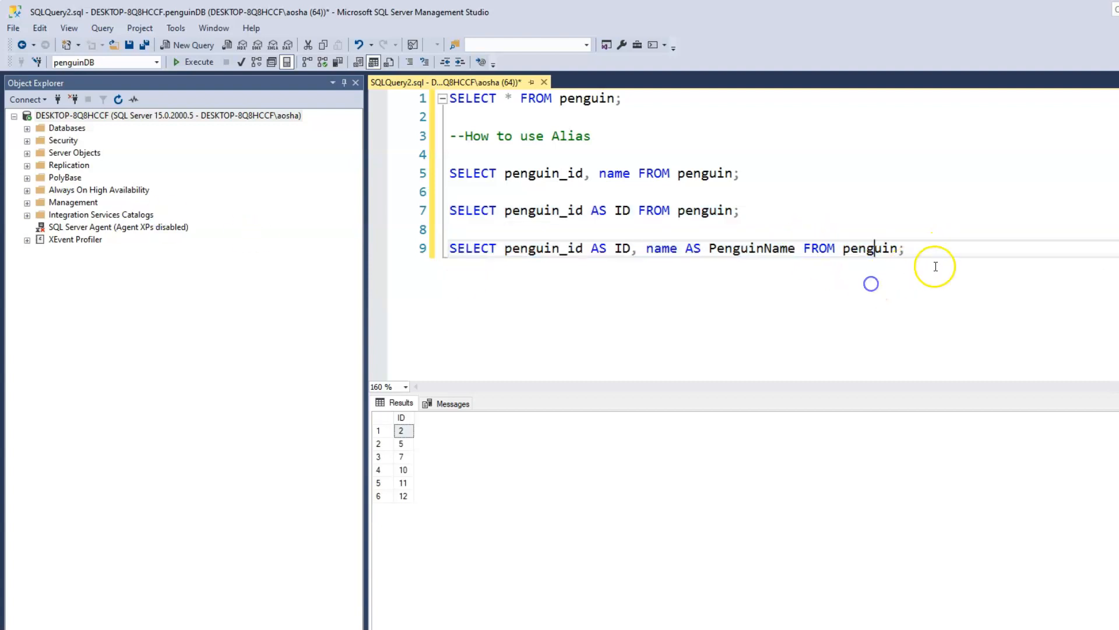
Step: Execute the line 9 query, returning ID and PenguinName columns for six penguins
{"action": "left_click", "coordinate": [199, 61]}
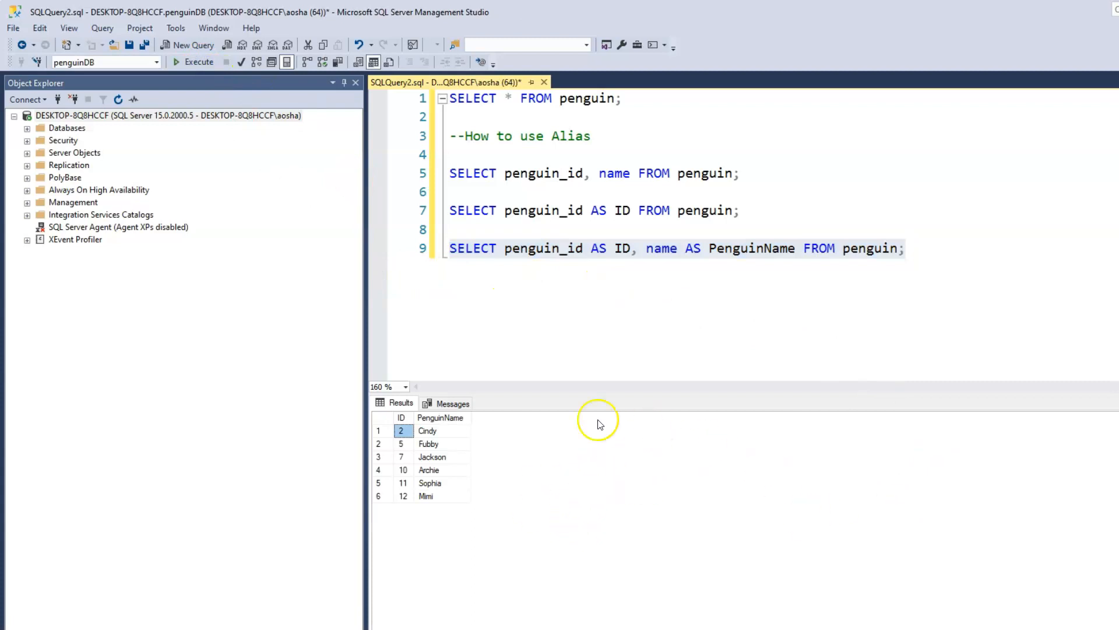
{"action": "mouse_move", "coordinate": [582, 461]}
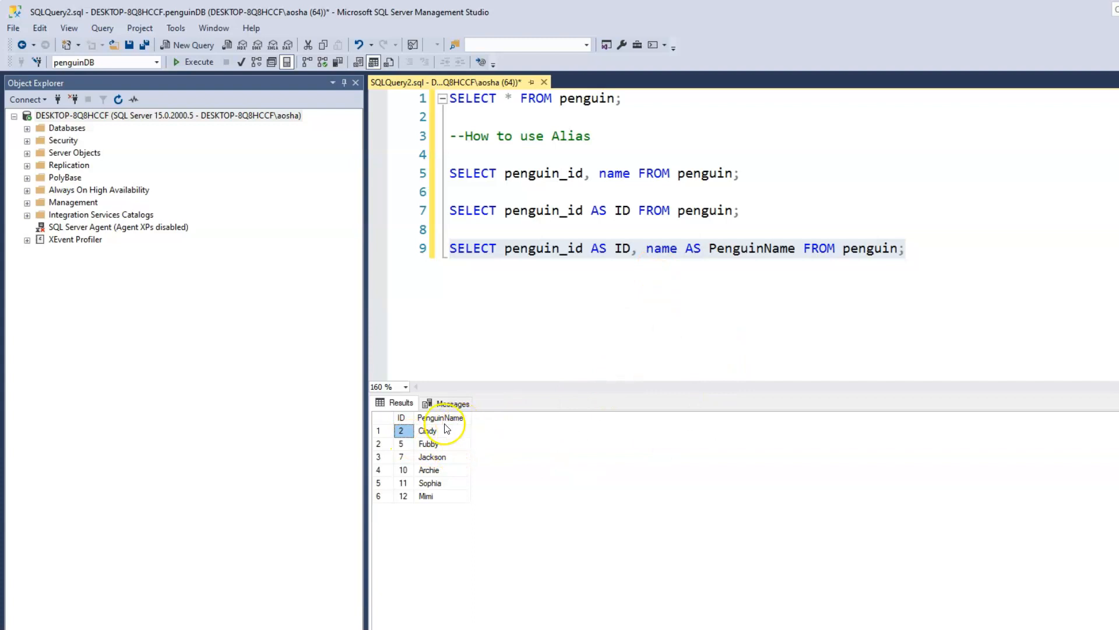
{"action": "mouse_move", "coordinate": [463, 429]}
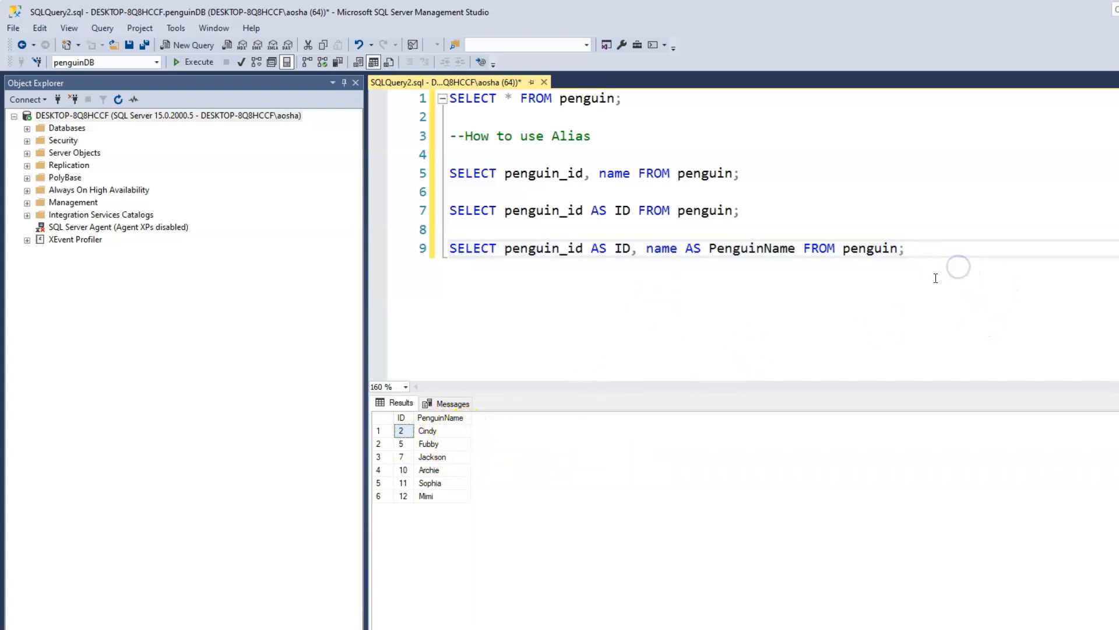
{"action": "mouse_move", "coordinate": [513, 441]}
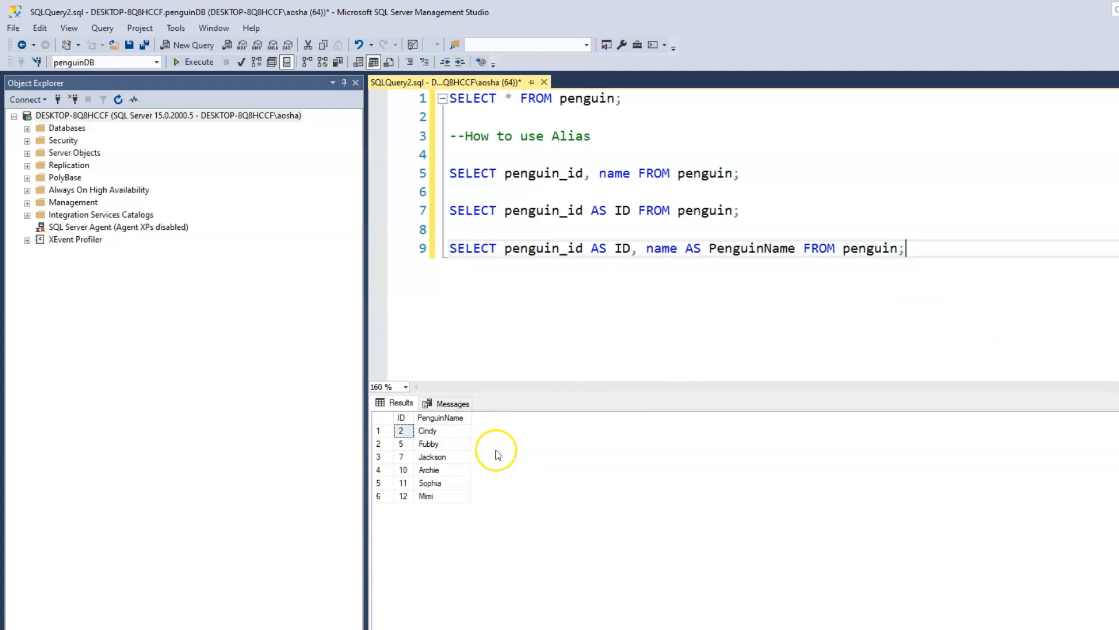
{"action": "mouse_move", "coordinate": [498, 455]}
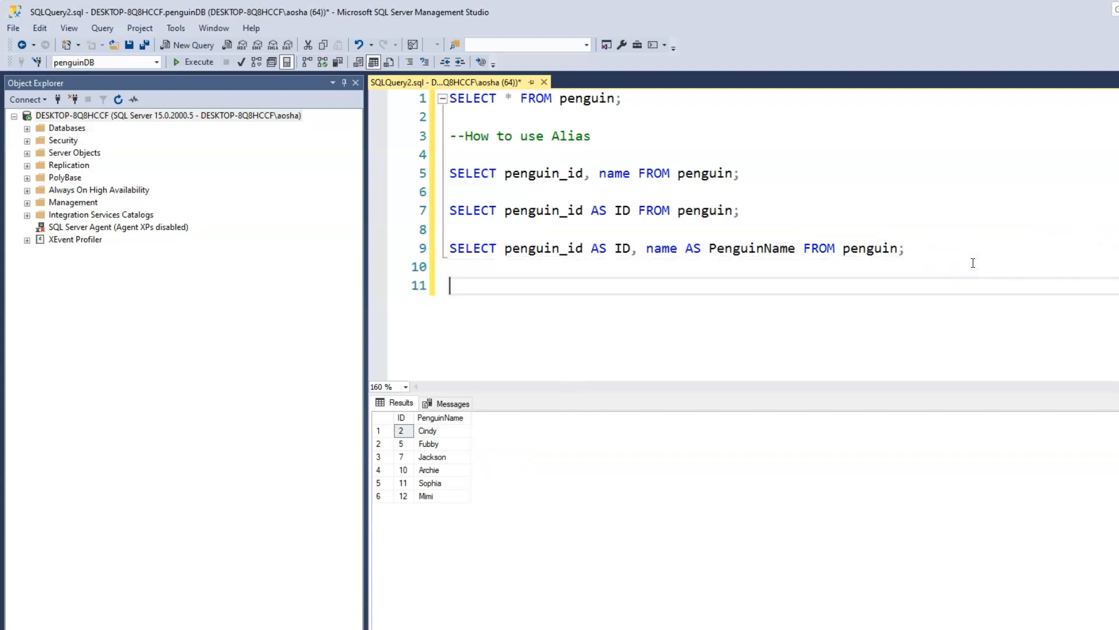
Step: Write and run SELECT * FROM penguin on line 11, returning all columns for six penguins
{"action": "type", "text": "S"}
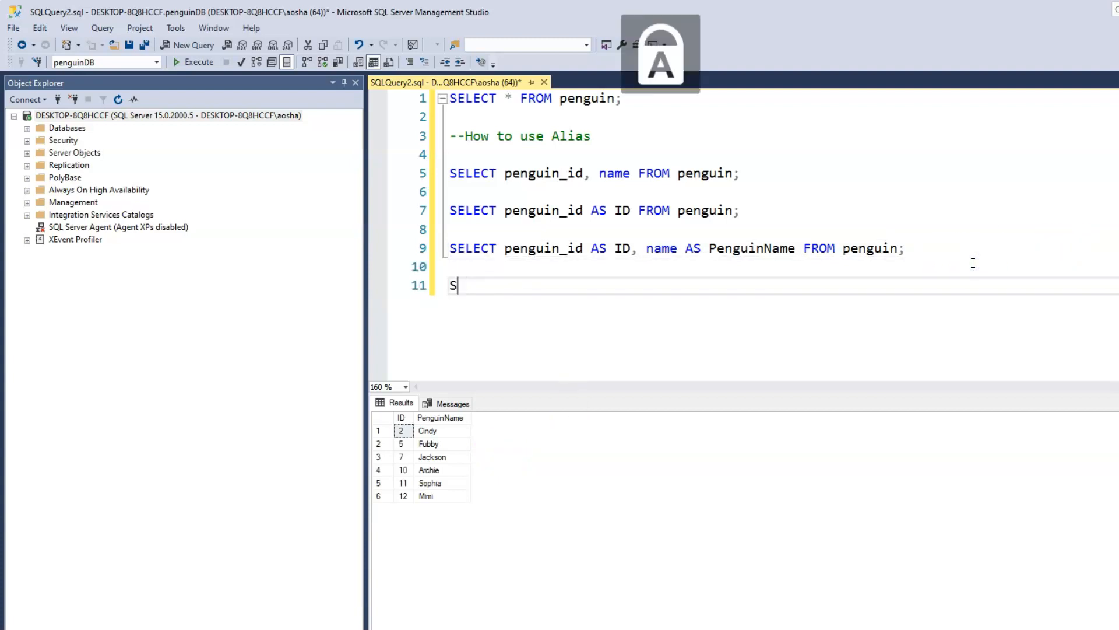
{"action": "type", "text": "ELECT *"}
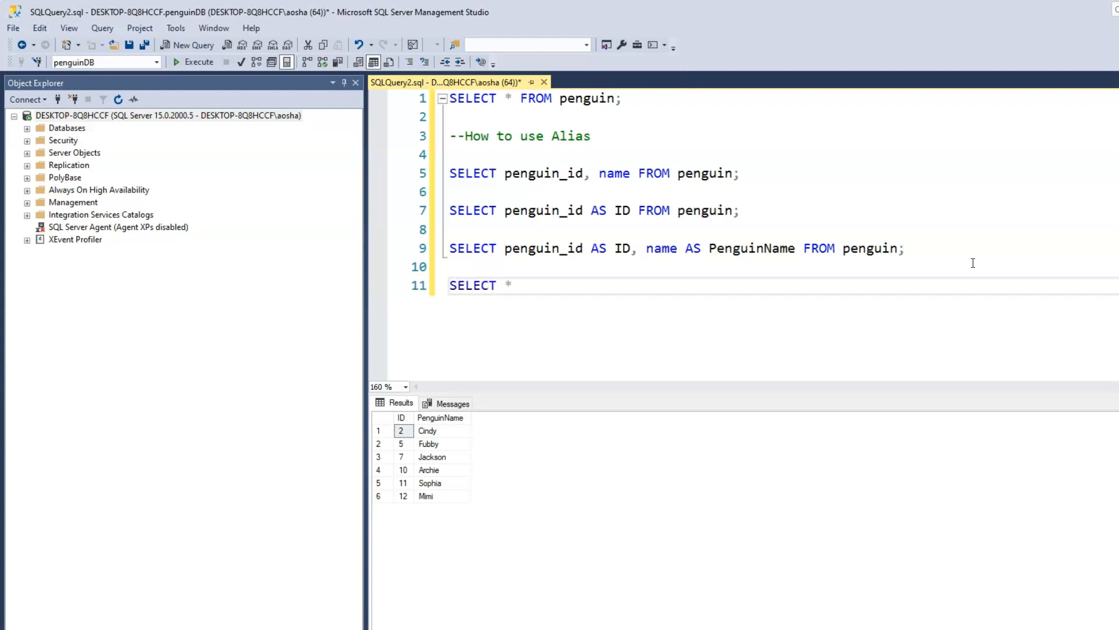
{"action": "type", "text": "FROM penguin;"}
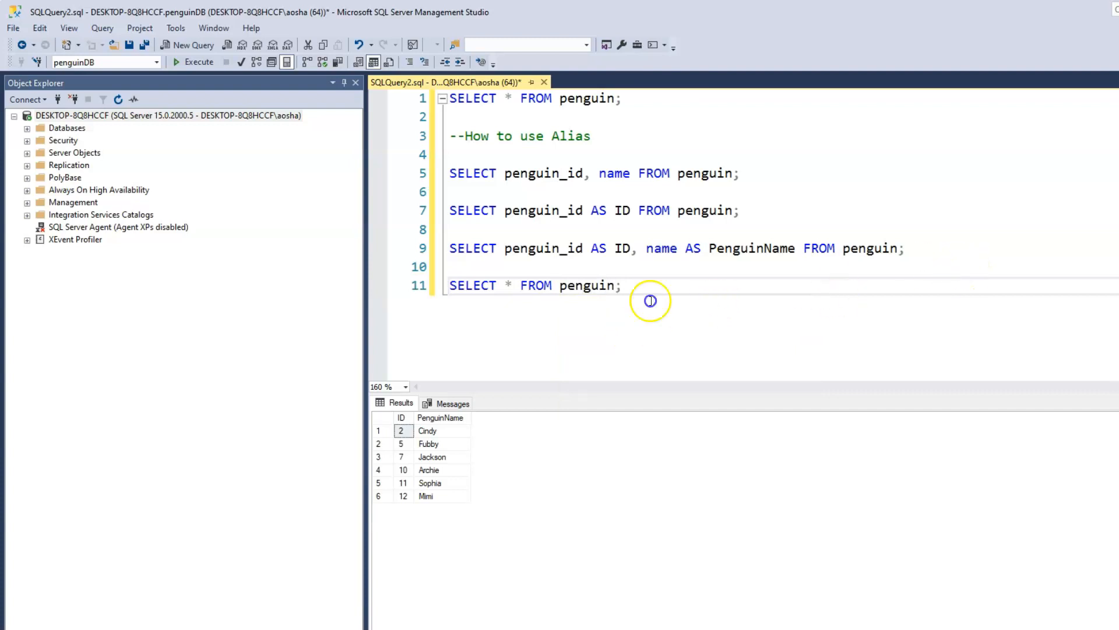
{"action": "left_click", "coordinate": [198, 61]}
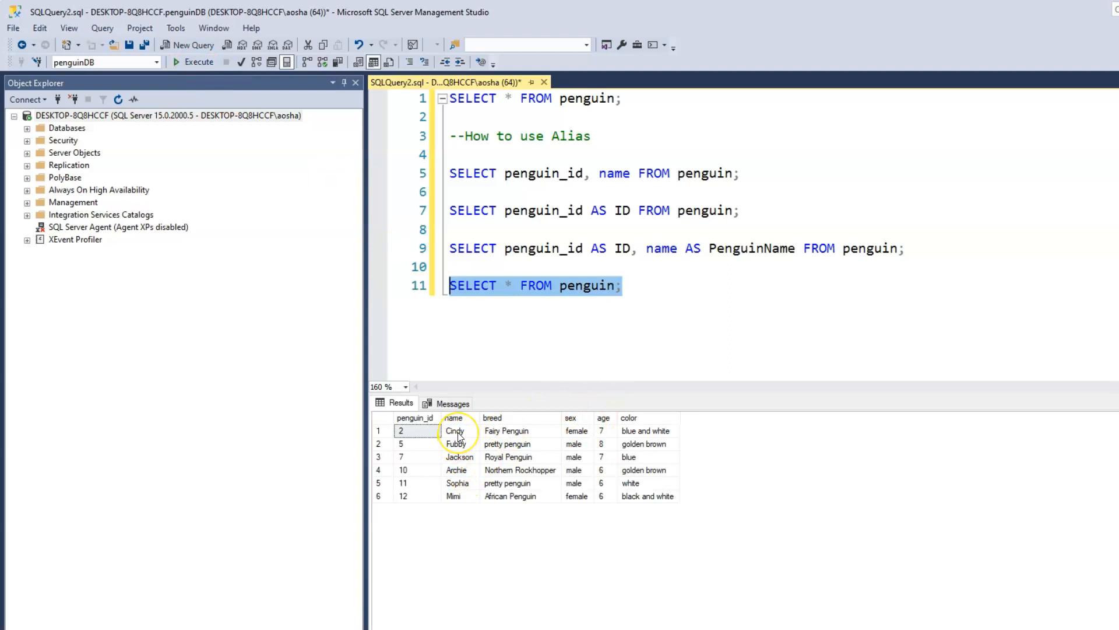
{"action": "mouse_move", "coordinate": [668, 308]}
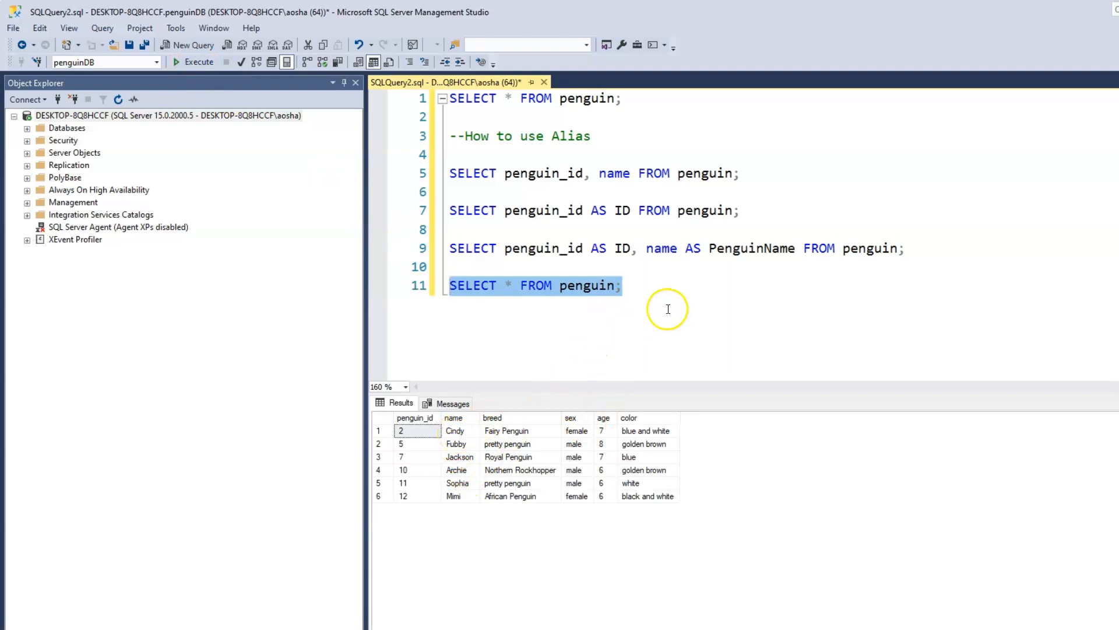
{"action": "mouse_move", "coordinate": [657, 324]}
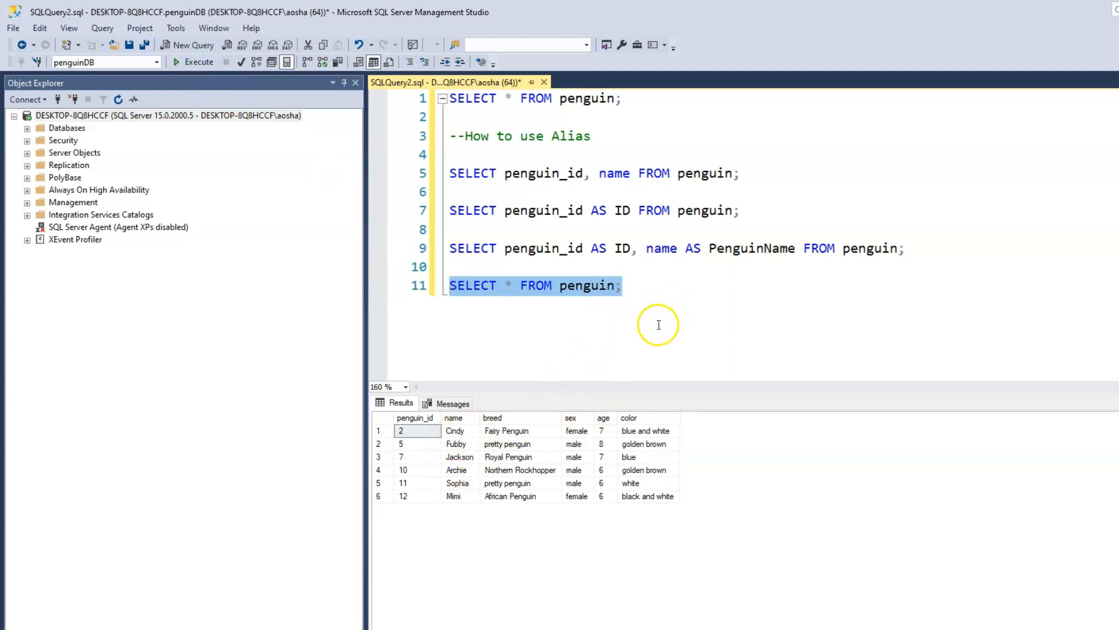
{"action": "mouse_move", "coordinate": [777, 300]}
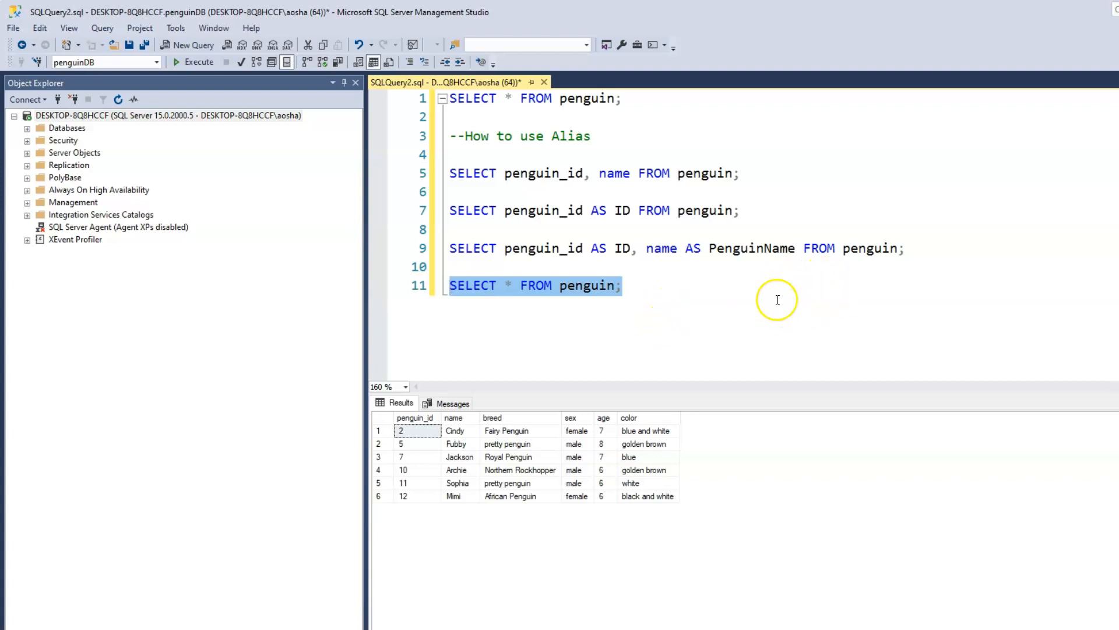
{"action": "mouse_move", "coordinate": [668, 296]}
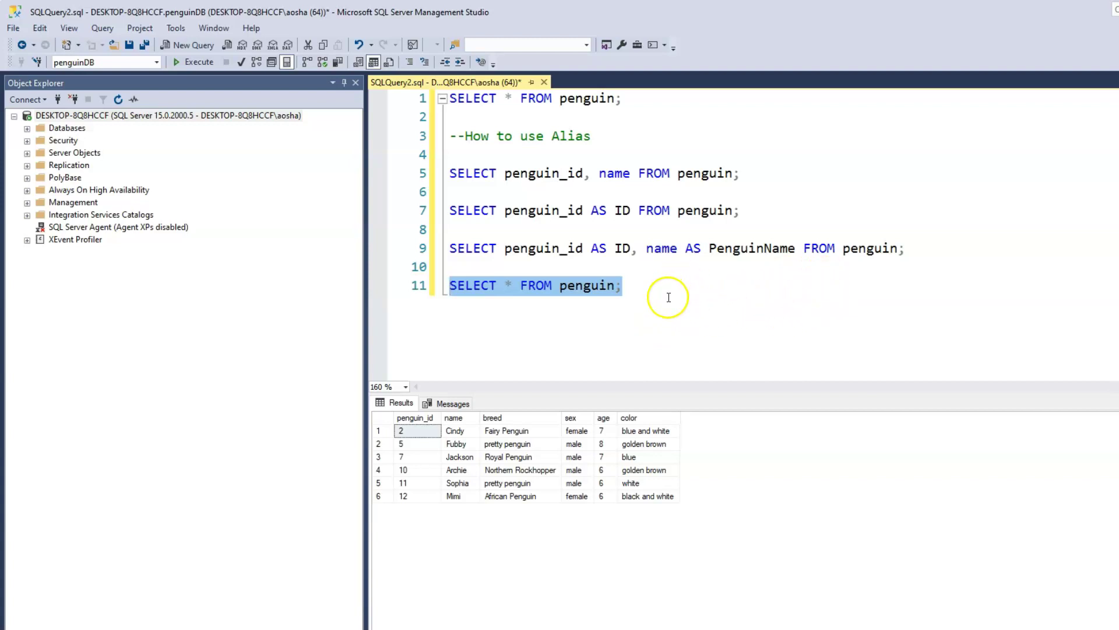
{"action": "mouse_move", "coordinate": [668, 301]}
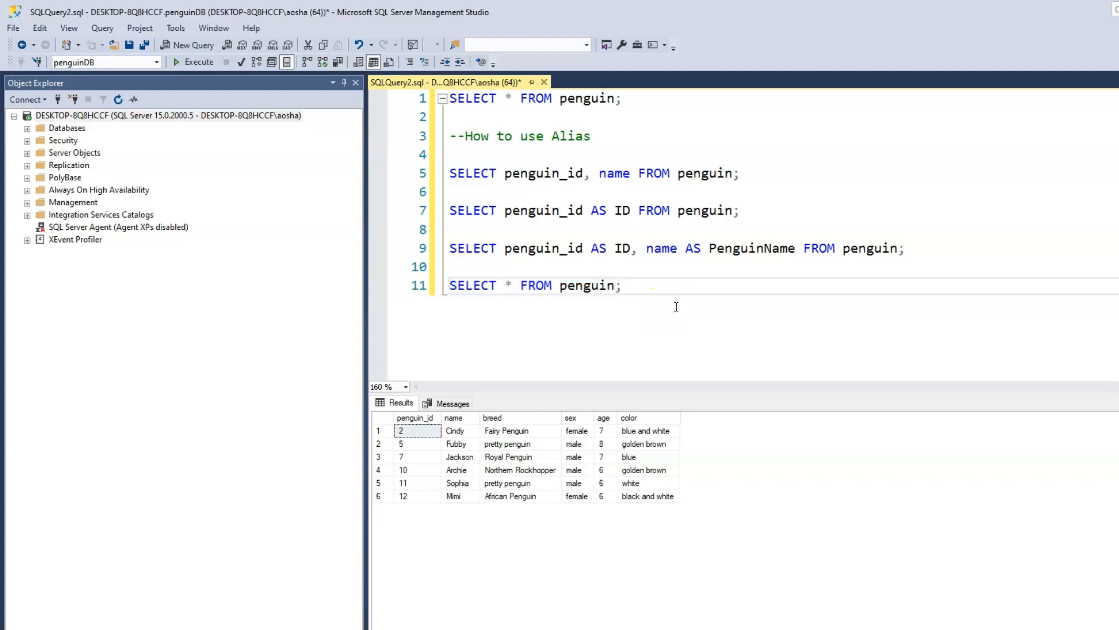
{"action": "scroll", "scroll_direction": "down", "scroll_amount": 3}
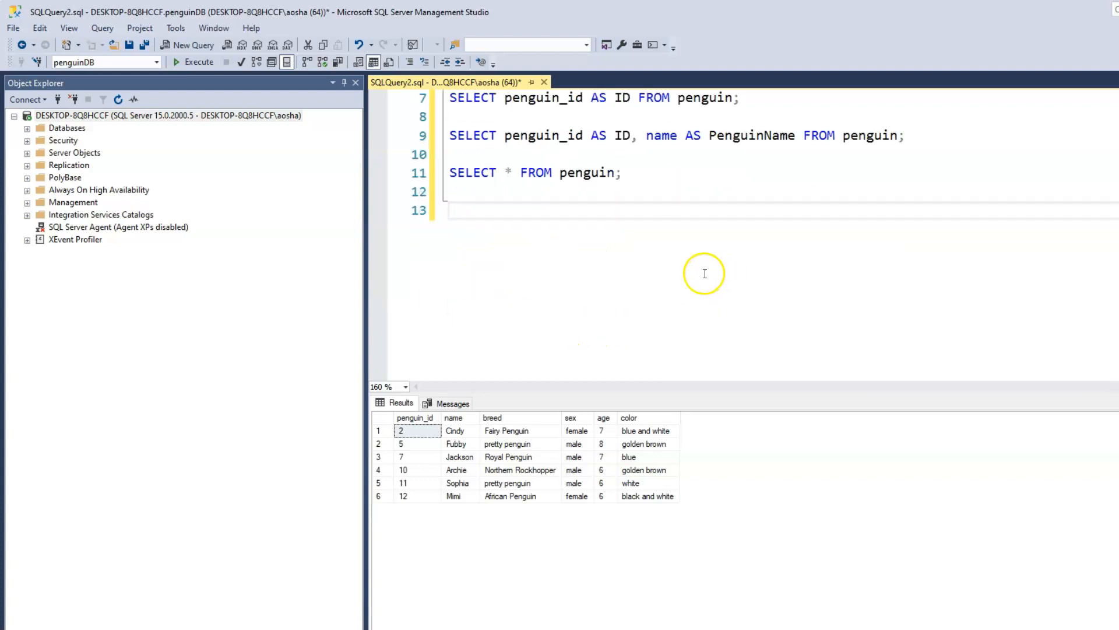
{"action": "mouse_move", "coordinate": [691, 283]}
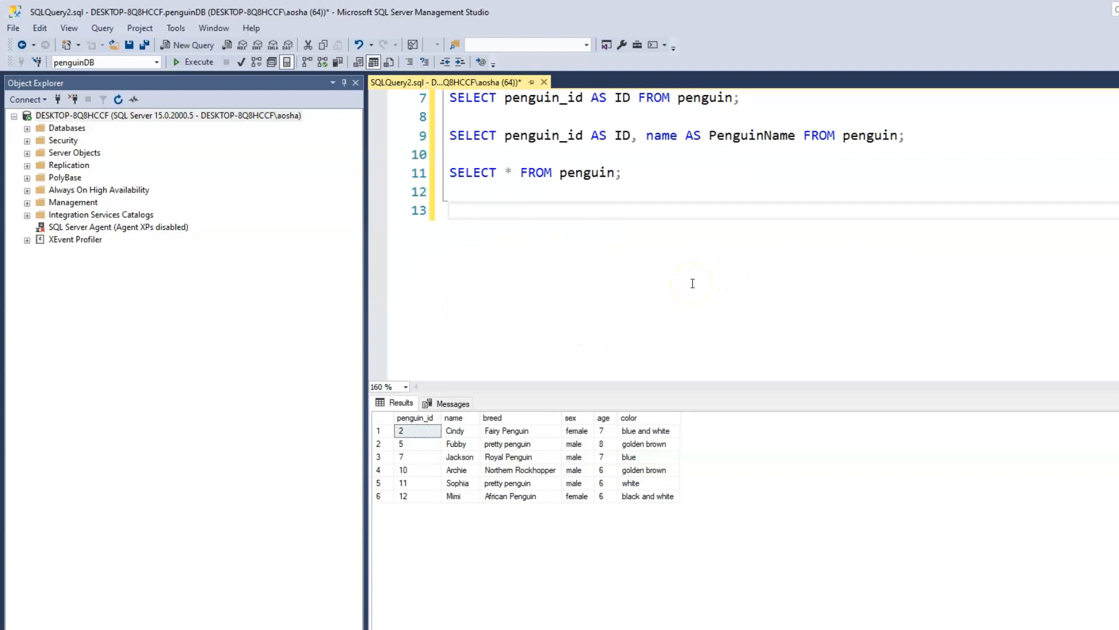
{"action": "left_click", "coordinate": [450, 210]}
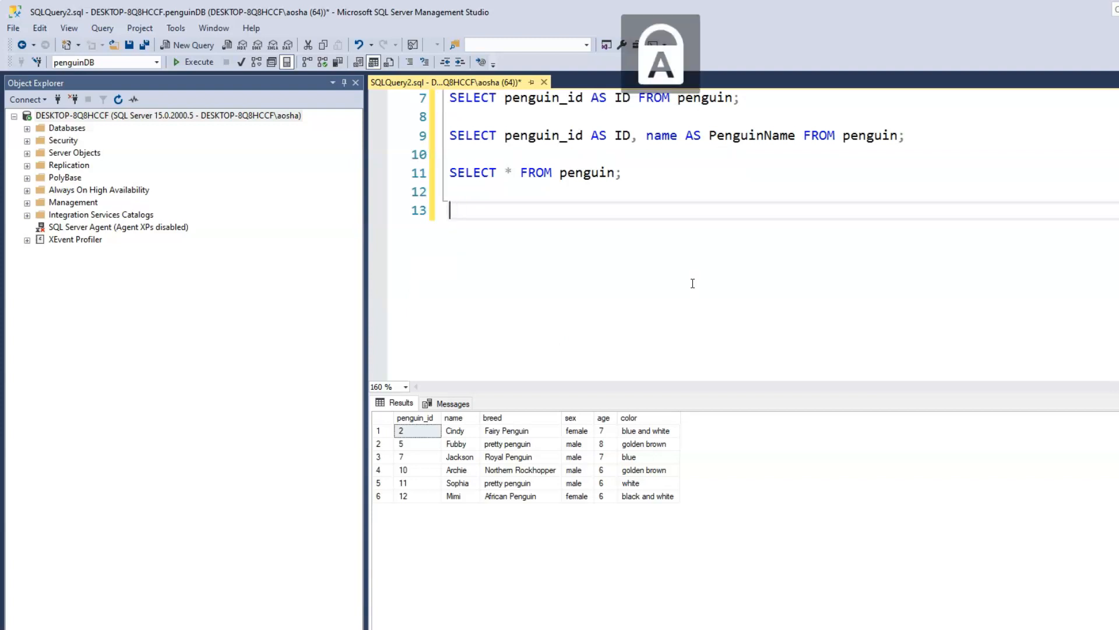
Step: Begin line 13 with SELECT penguin_id AS ID, name AS Name
{"action": "type", "text": "SELECT"}
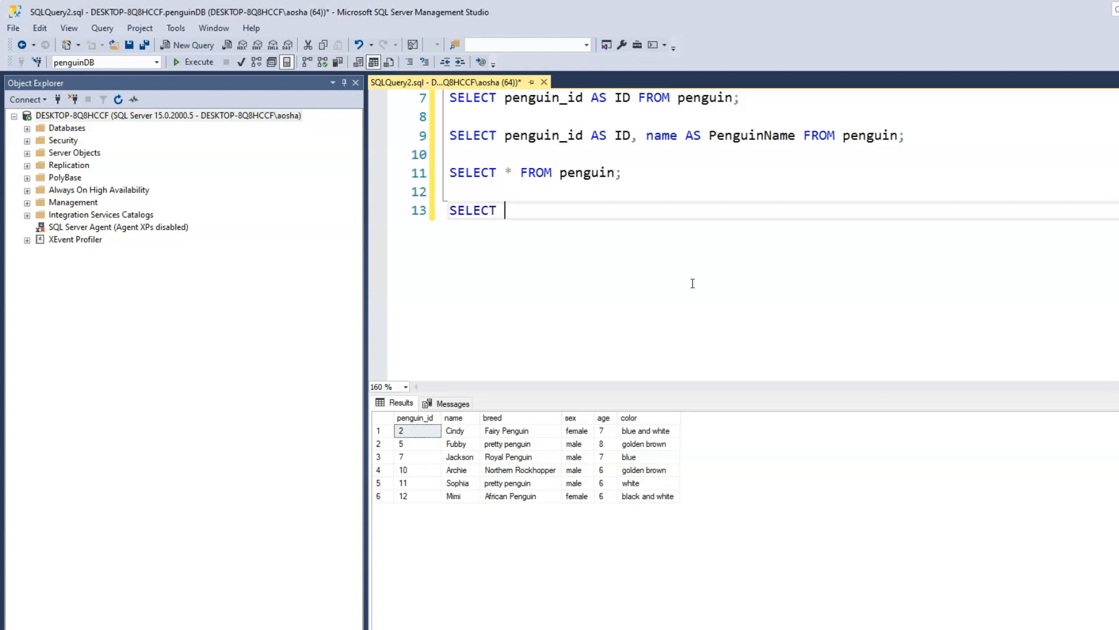
{"action": "type", "text": "penguin"}
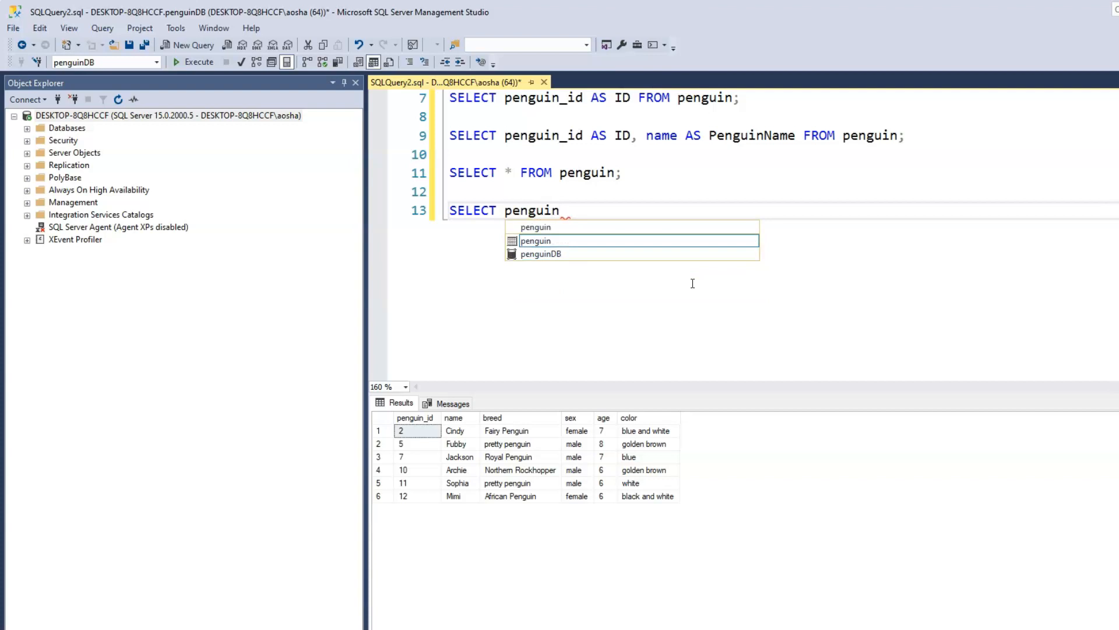
{"action": "type", "text": "_id AS"}
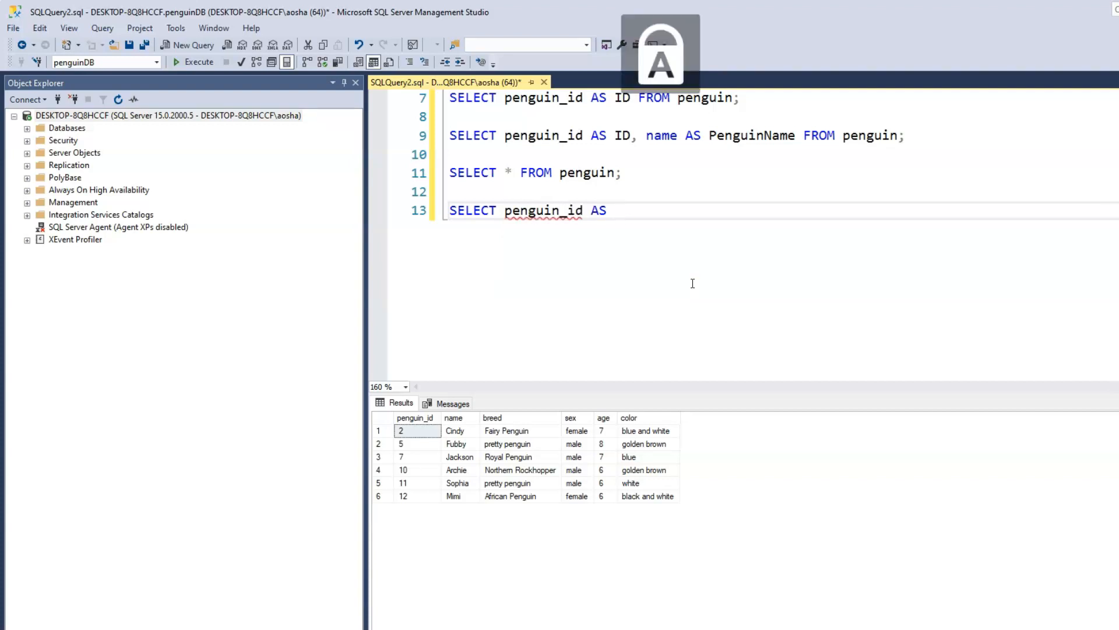
{"action": "type", "text": "ID"}
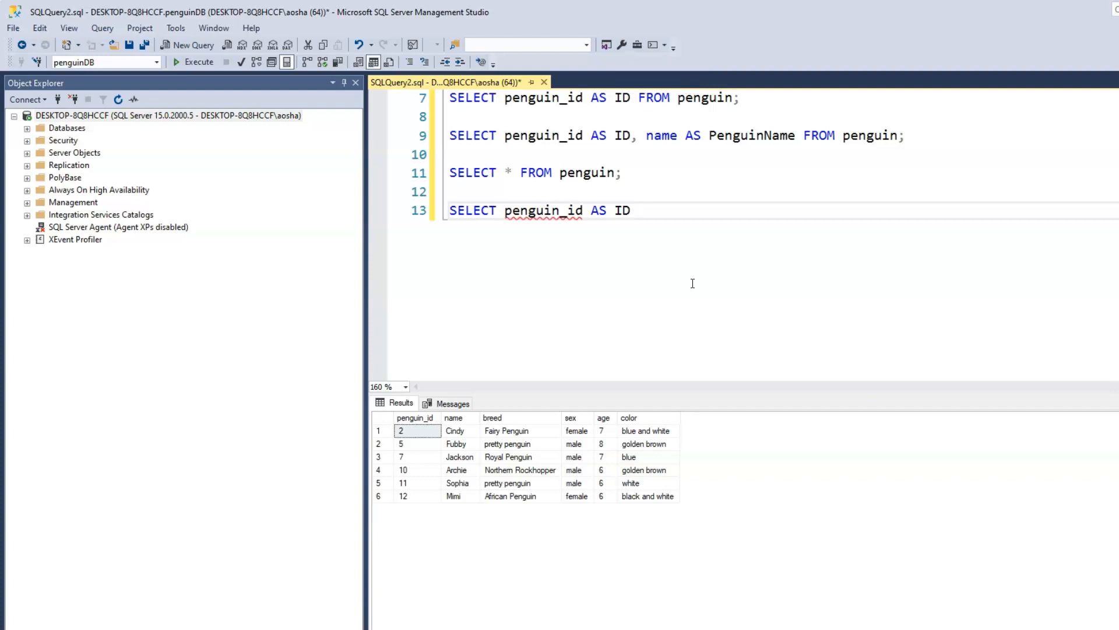
{"action": "type", "text": ","}
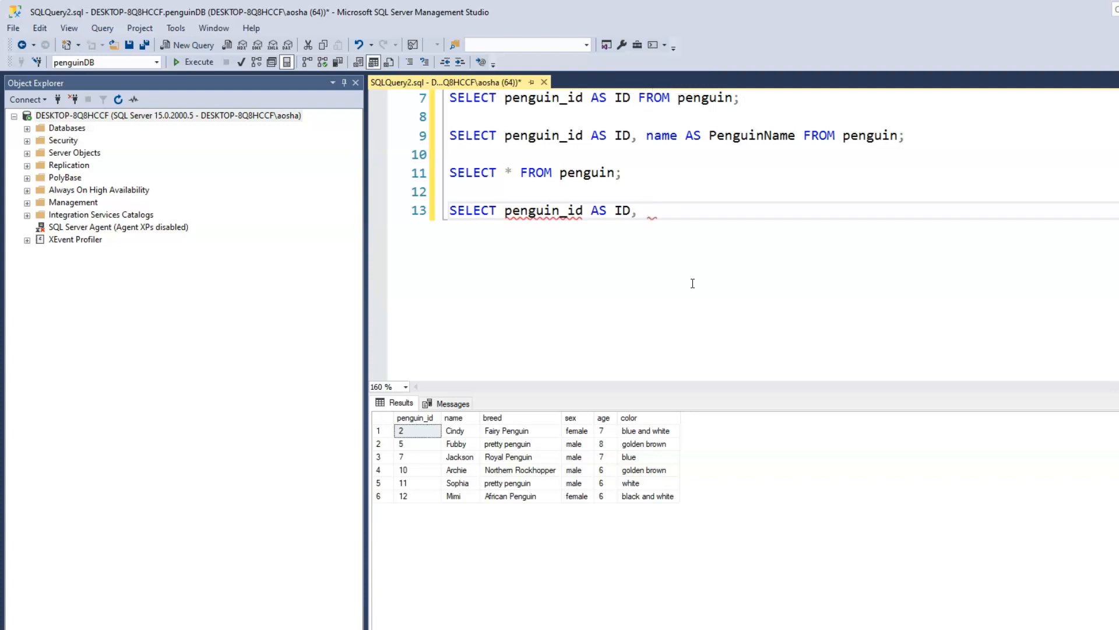
{"action": "type", "text": "name"}
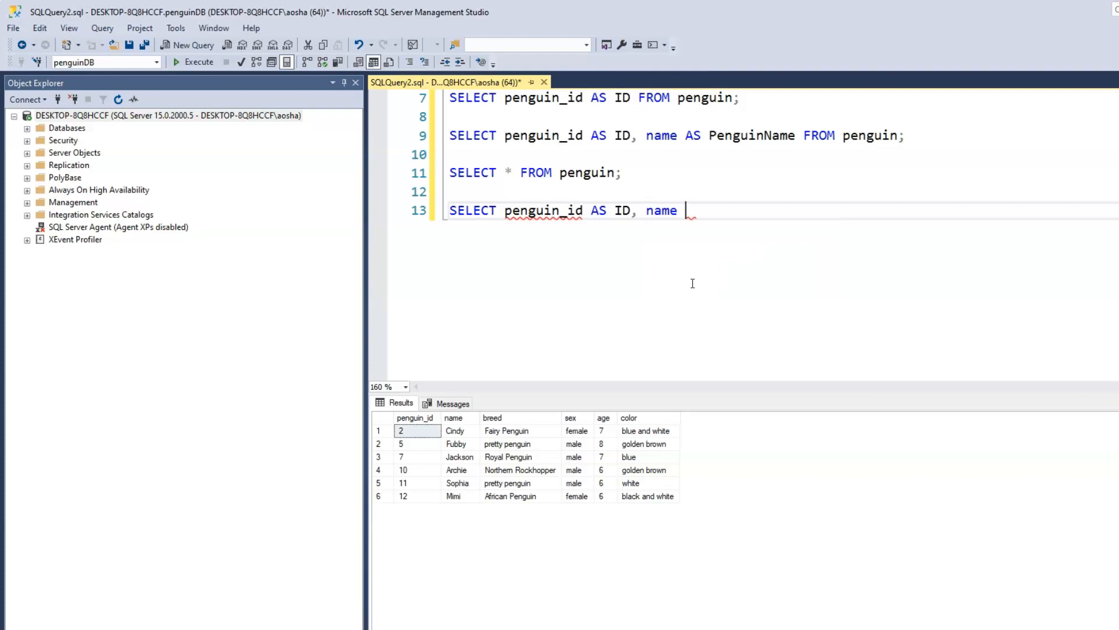
{"action": "type", "text": "AS"}
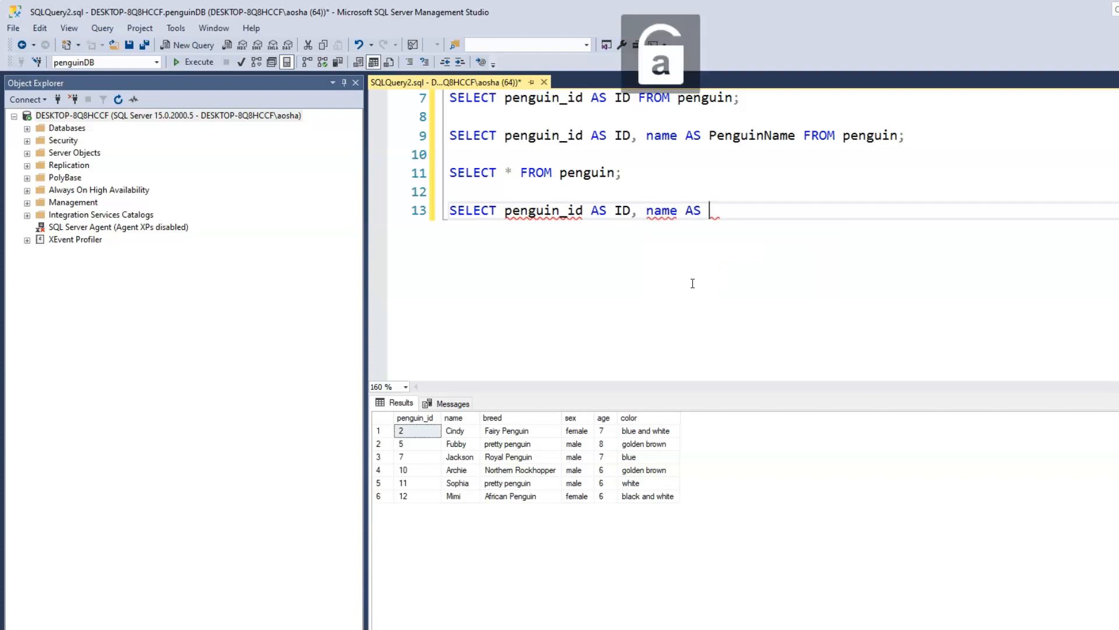
{"action": "type", "text": "peng"}
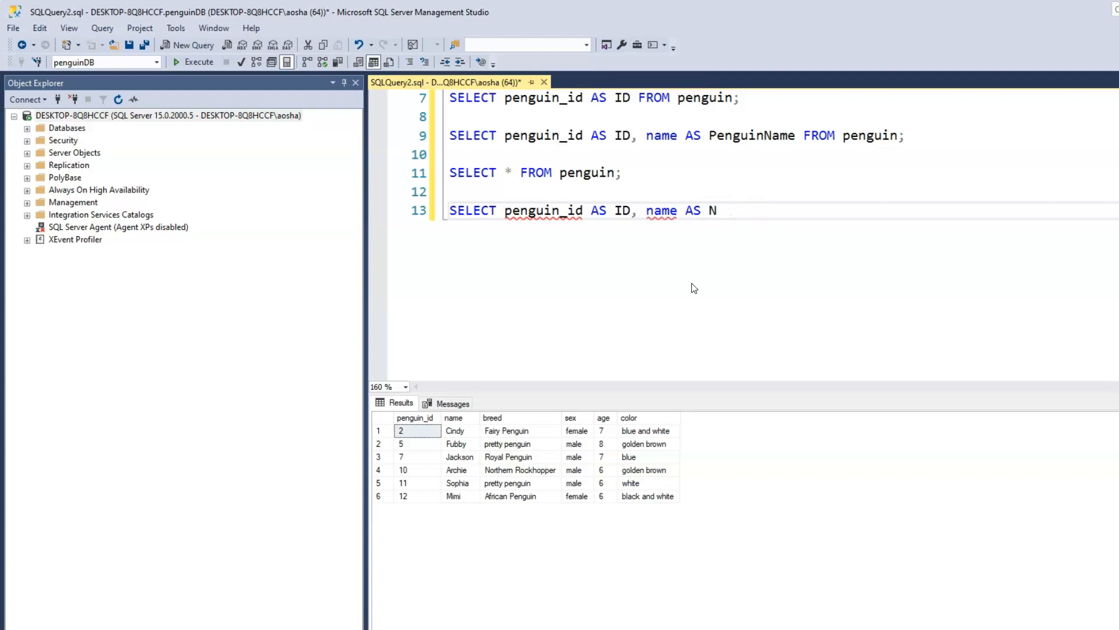
{"action": "type", "text": "ame"}
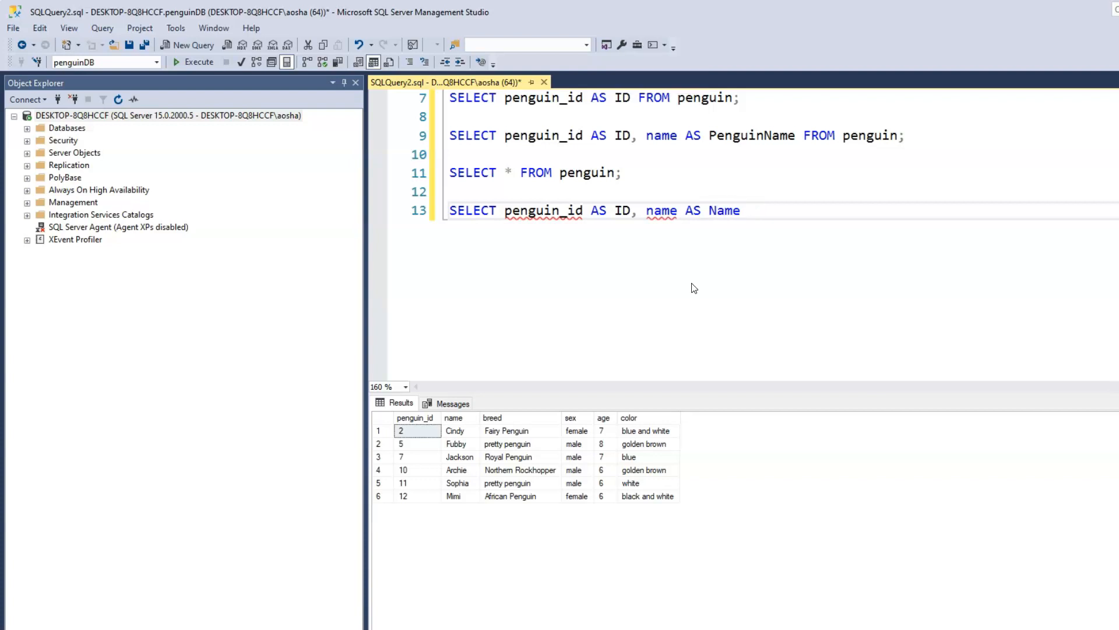
Step: Add sex AS gender, age AS myAge and finish with FROM penguin; on line 14
{"action": "type", "text": ","}
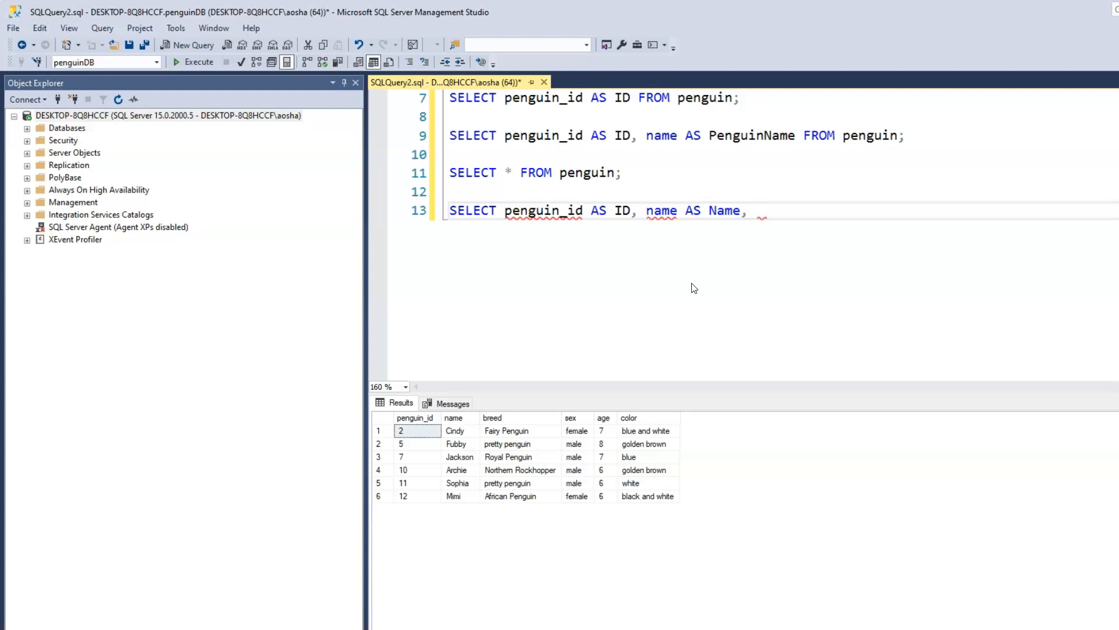
{"action": "type", "text": "s"}
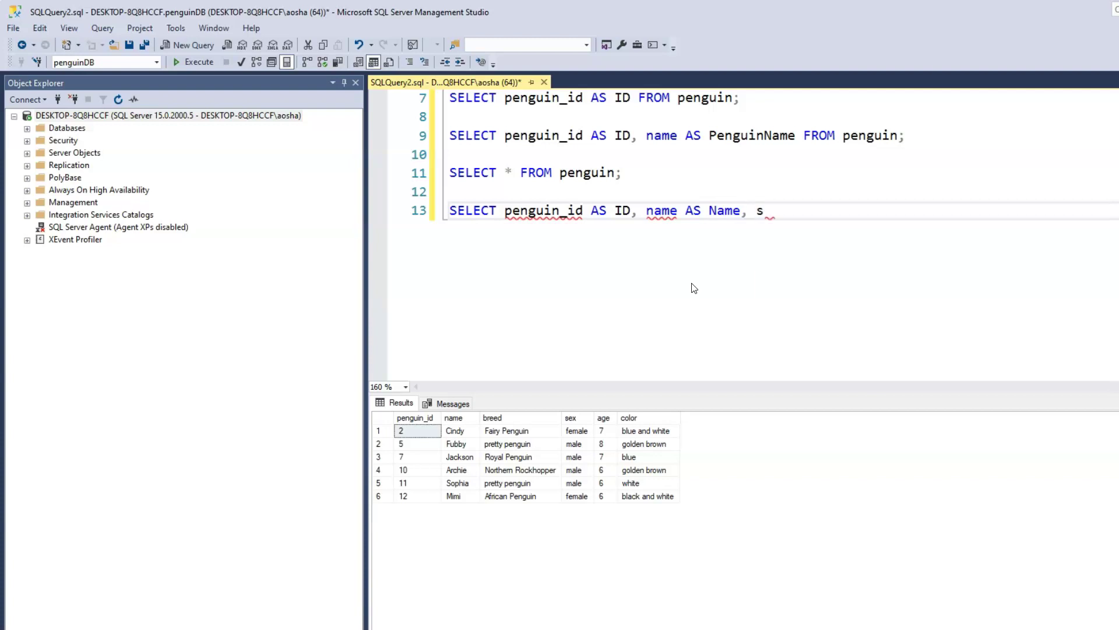
{"action": "type", "text": "e"}
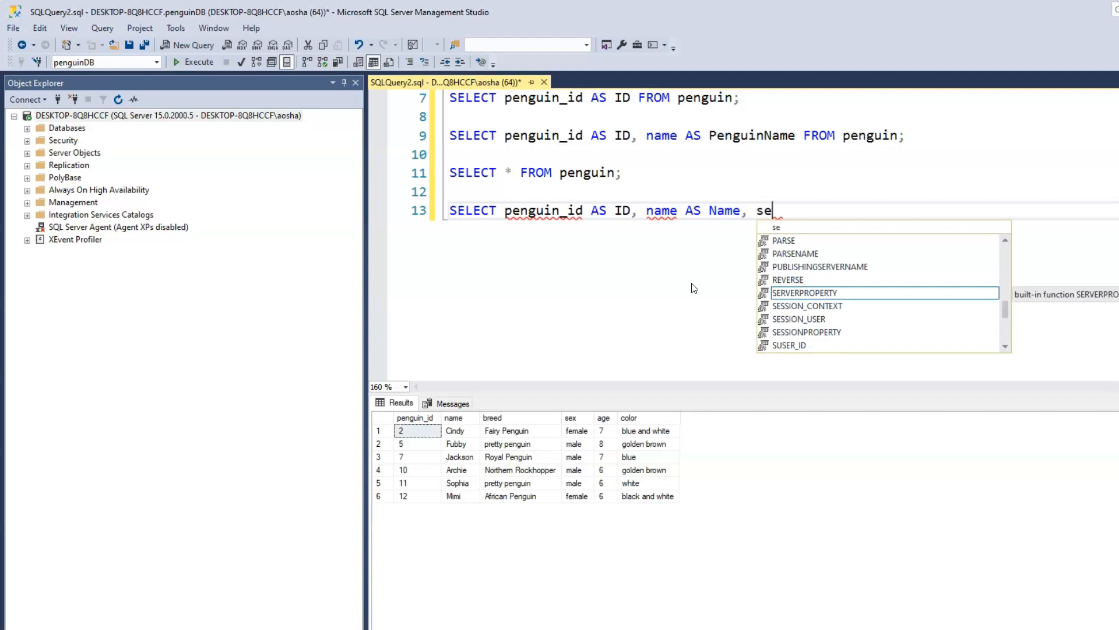
{"action": "type", "text": "x AS ge"}
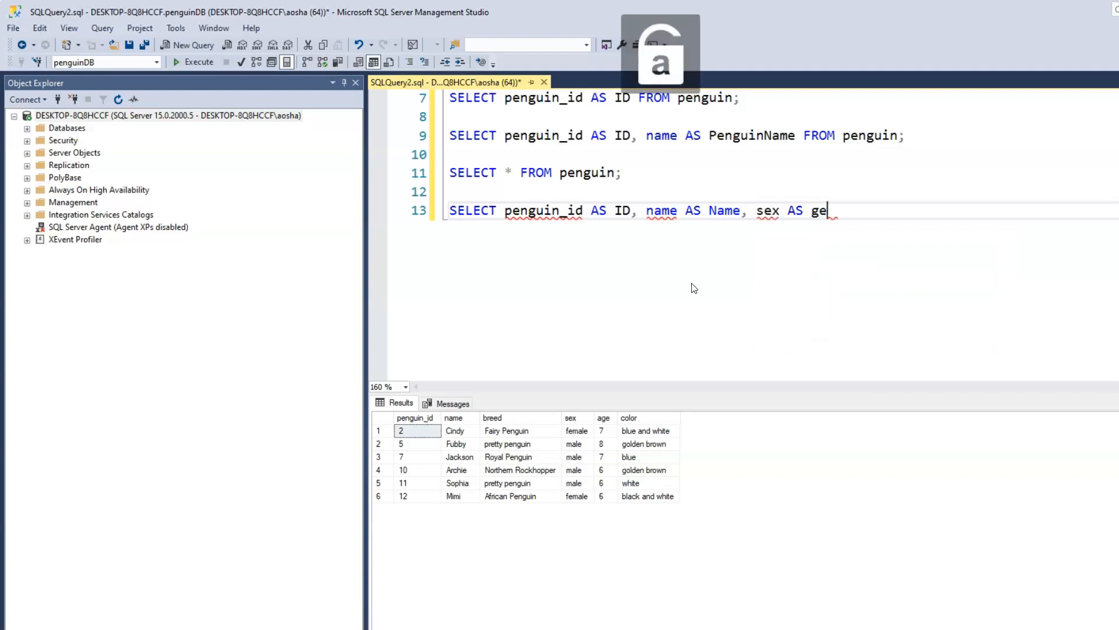
{"action": "type", "text": "nder"}
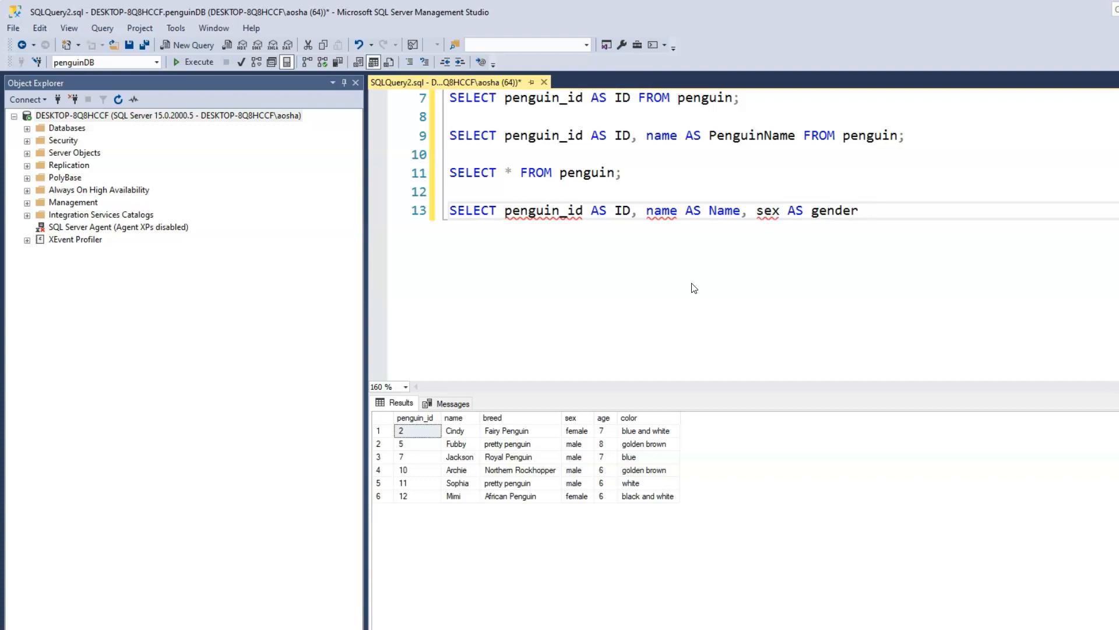
{"action": "type", "text": ", a"}
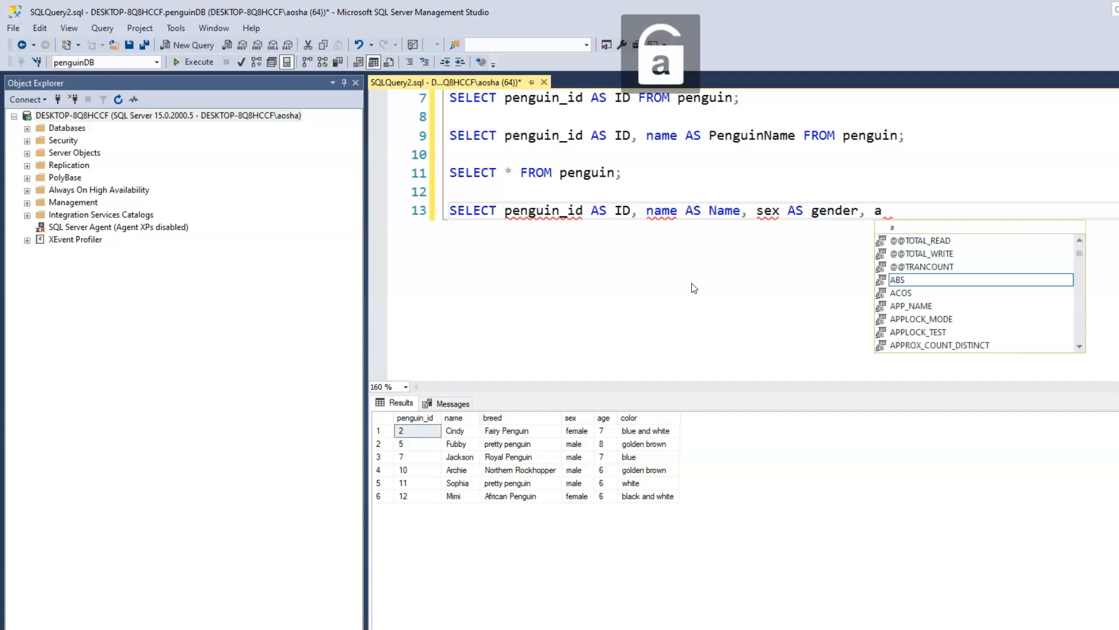
{"action": "type", "text": "ge AS"}
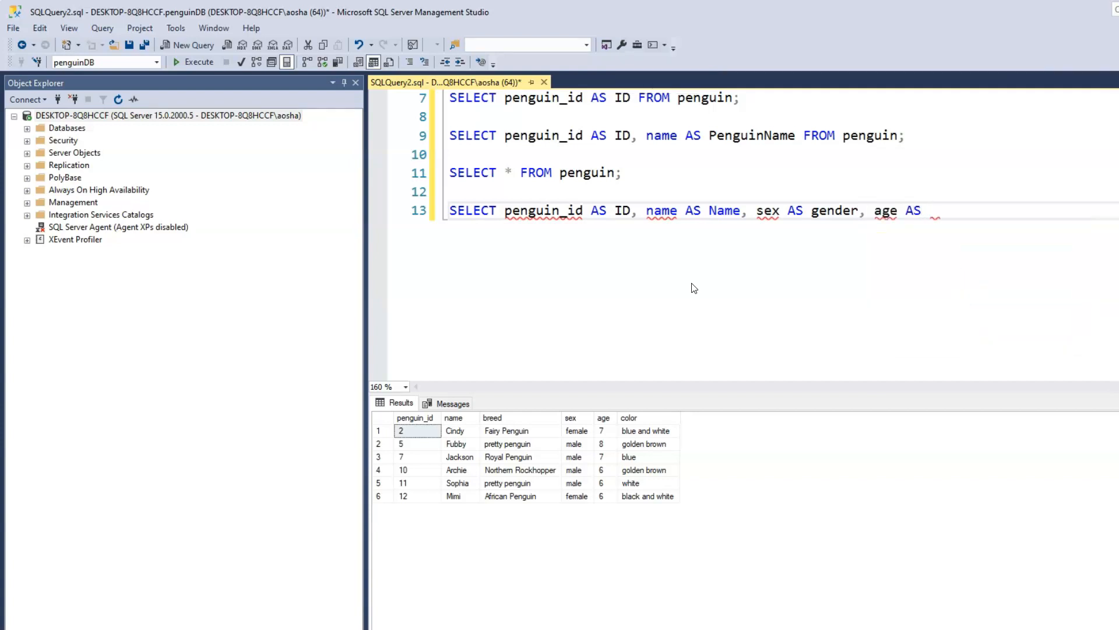
{"action": "type", "text": "my"}
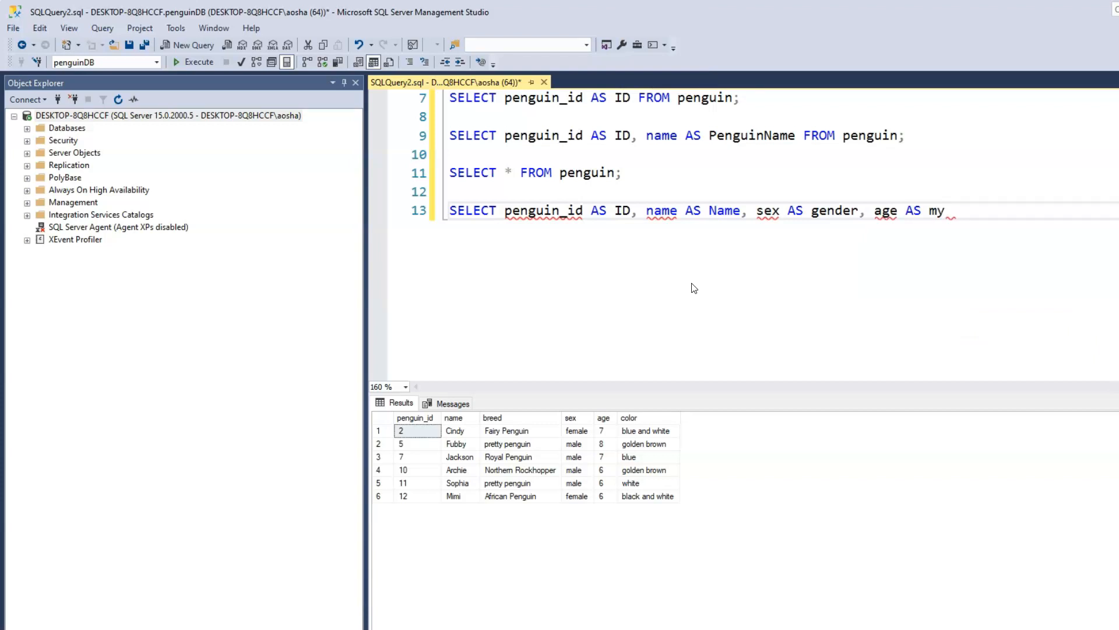
{"action": "type", "text": "Age"}
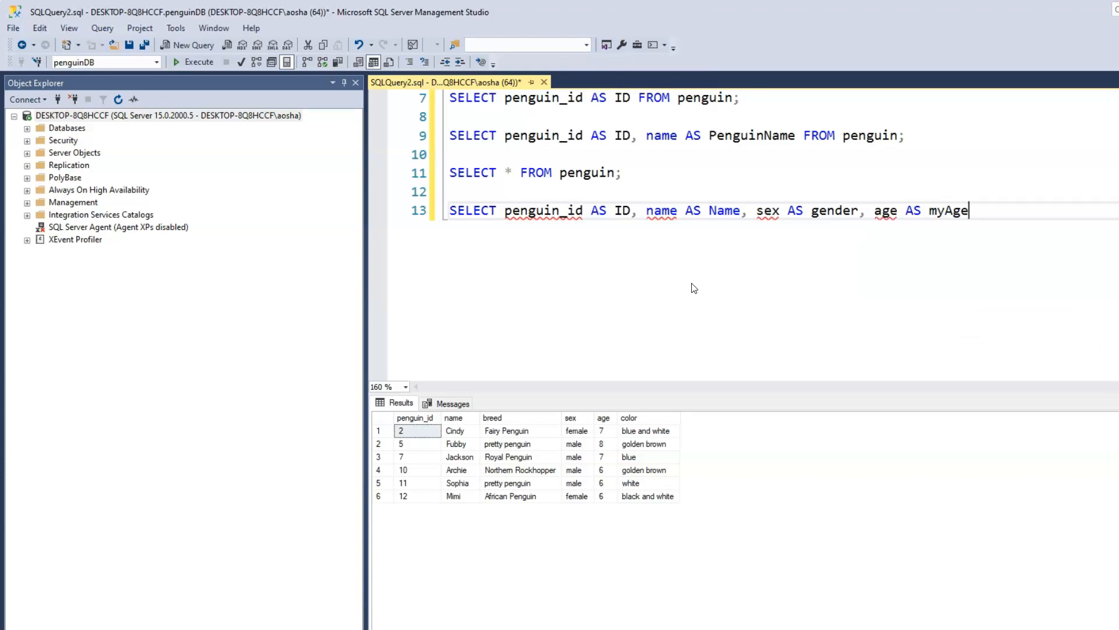
{"action": "type", "text": "F"}
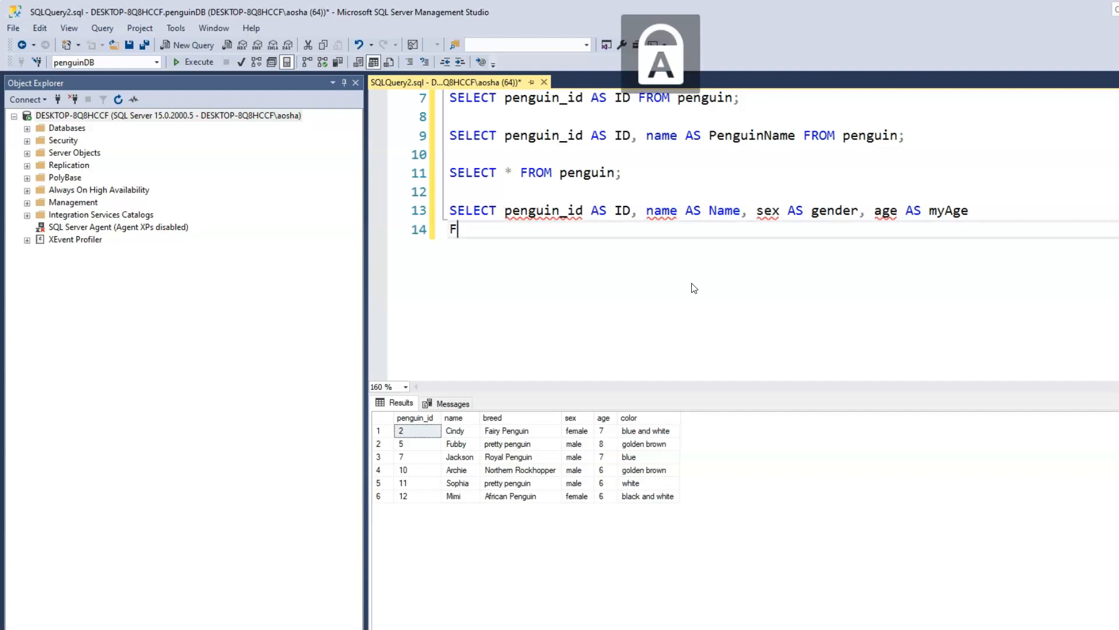
{"action": "type", "text": "ROM pengui"}
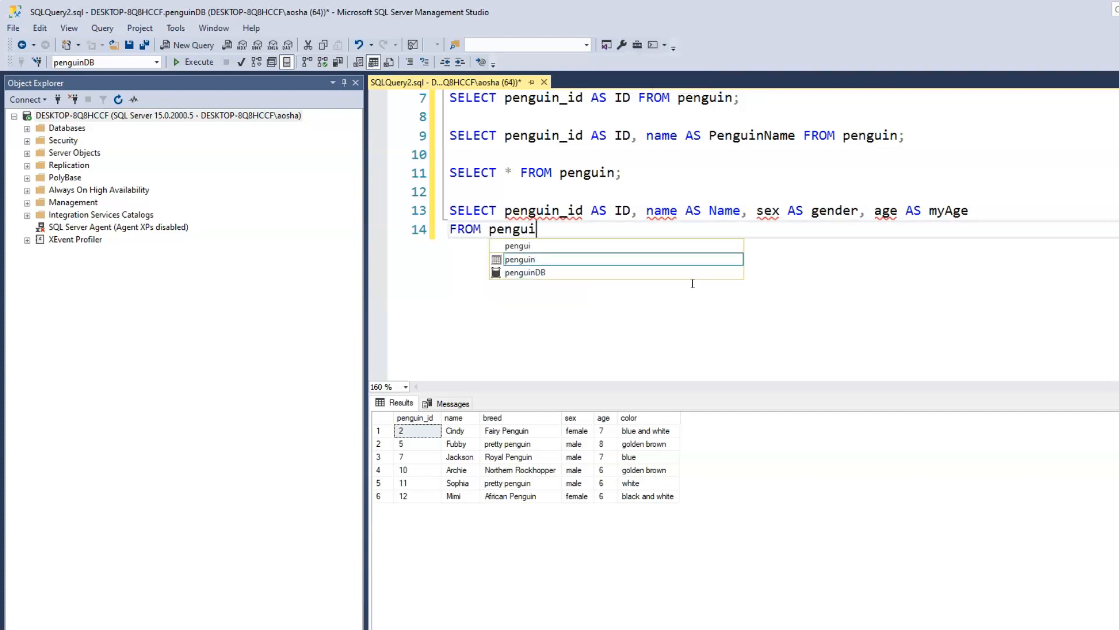
{"action": "type", "text": "n;"}
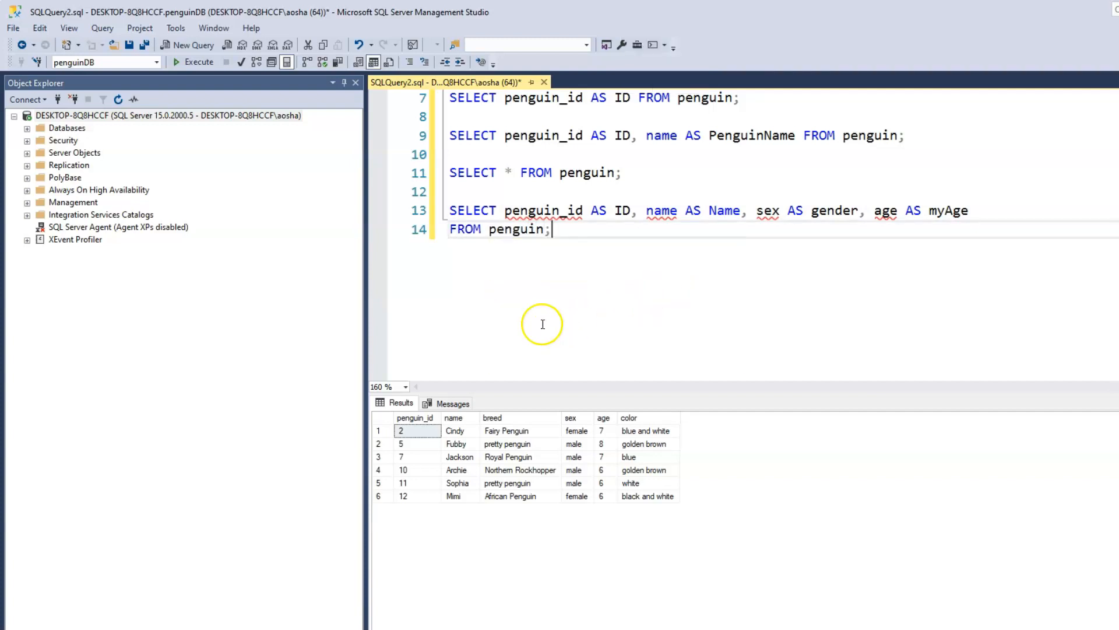
Step: Execute the lines 13–14 query, returning ID, Name, gender and myAge columns for six penguins
{"action": "left_click", "coordinate": [198, 62]}
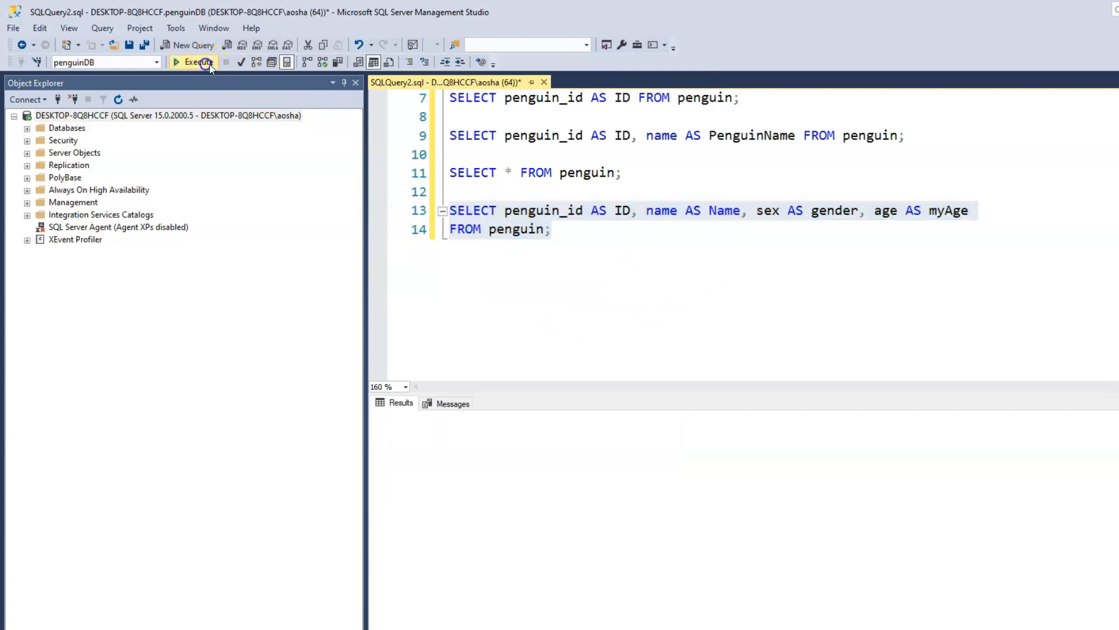
{"action": "left_click", "coordinate": [197, 61]}
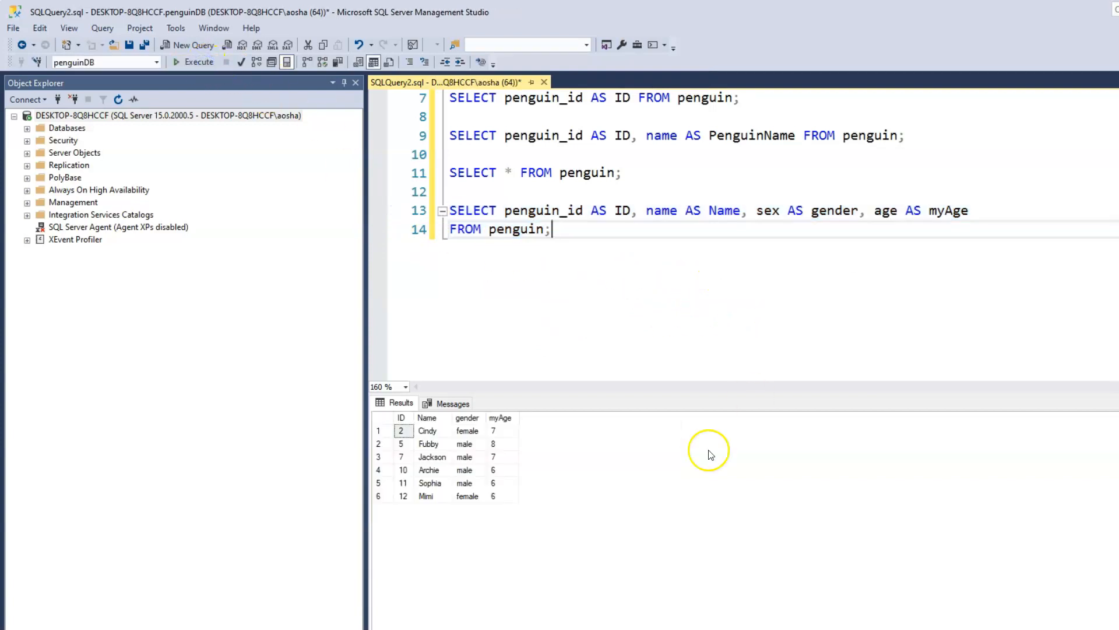
{"action": "mouse_move", "coordinate": [426, 463]}
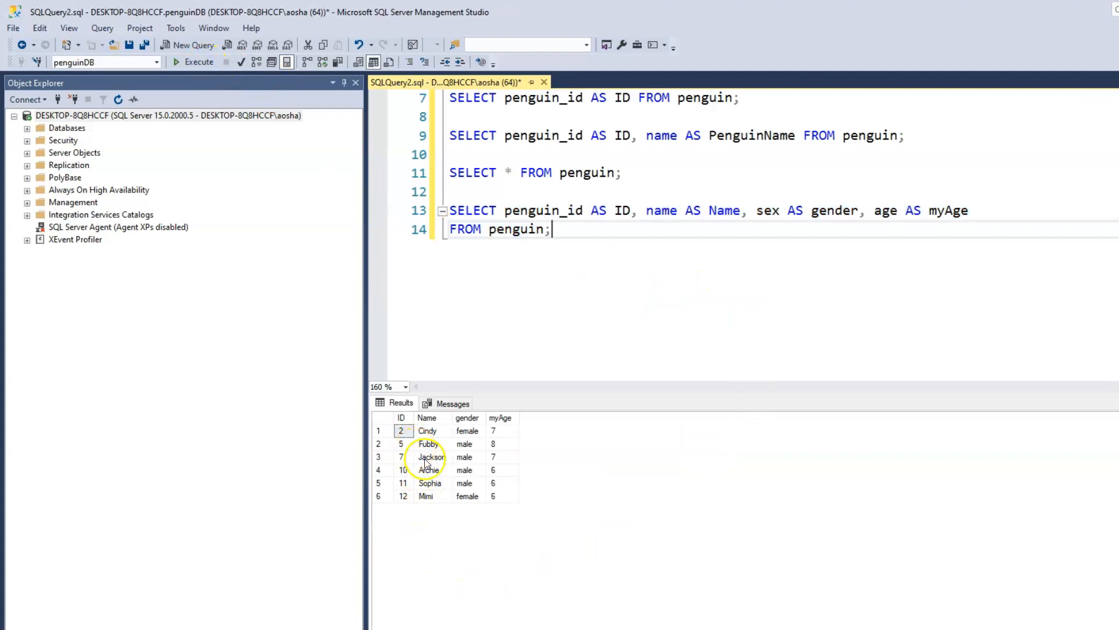
{"action": "mouse_move", "coordinate": [436, 430]}
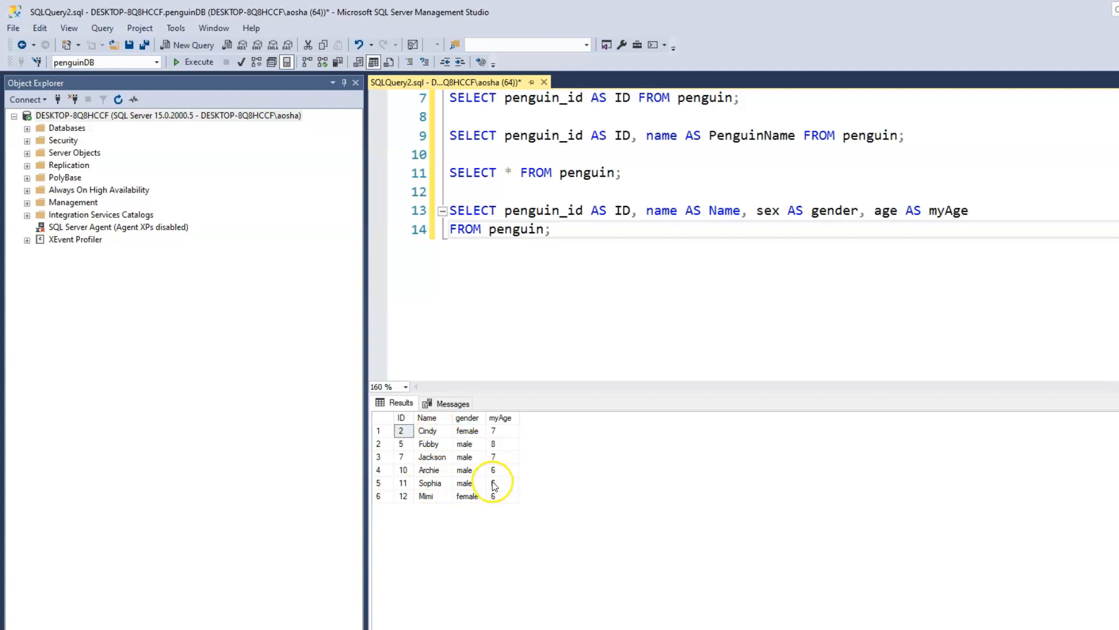
{"action": "mouse_move", "coordinate": [465, 434]}
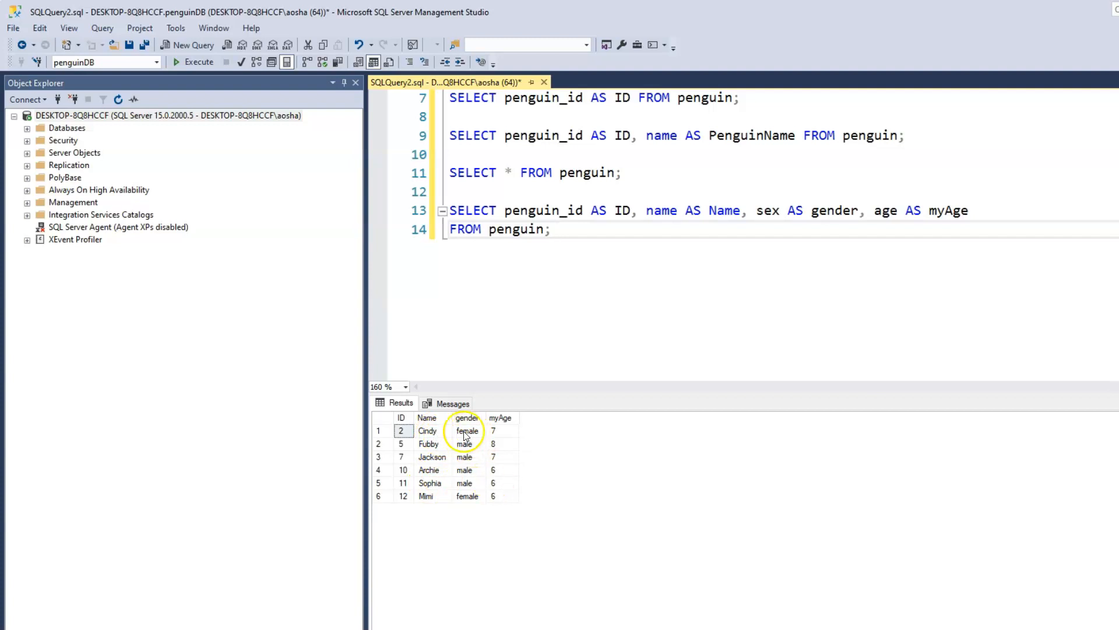
{"action": "mouse_move", "coordinate": [464, 443]}
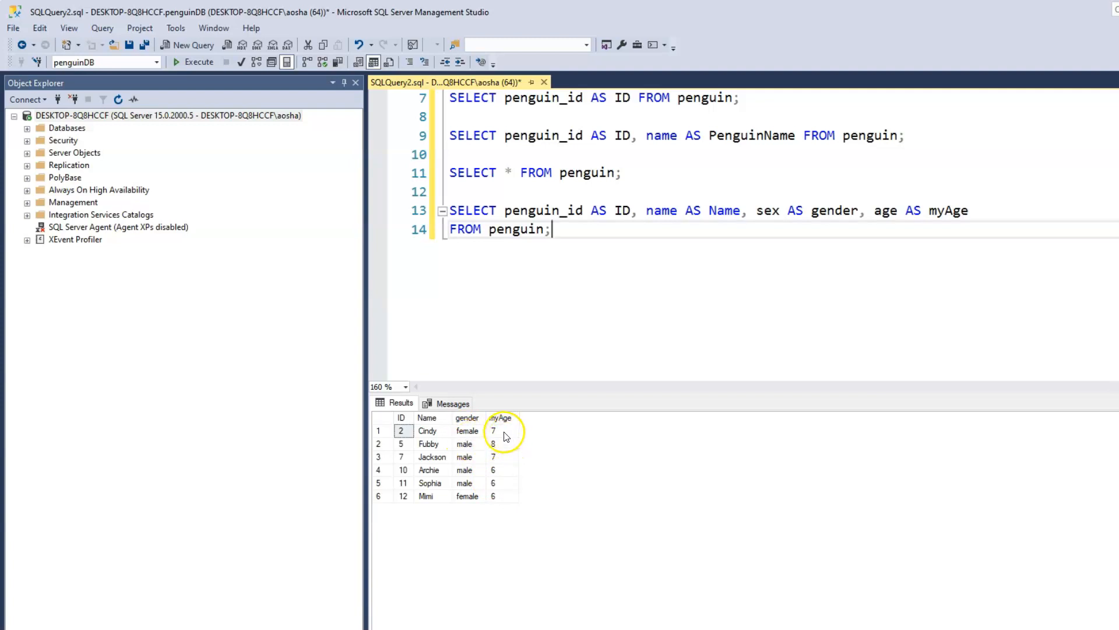
{"action": "mouse_move", "coordinate": [603, 325]}
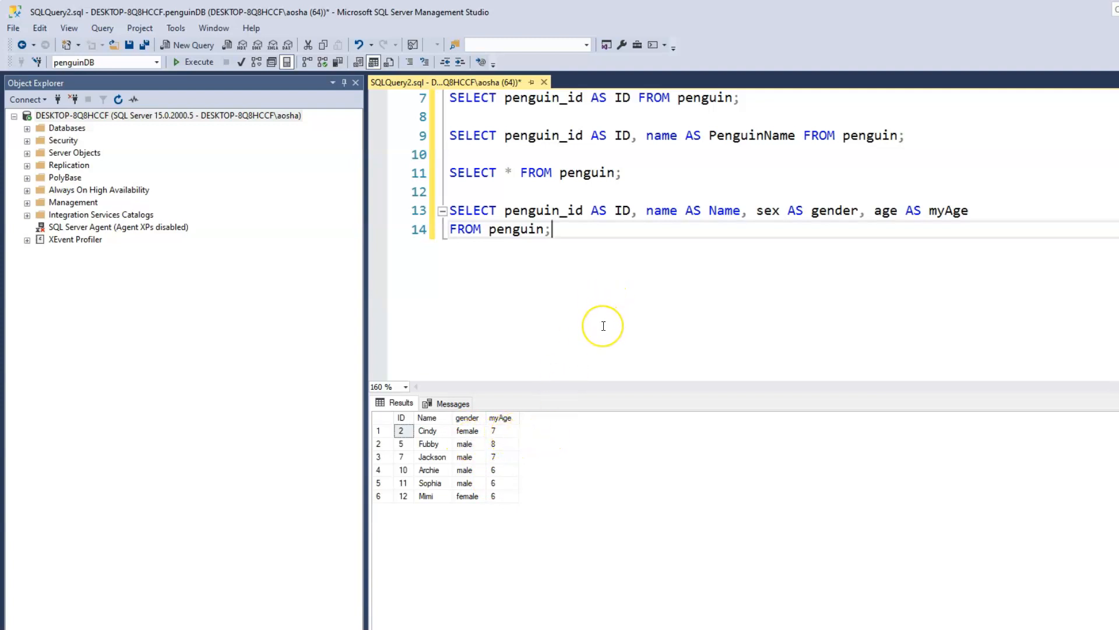
{"action": "mouse_move", "coordinate": [603, 326]}
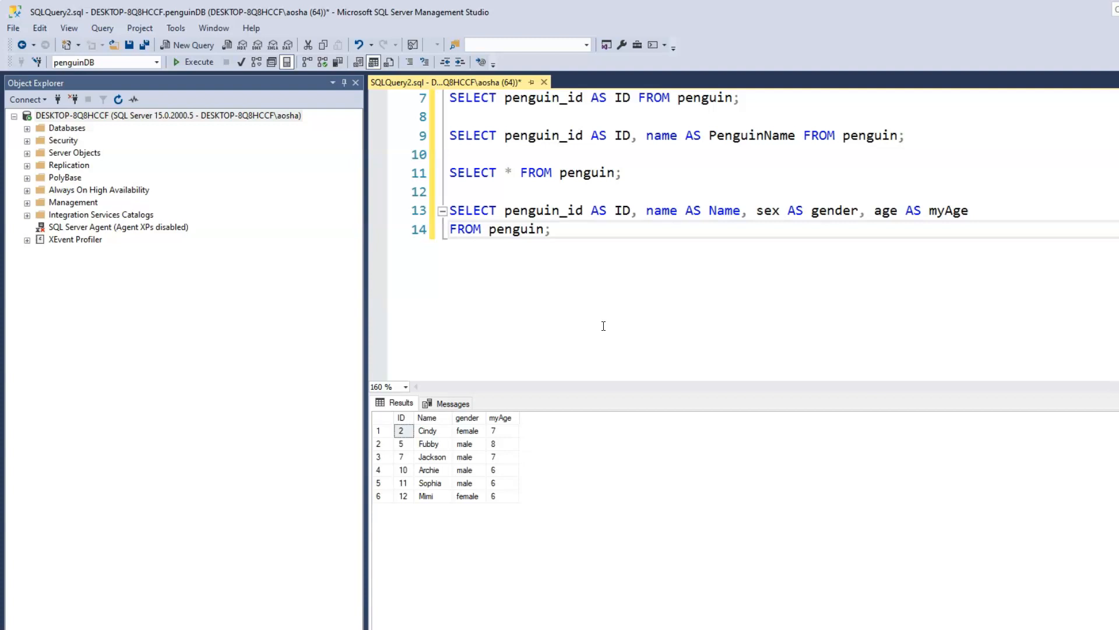
{"action": "left_click", "coordinate": [552, 229]}
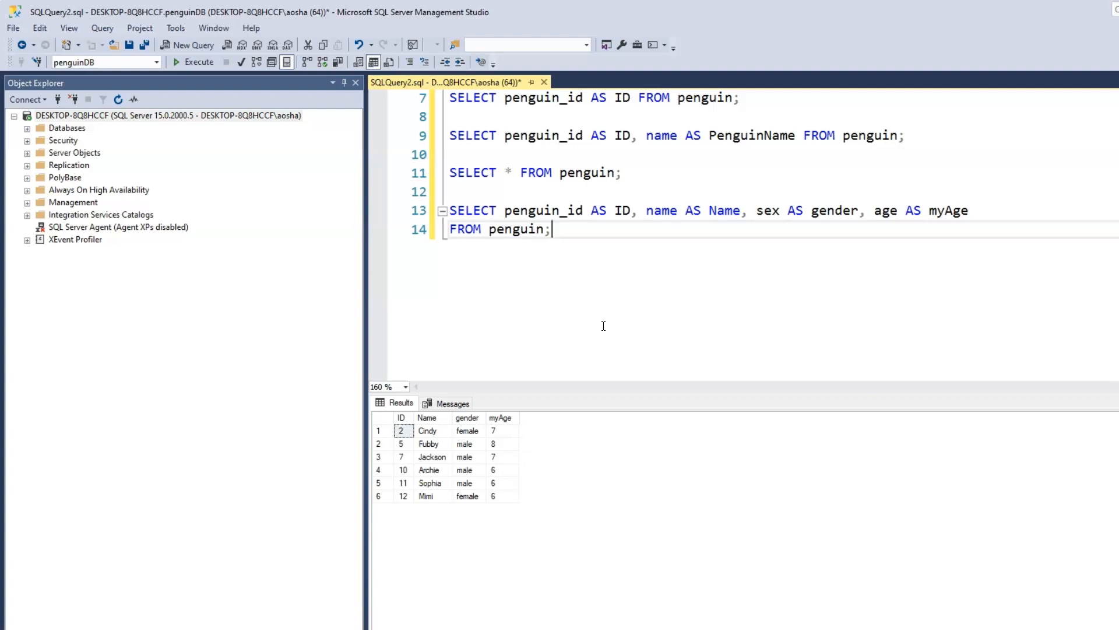